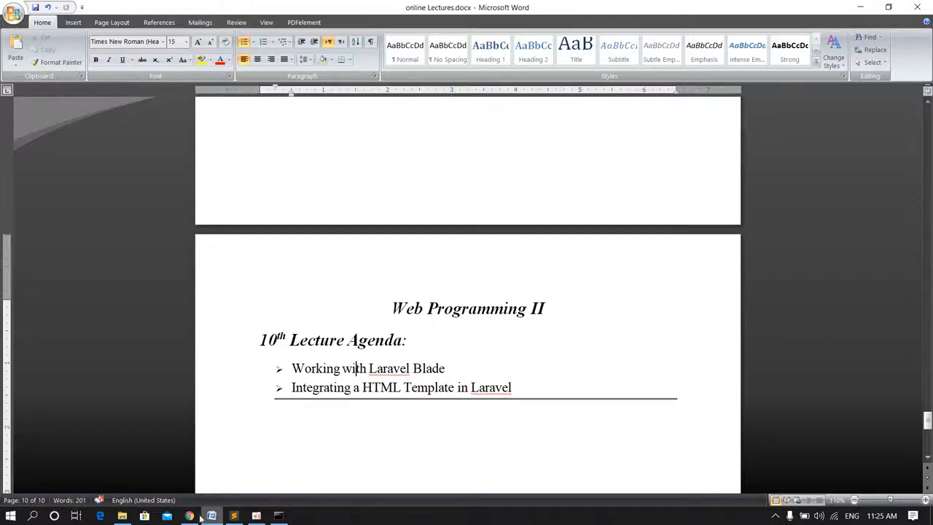
- Switch from the Word lecture agenda to File Explorer showing the myLaraProj folder
click(190, 516)
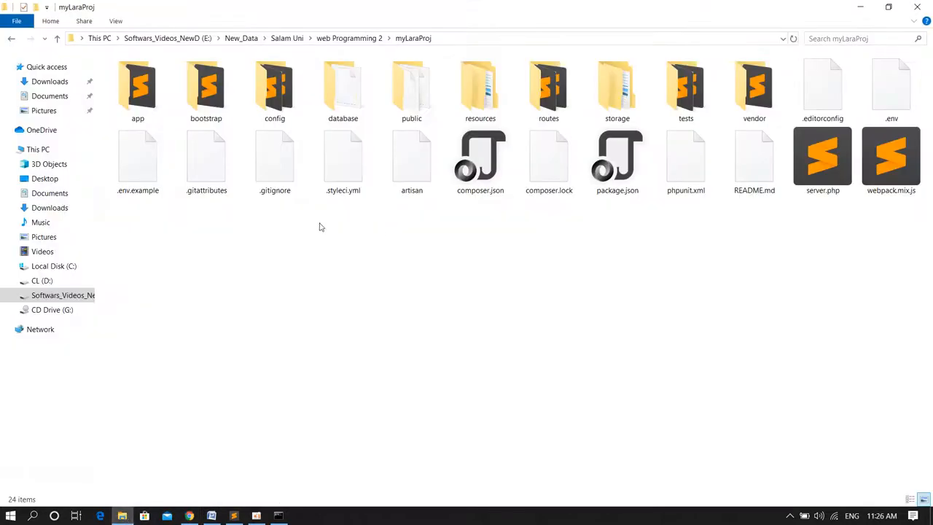
- Enter composer create-project --prefer-dist laravel/laravel laraHTMLtemp in the web Programming 2 folder
click(350, 38)
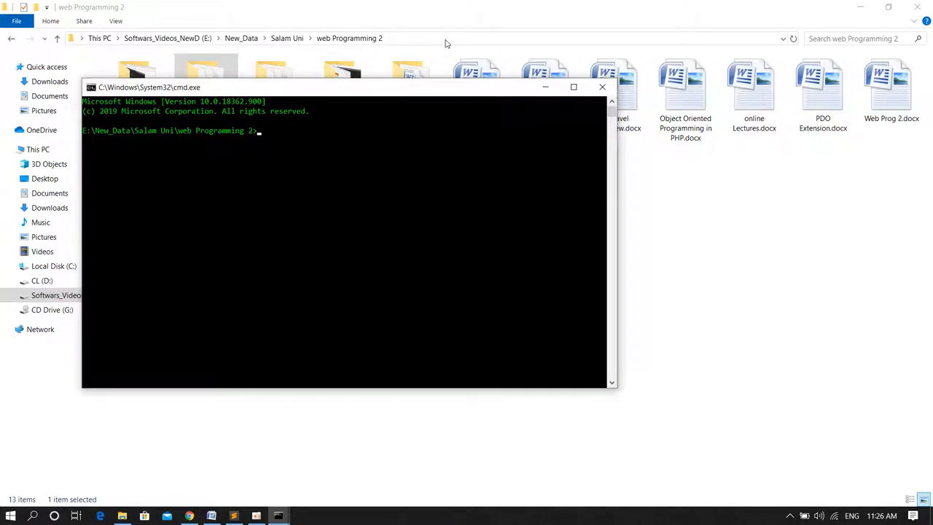
text(composer create-project --prefer-dist laravel/laravel blog)
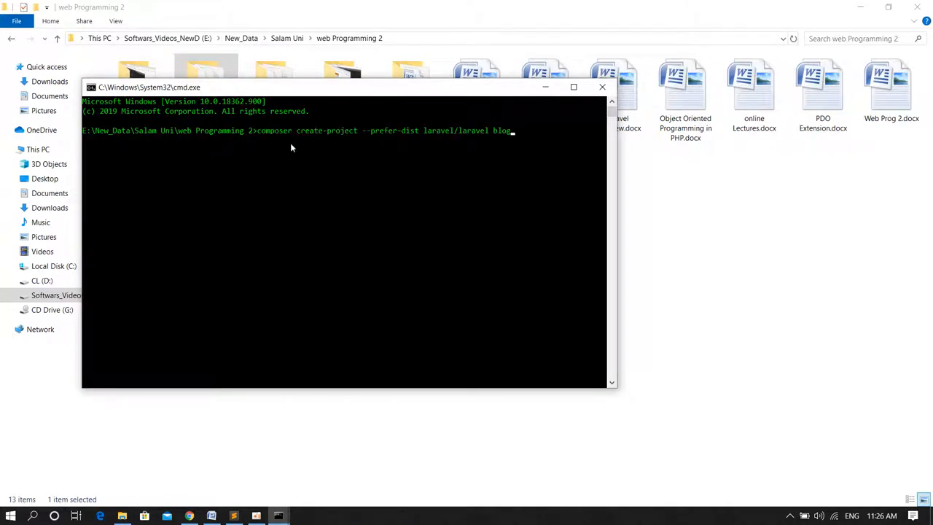
mouse_move(417, 146)
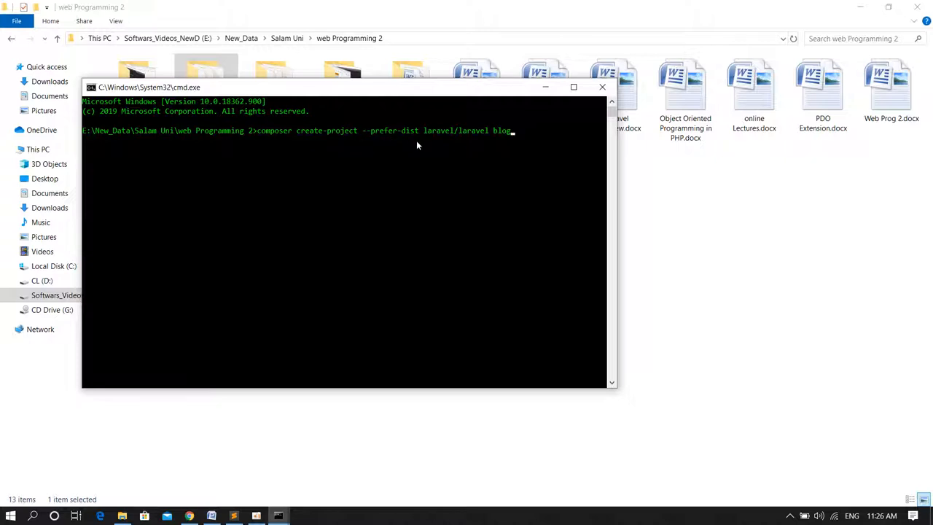
mouse_move(505, 140)
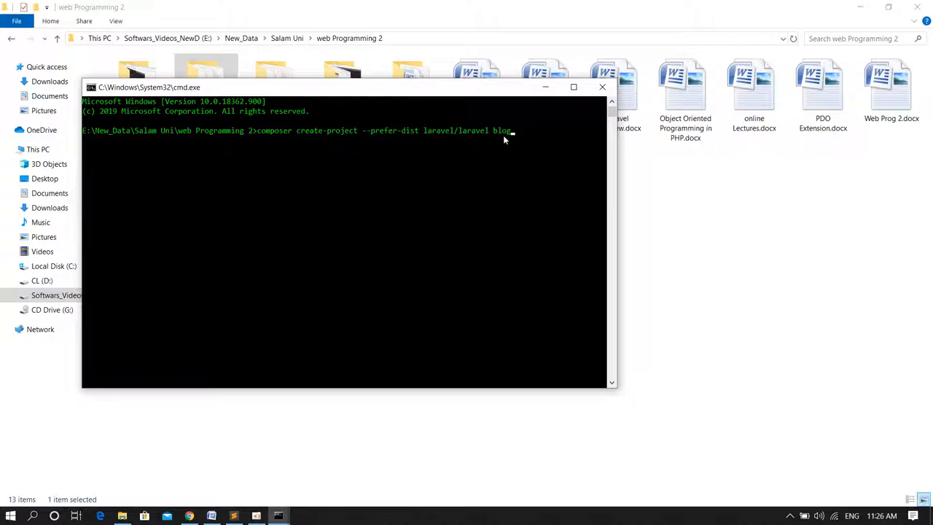
key(Backspace)
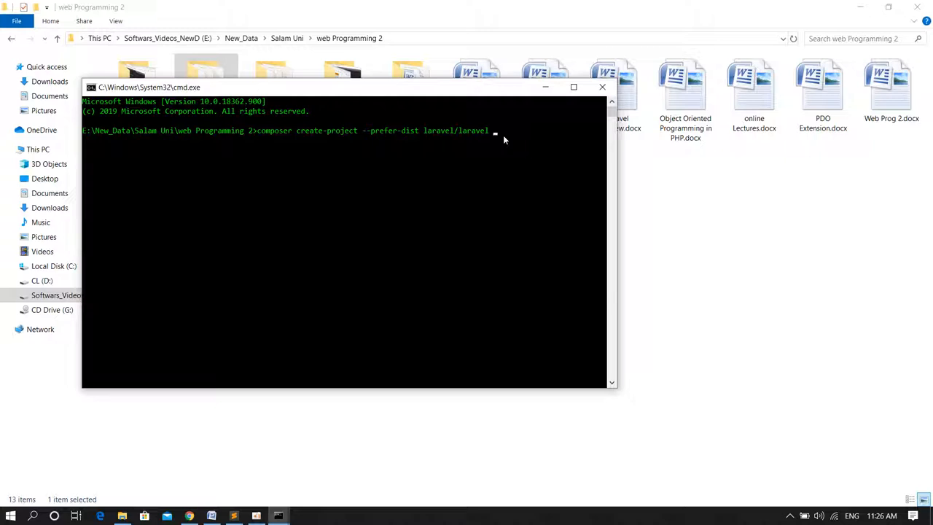
text(laravel)
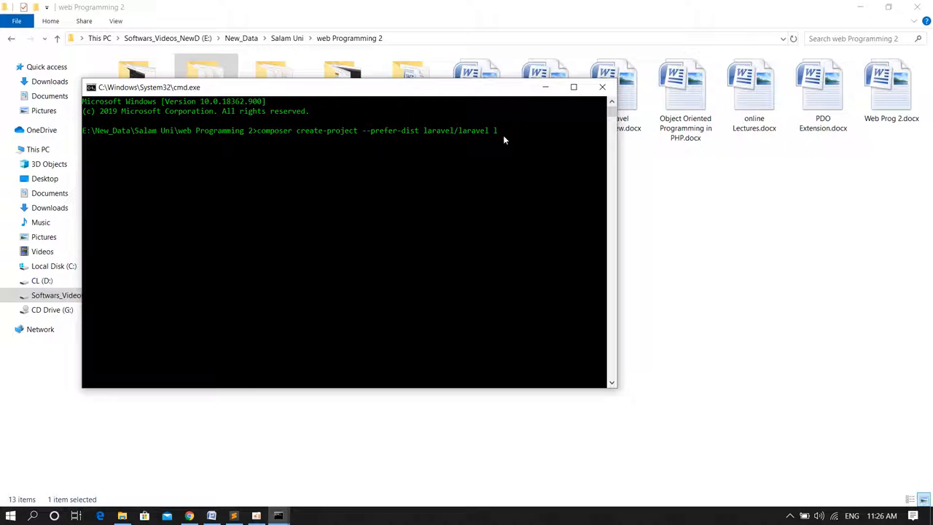
text(ar)
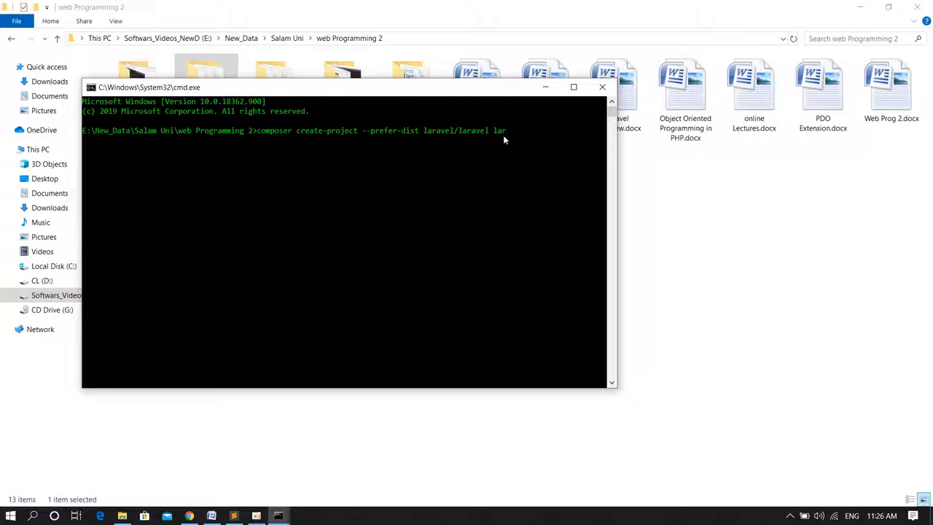
text(aHTML)
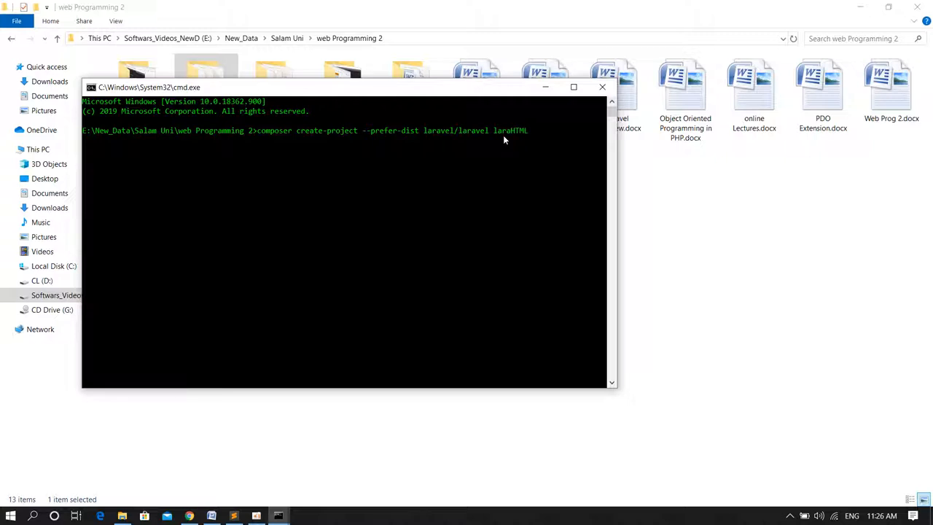
text(temp)
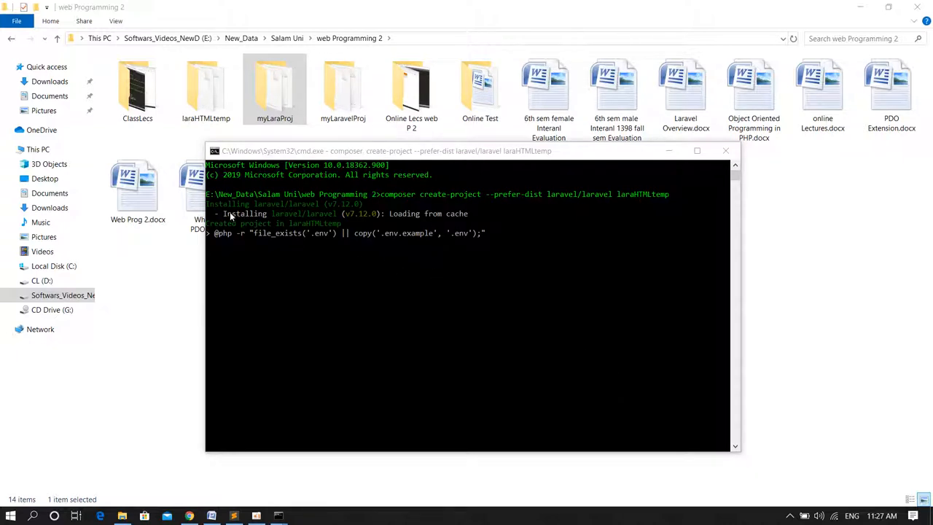
mouse_move(347, 219)
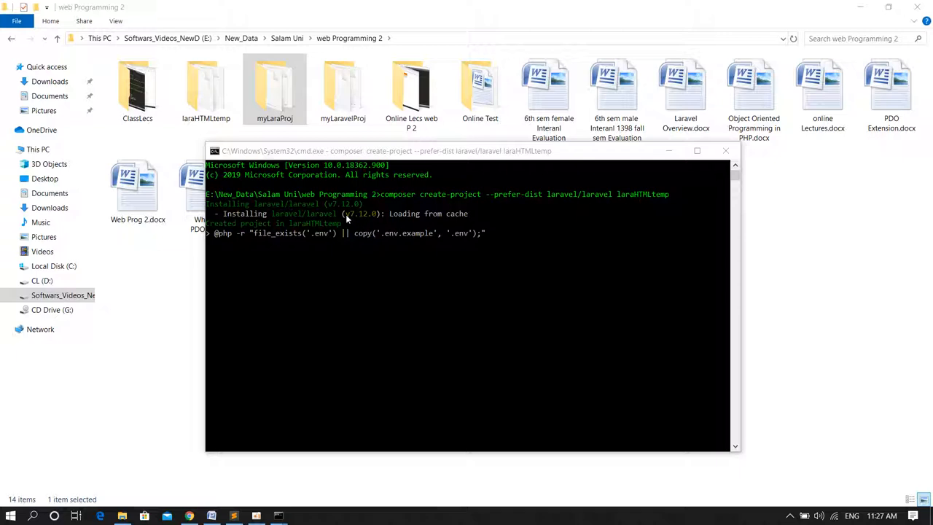
mouse_move(365, 221)
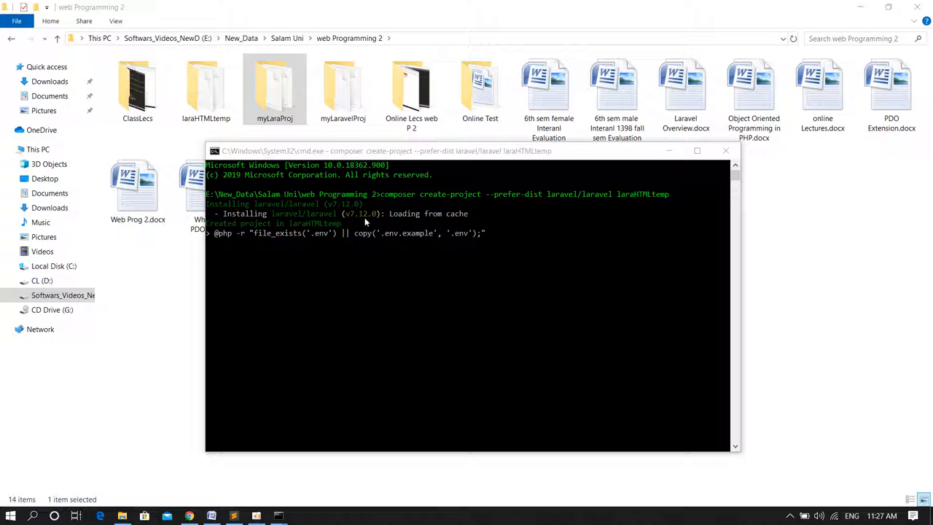
mouse_move(360, 234)
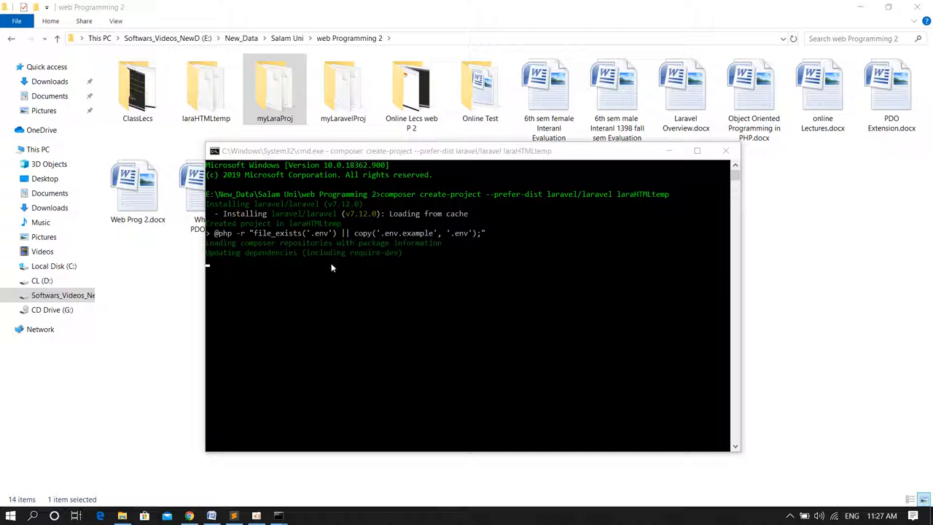
- Let Composer finish installing and generate the app key, then leave the Command Prompt
click(206, 88)
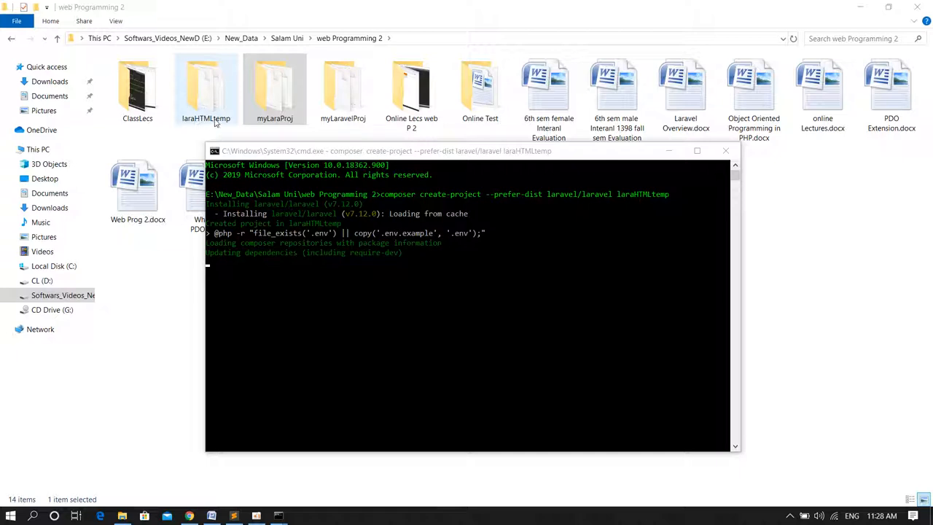
double_click(205, 87)
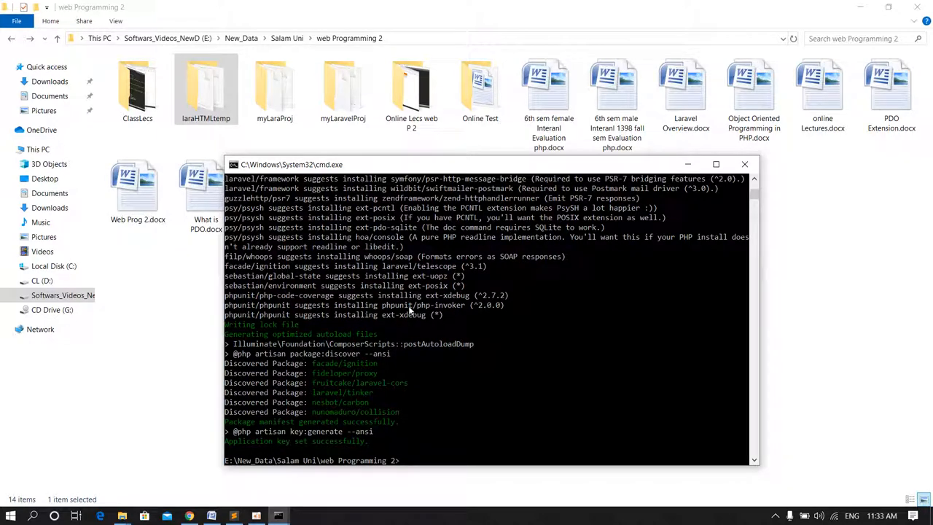
mouse_move(333, 432)
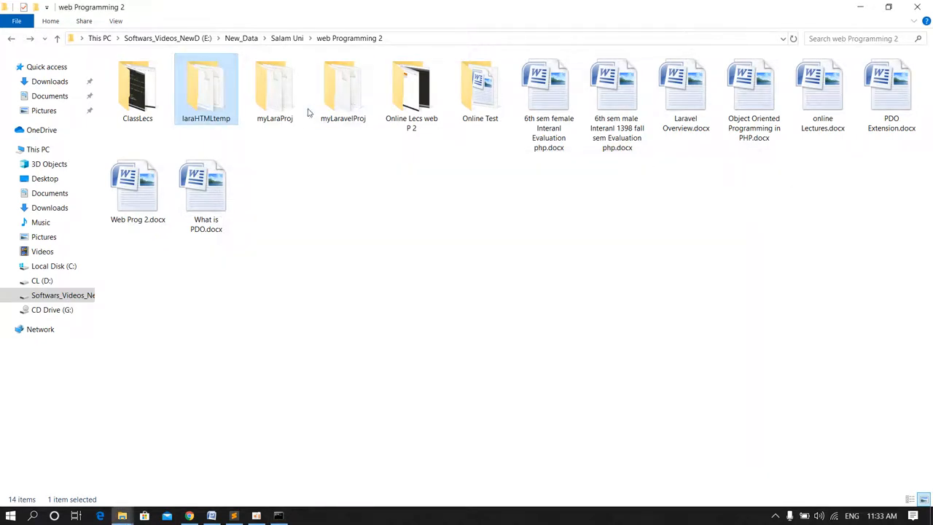
- Stop the old artisan server and run php artisan serve inside laraHTMLtemp
double_click(205, 87)
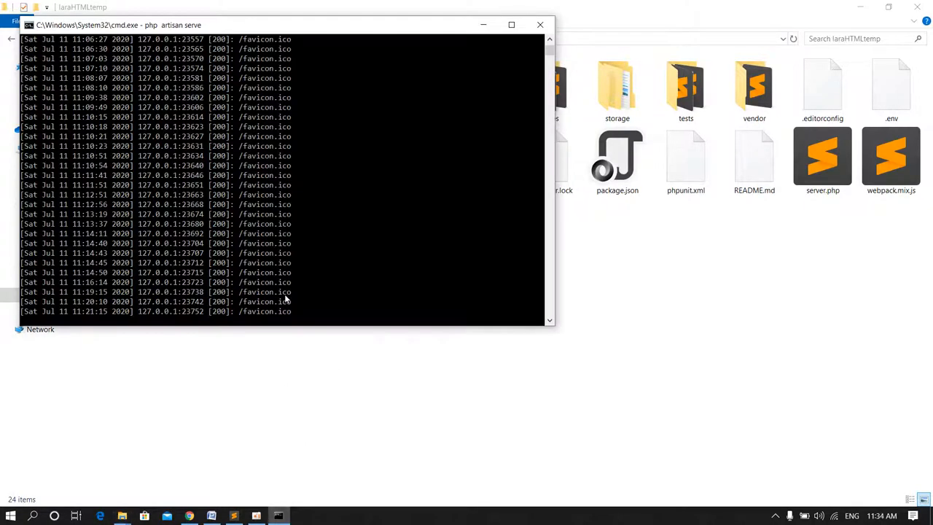
key(ctrl+c)
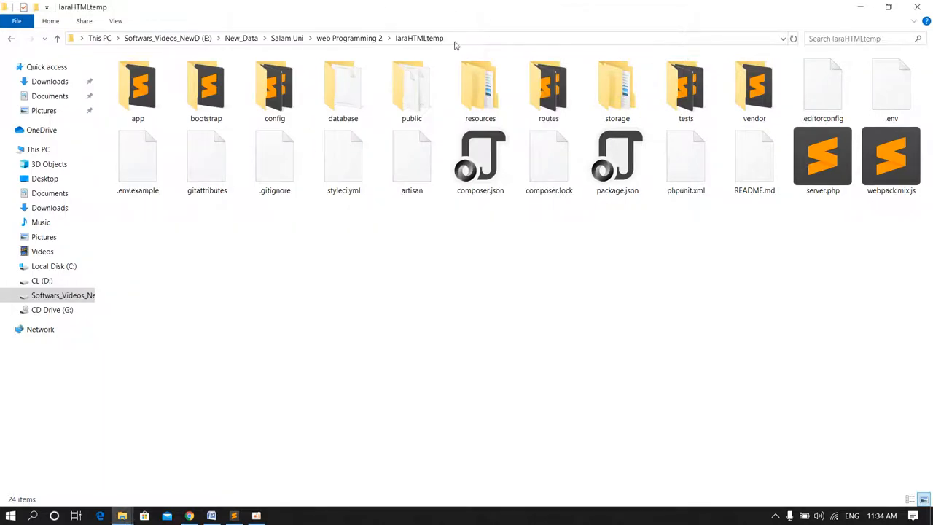
text(cmd)
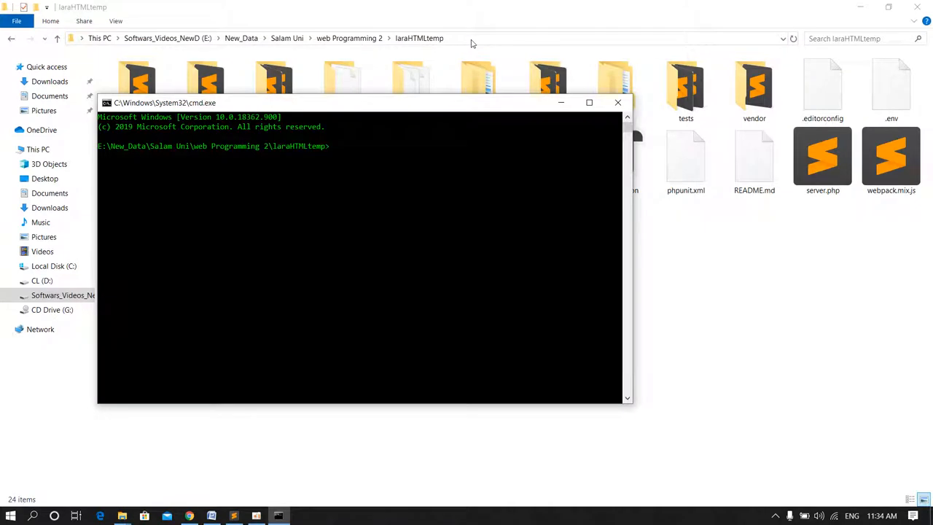
text(php artisa)
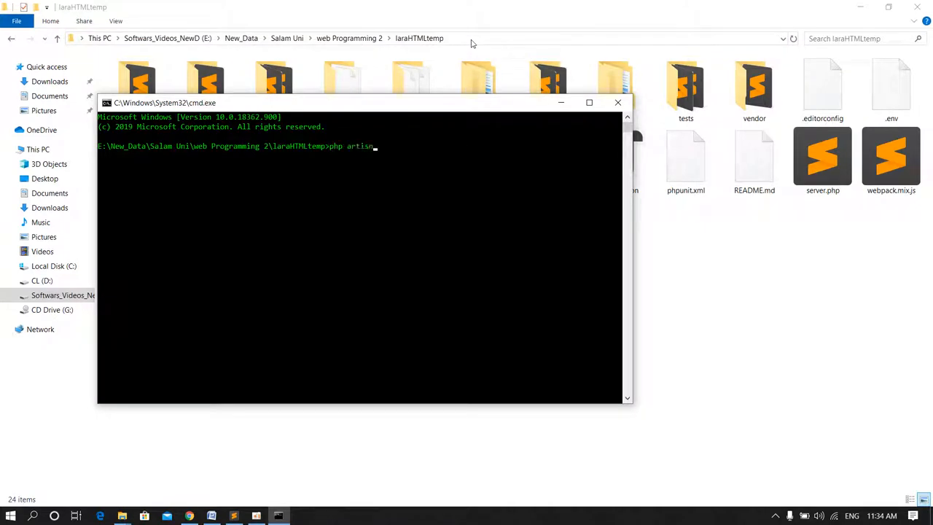
text(ser)
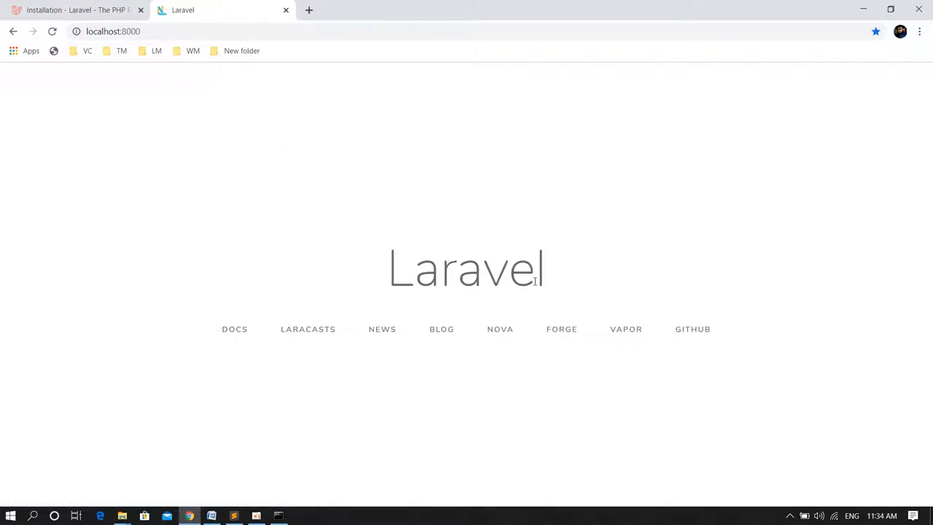
mouse_move(384, 405)
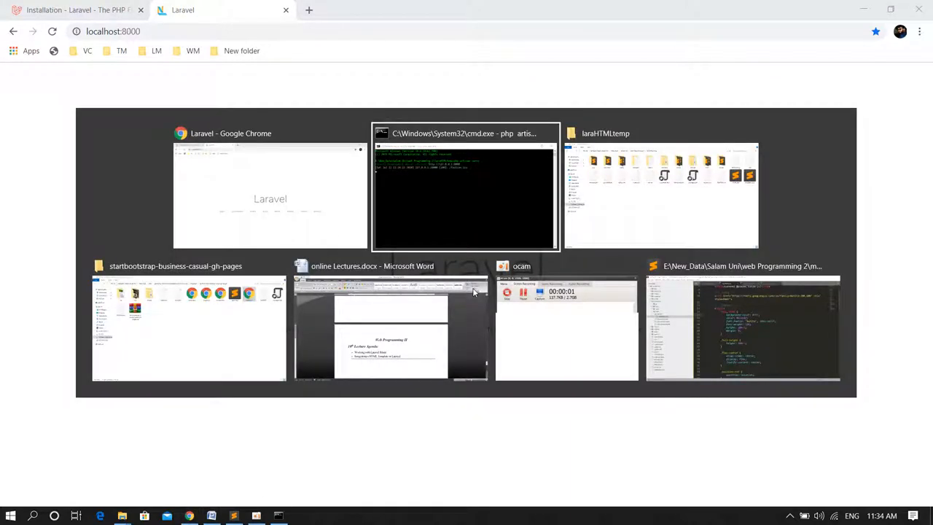
- Switch from the browser to the Sublime Text window with myLaraProj
click(744, 324)
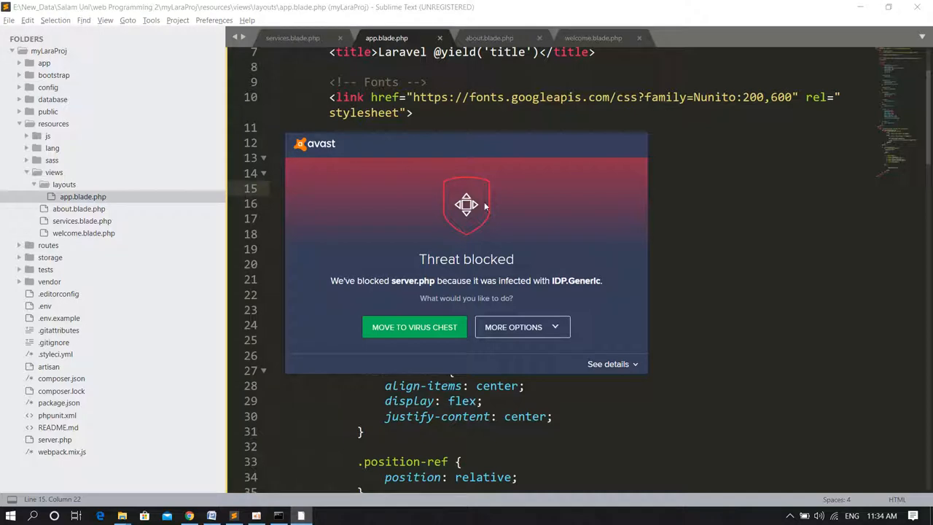
- Allow server.php as an antivirus exception from the blocked-file alert
click(513, 326)
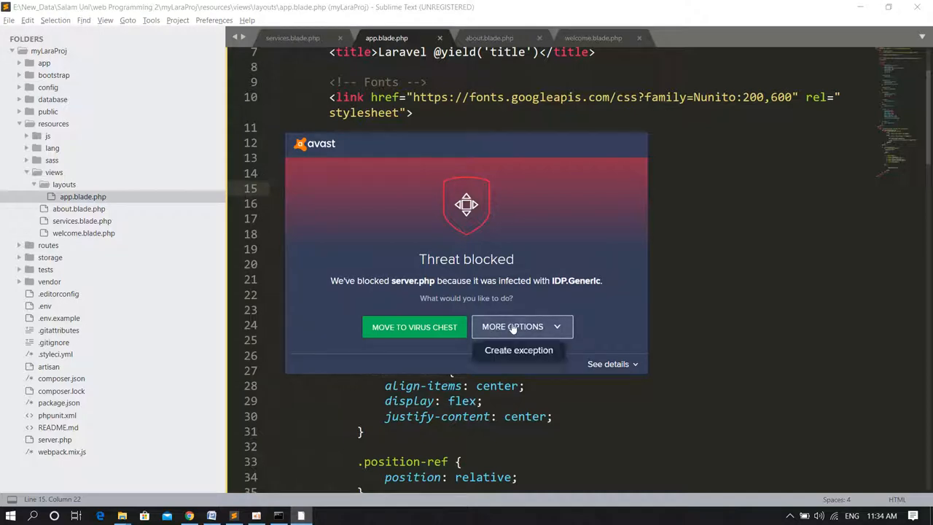
click(518, 350)
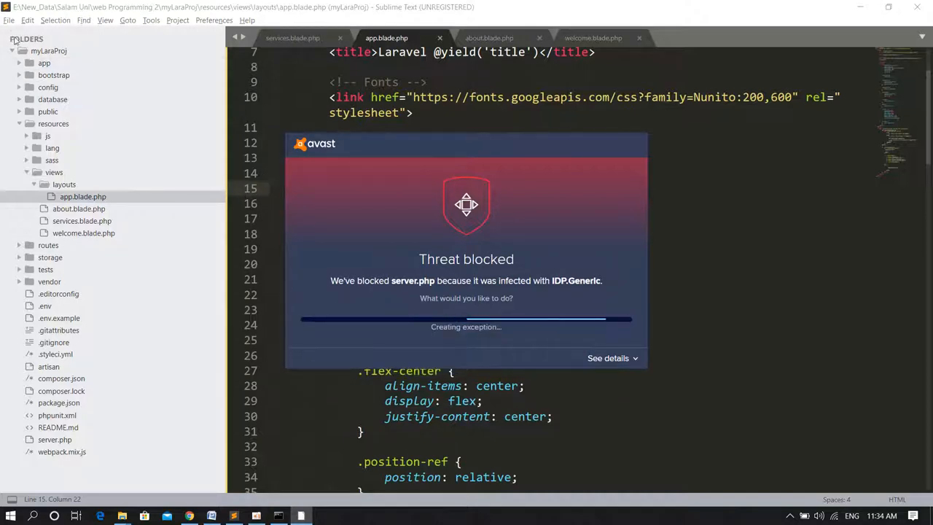
- Open laraHTMLtemp as the Sublime project folder and expand its resources folder
click(9, 20)
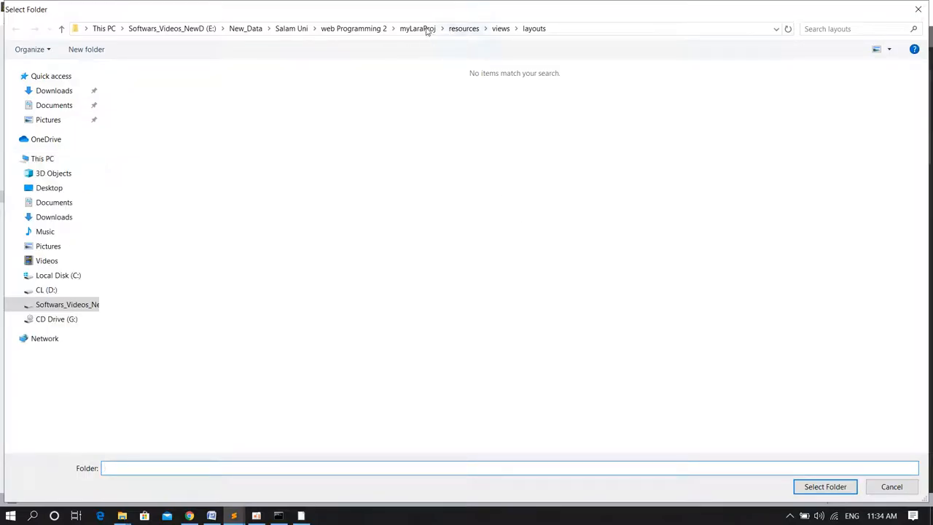
click(352, 29)
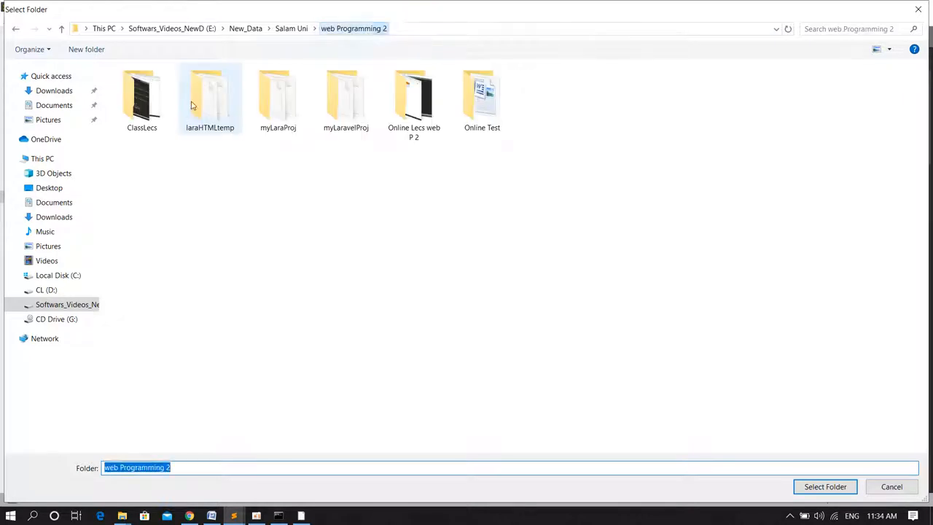
click(210, 99)
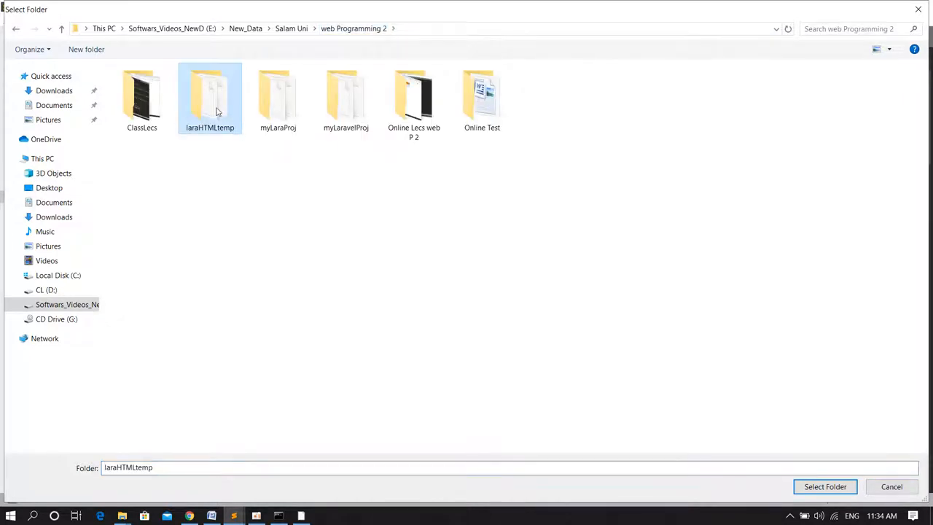
click(825, 487)
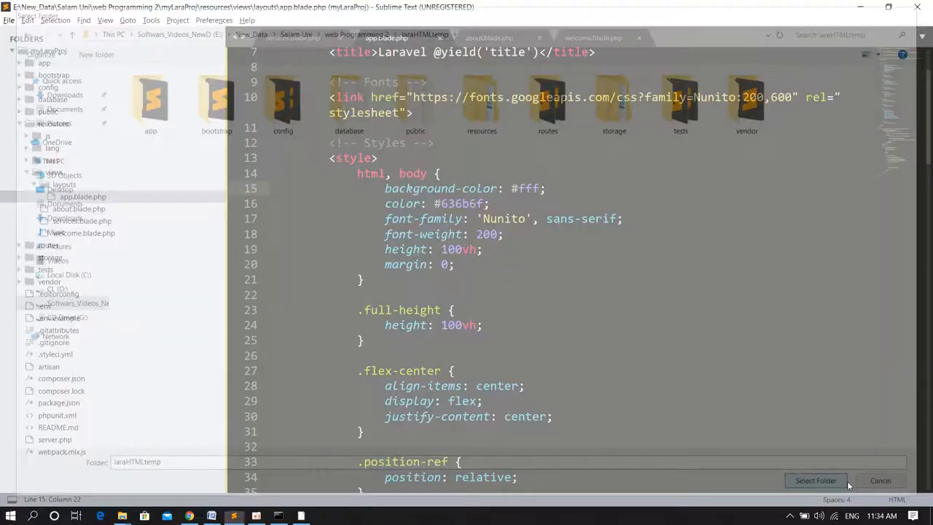
click(816, 481)
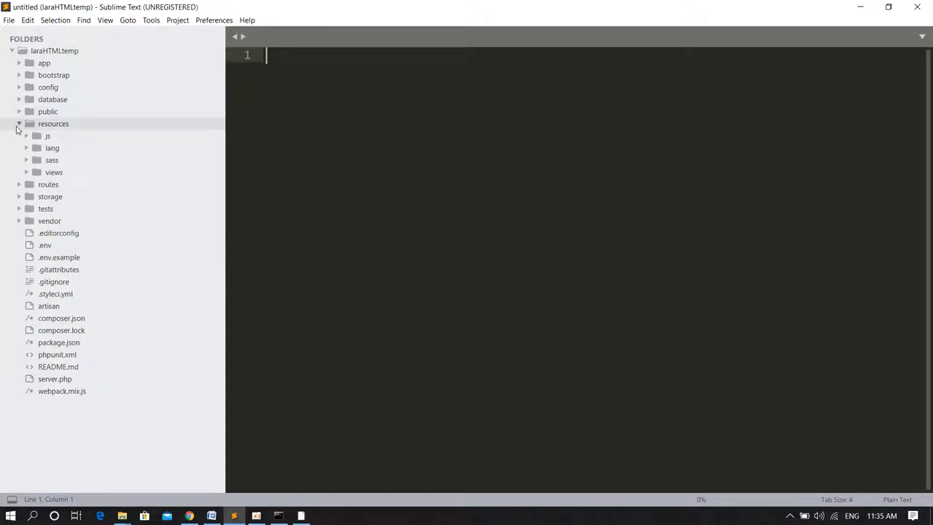
- Open welcome.blade.php from views, then switch to the template folder window
click(54, 172)
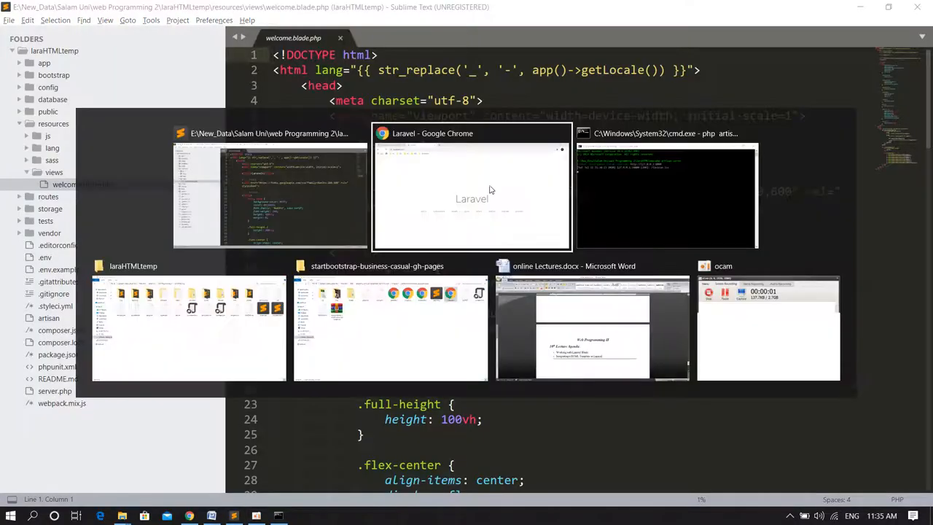
click(472, 193)
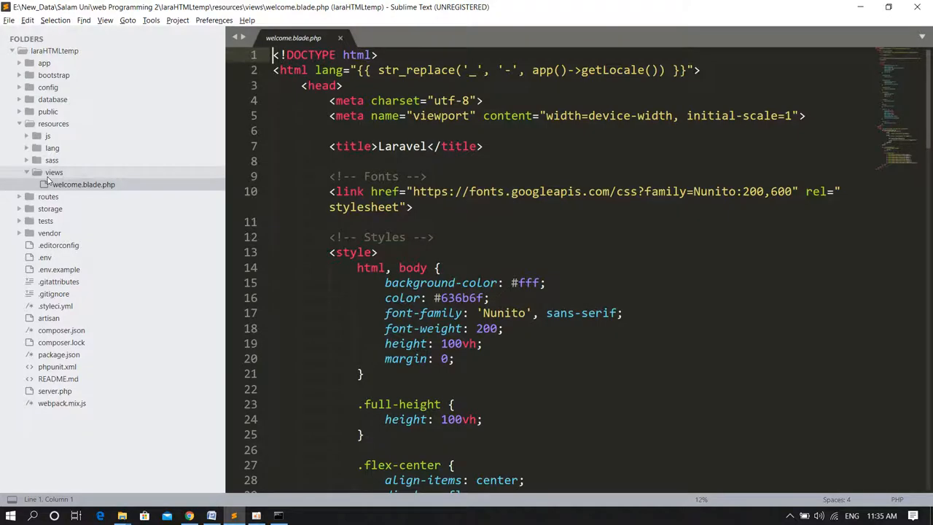
key(alt+tab)
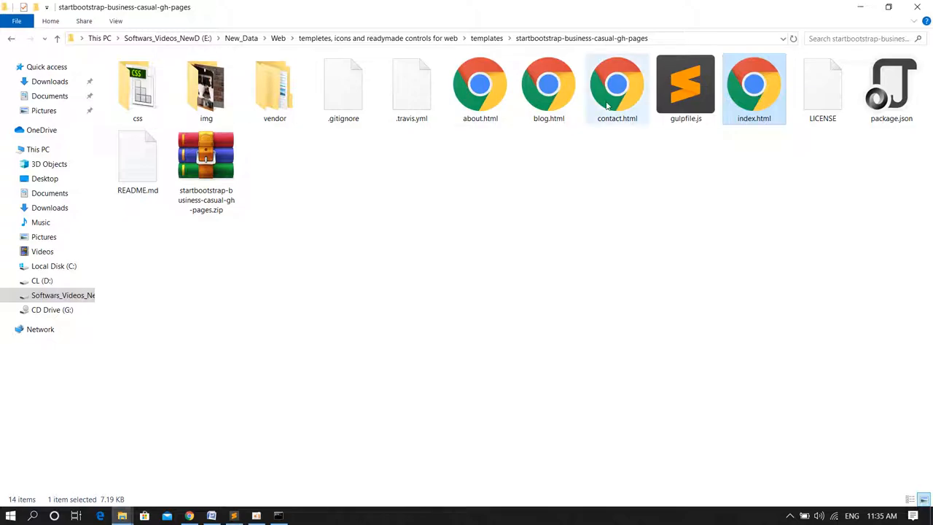
- Preview the Business Casual template's index and Blog pages in Chrome
double_click(755, 83)
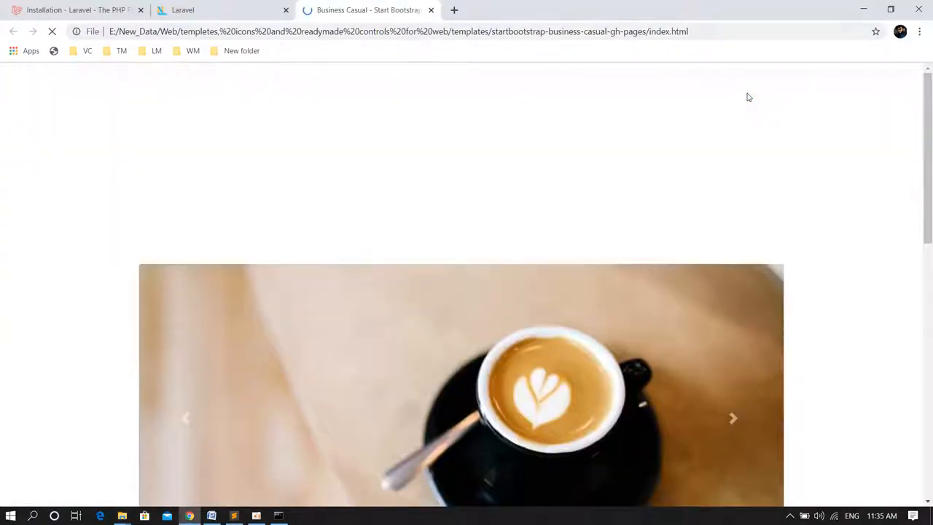
scroll(down, 3)
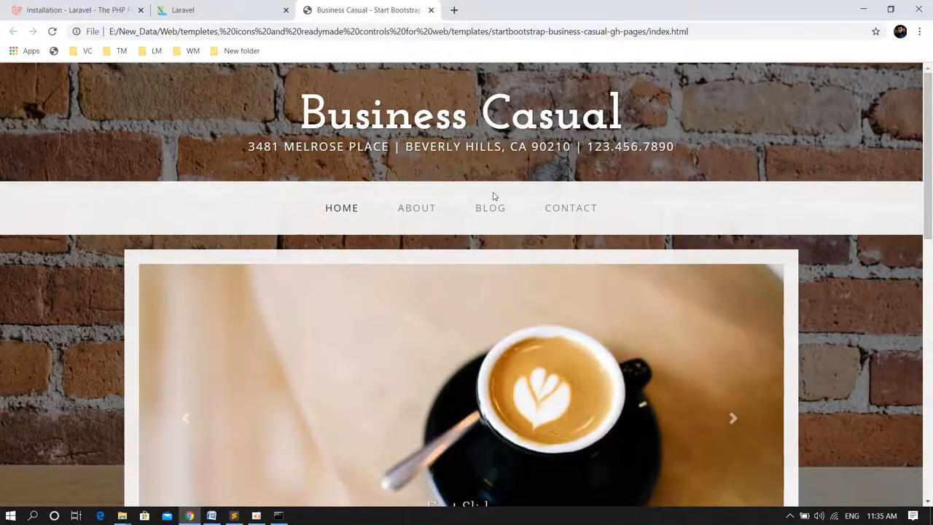
click(417, 207)
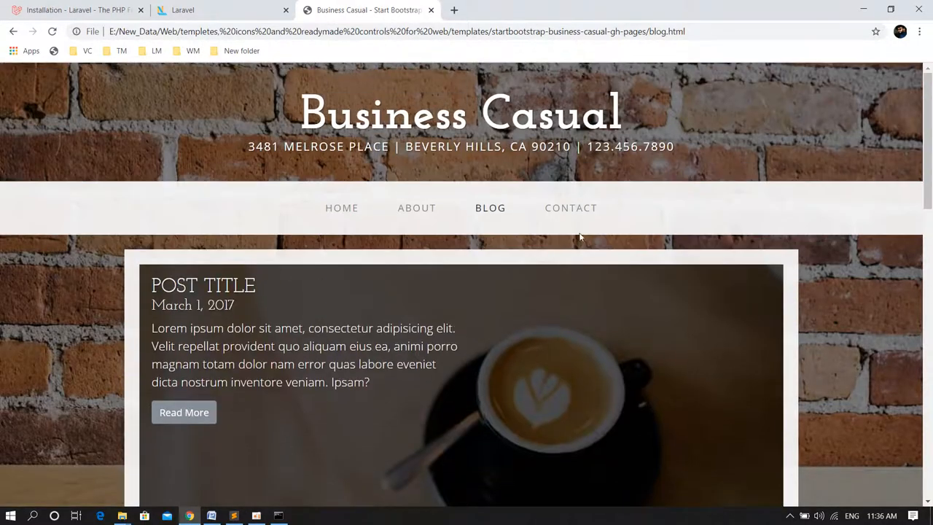
click(572, 207)
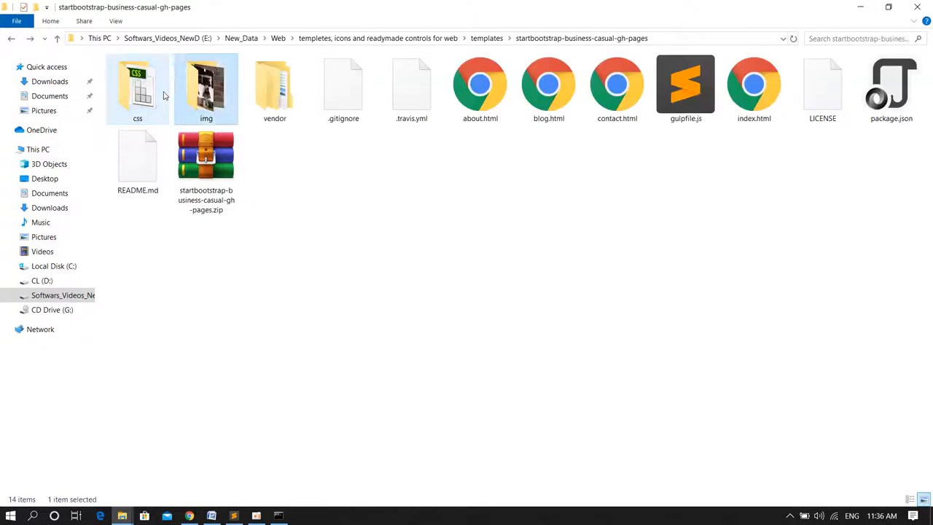
- Look inside the template's vendor folder in File Explorer
double_click(274, 88)
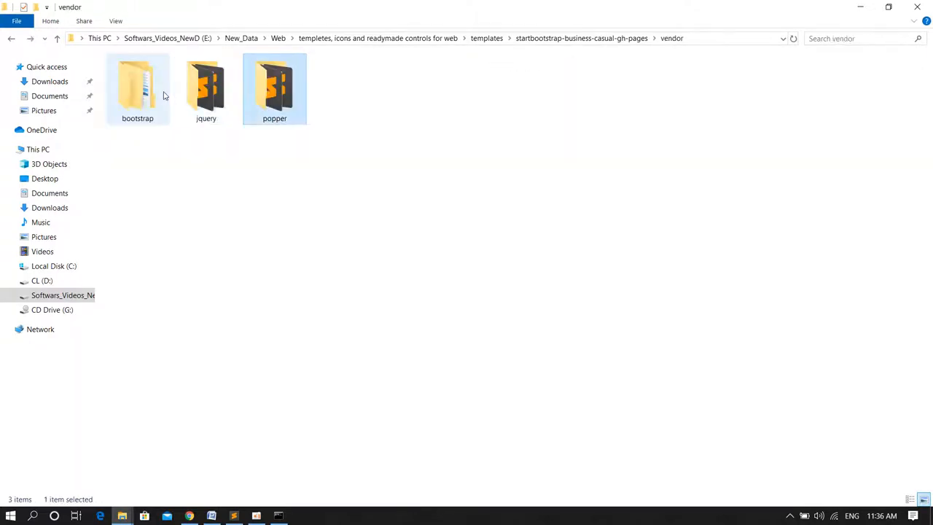
double_click(137, 88)
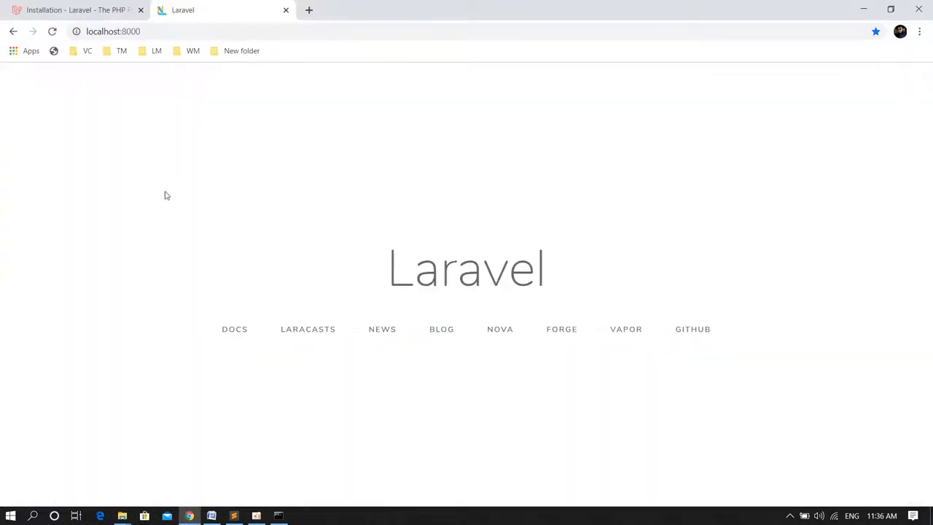
mouse_move(303, 251)
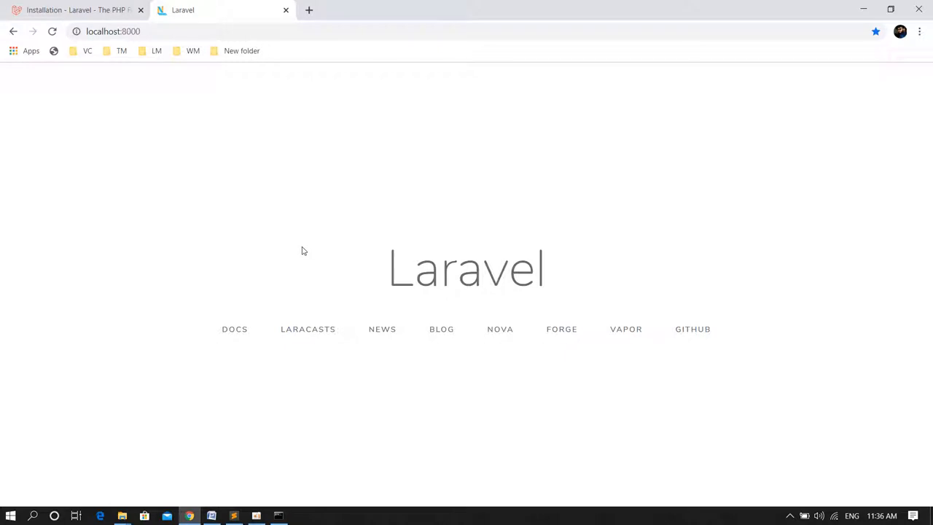
click(122, 516)
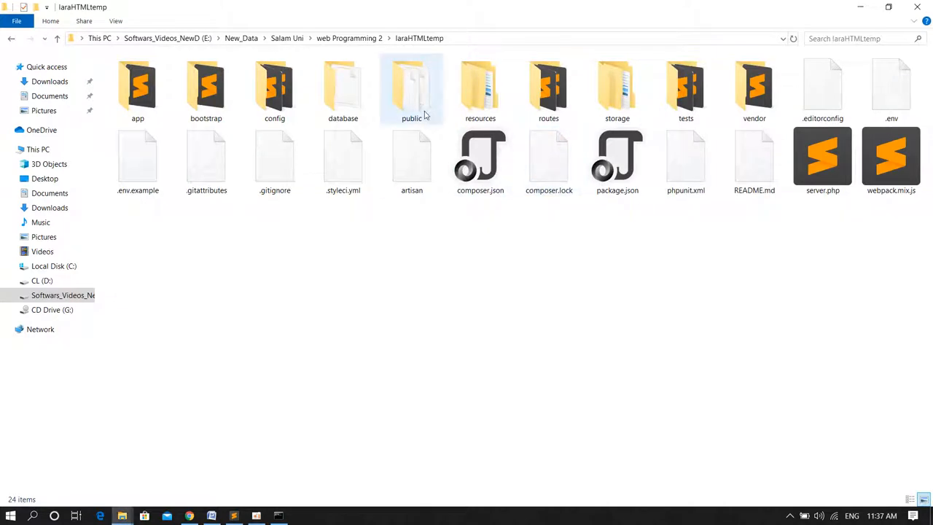
mouse_move(411, 87)
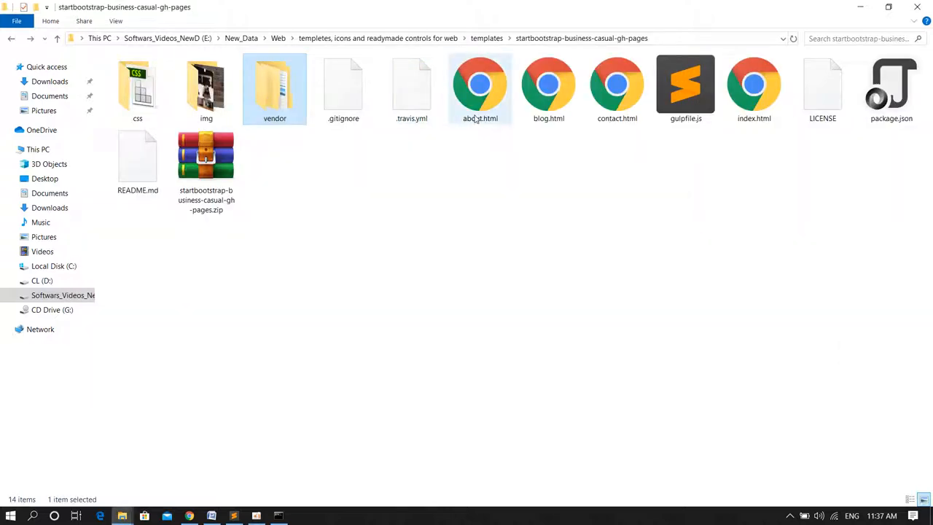
- Copy the template pages into laraHTMLtemp\resources\views, then switch to the browser
click(481, 88)
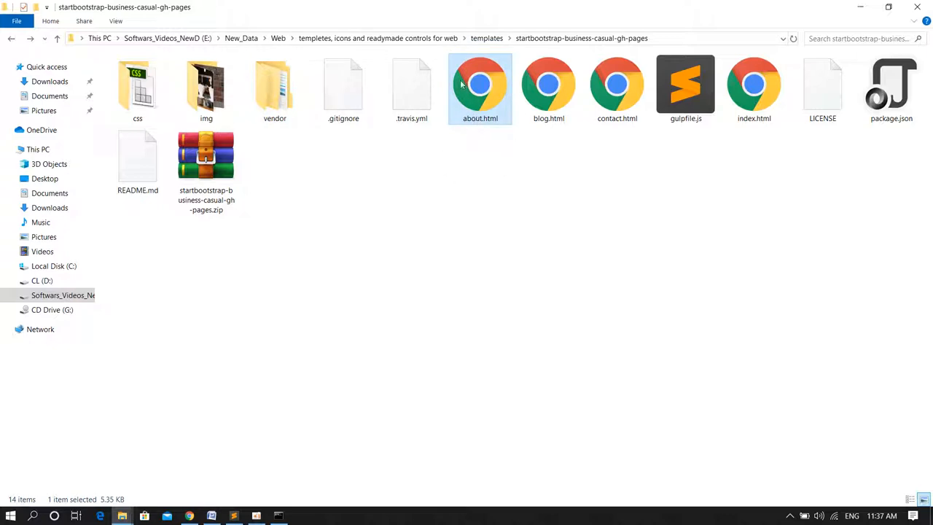
mouse_move(342, 88)
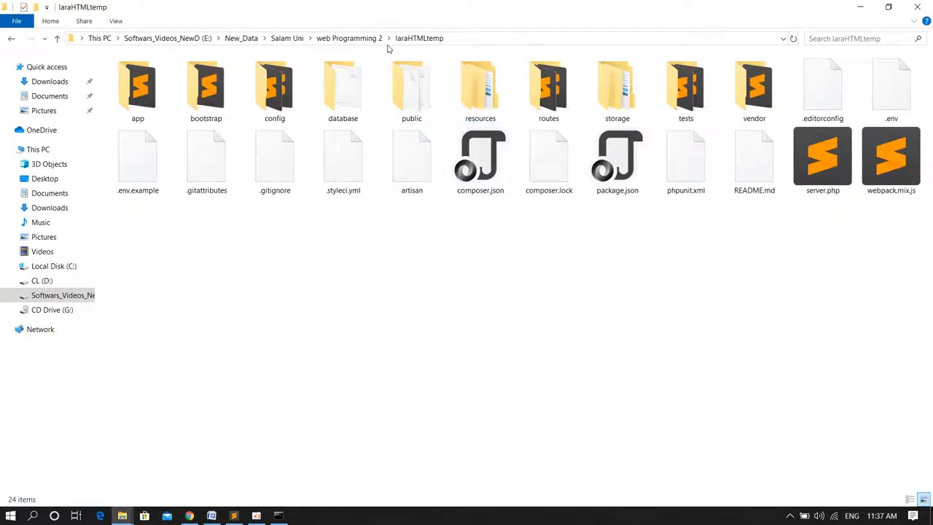
click(411, 88)
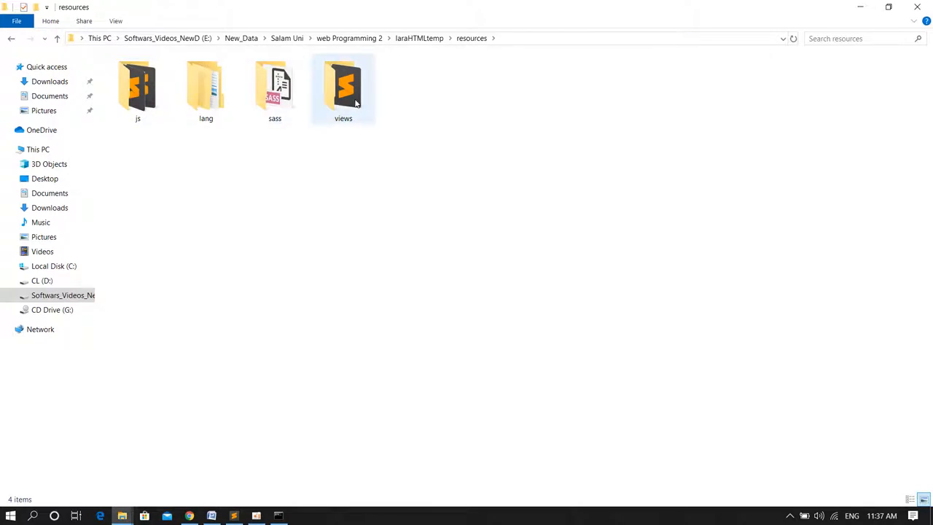
double_click(343, 87)
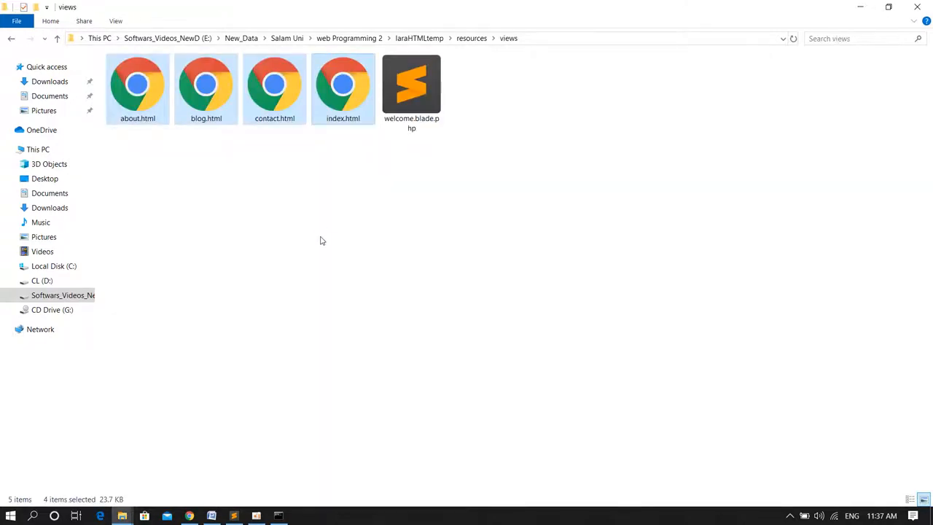
key(alt+tab)
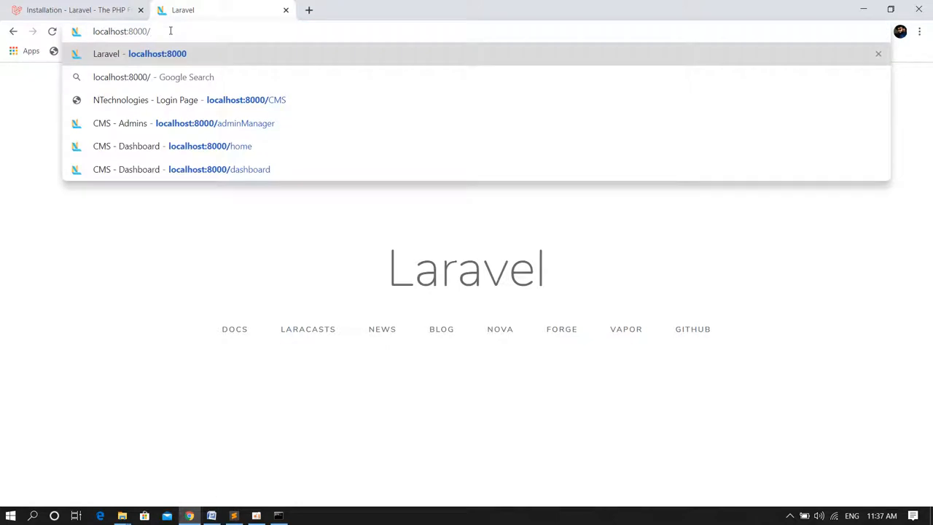
- Request localhost:8000/index.html, which returns 404 Not Found
text(index.html)
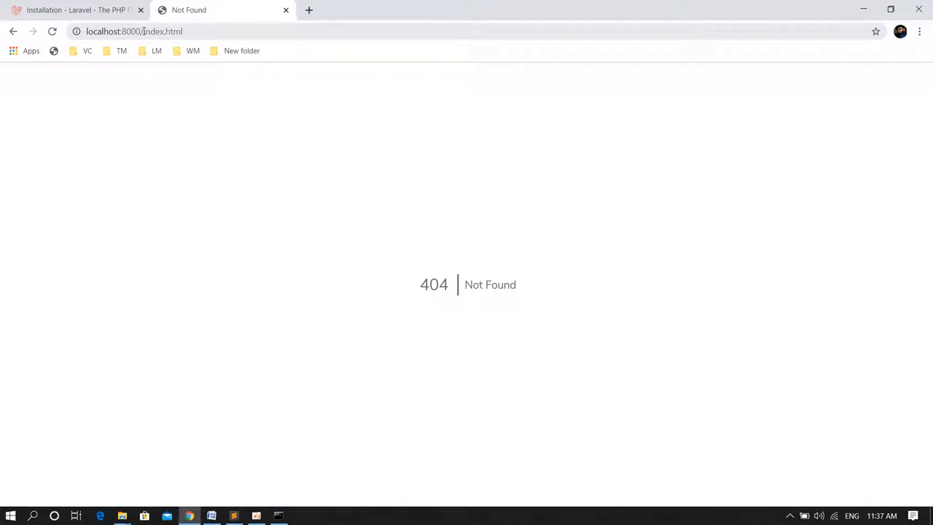
click(233, 516)
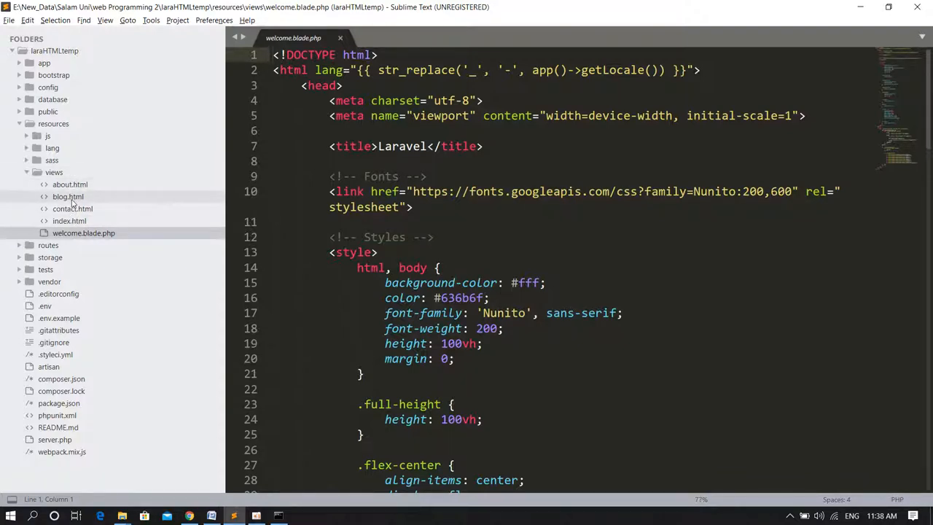
mouse_move(73, 209)
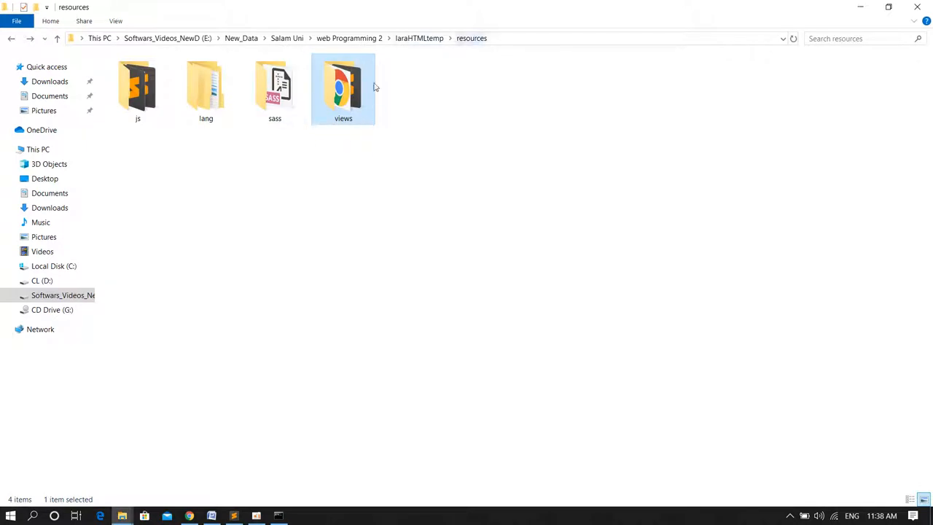
- View the views folder in Explorer, then return to Sublime Text
double_click(343, 88)
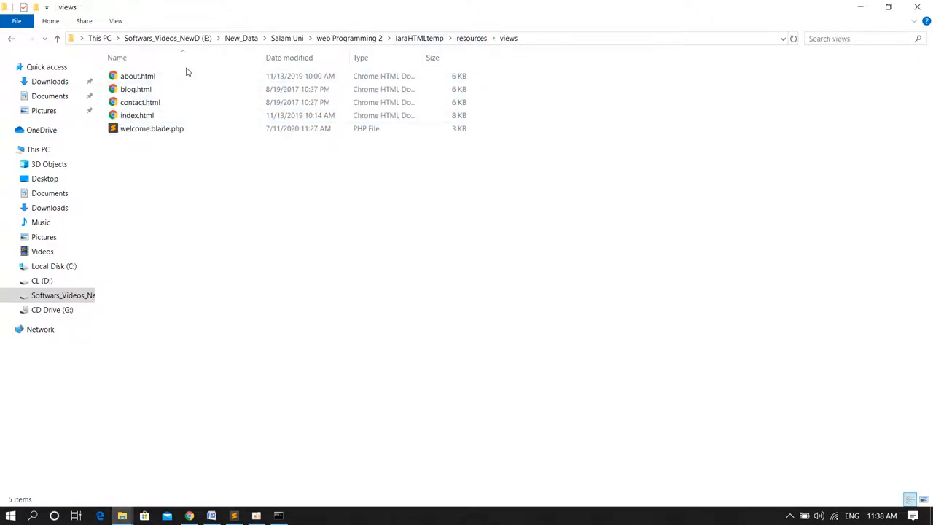
key(alt+tab)
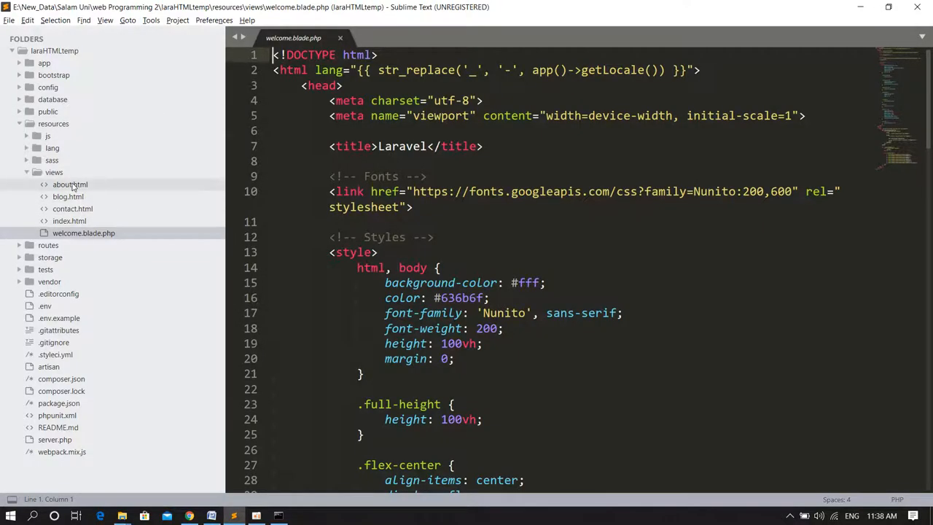
- Rename about.html to about.blade.php via the sidebar Rename command
right_click(70, 184)
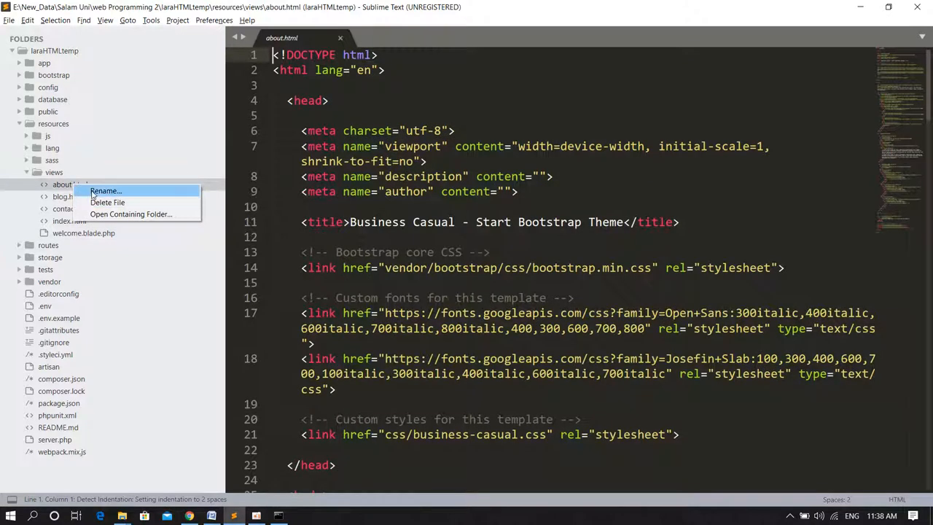
click(105, 189)
text(about.blade.)
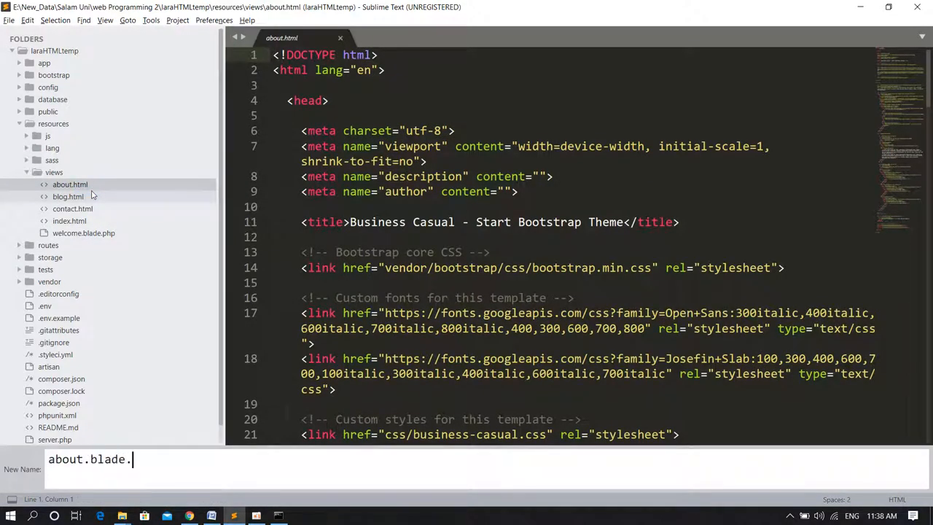
text(php)
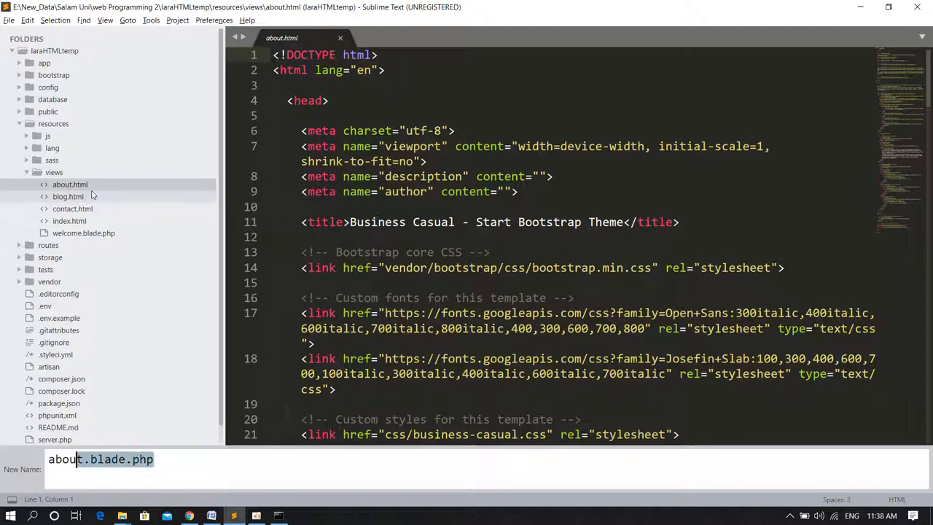
key(enter)
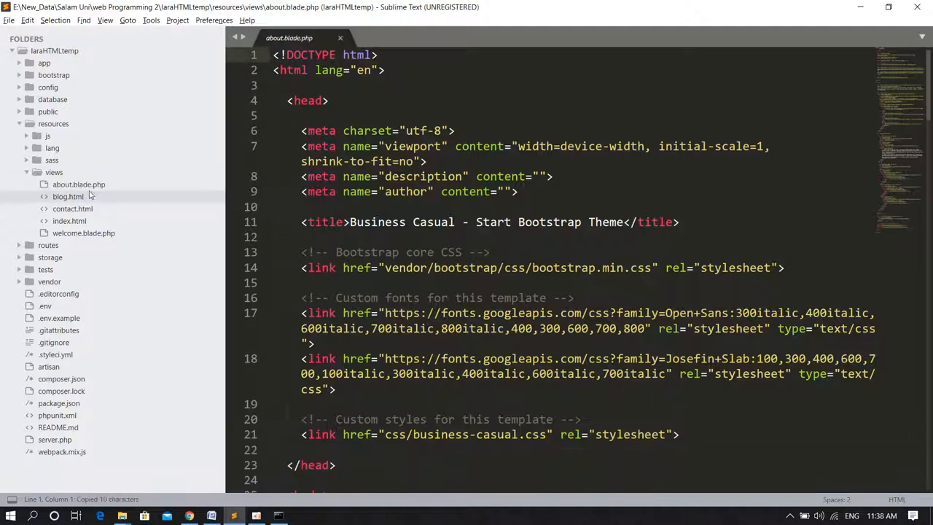
- Rename blog, contact and index views to .blade.php the same way
right_click(67, 196)
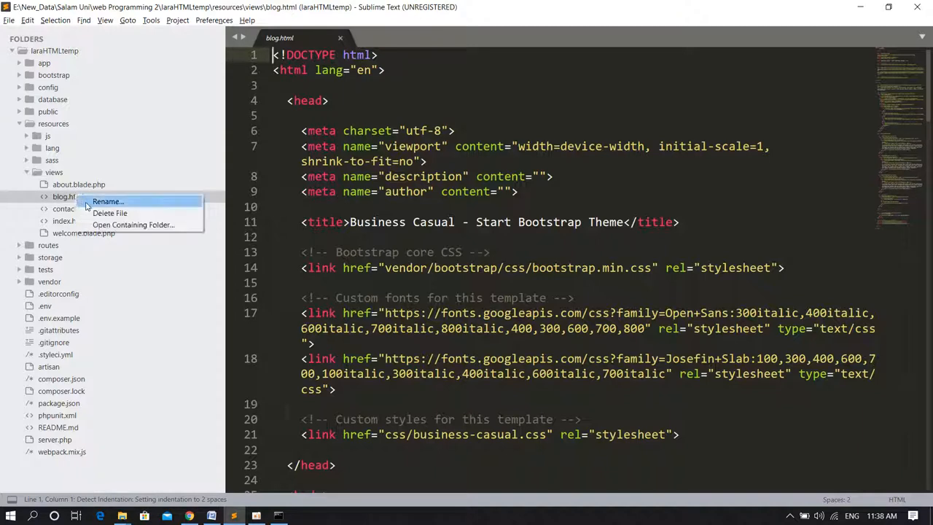
click(107, 201)
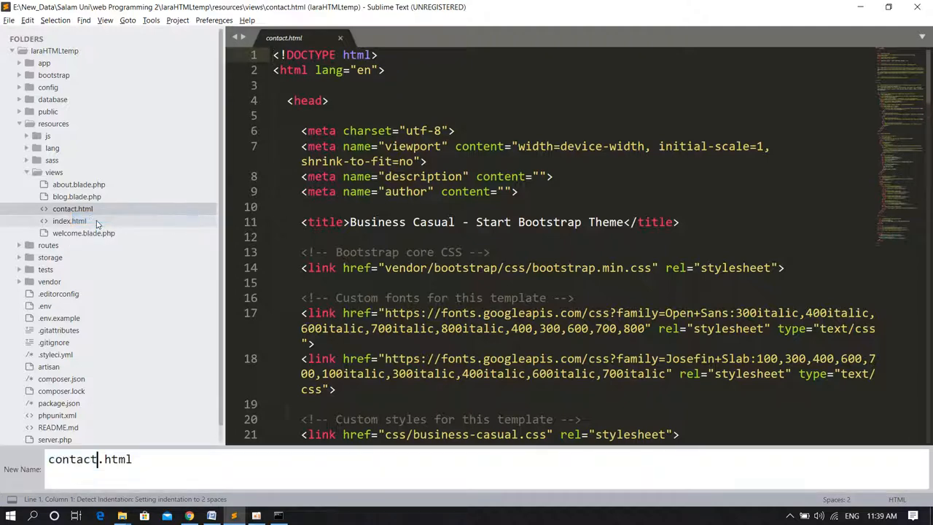
key(enter)
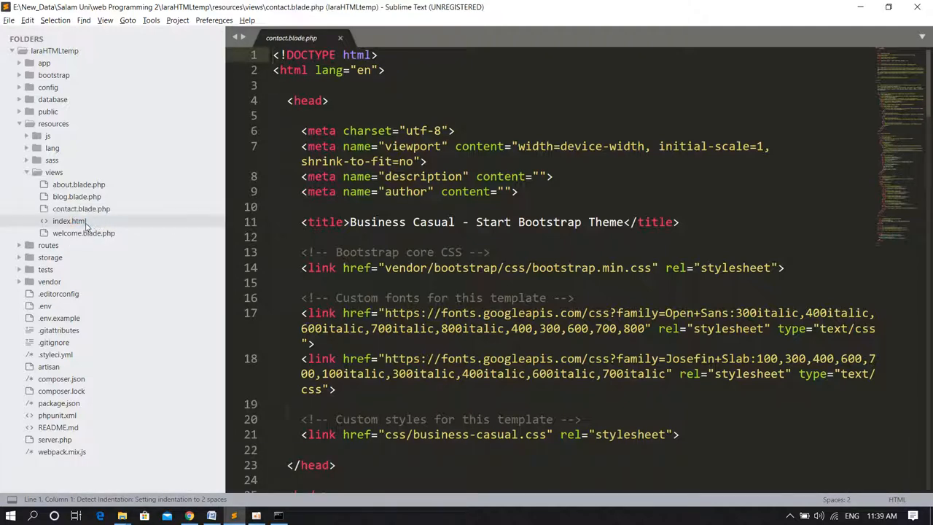
right_click(70, 220)
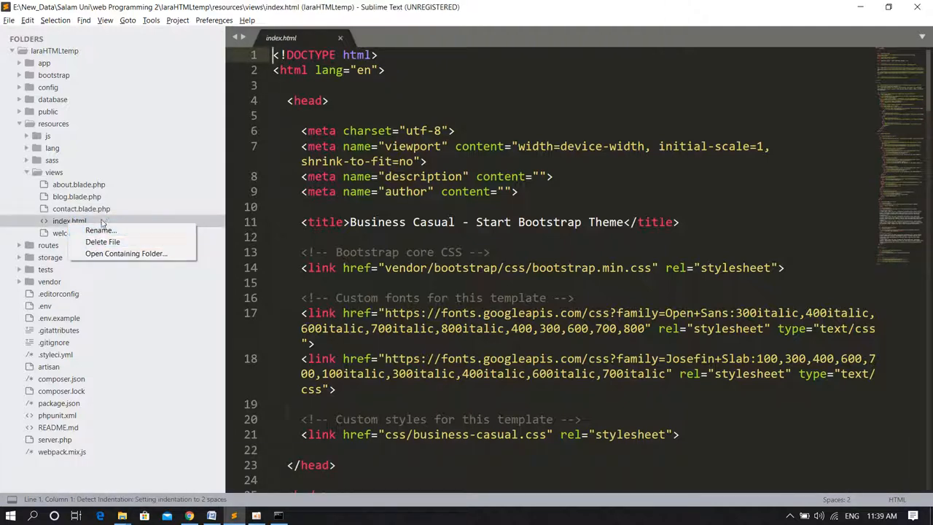
click(101, 230)
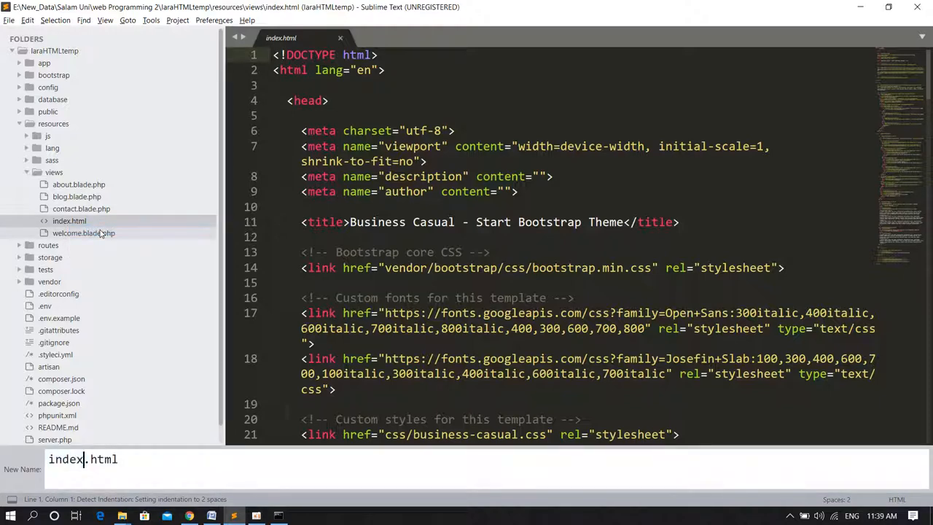
text(blade.php)
key(enter)
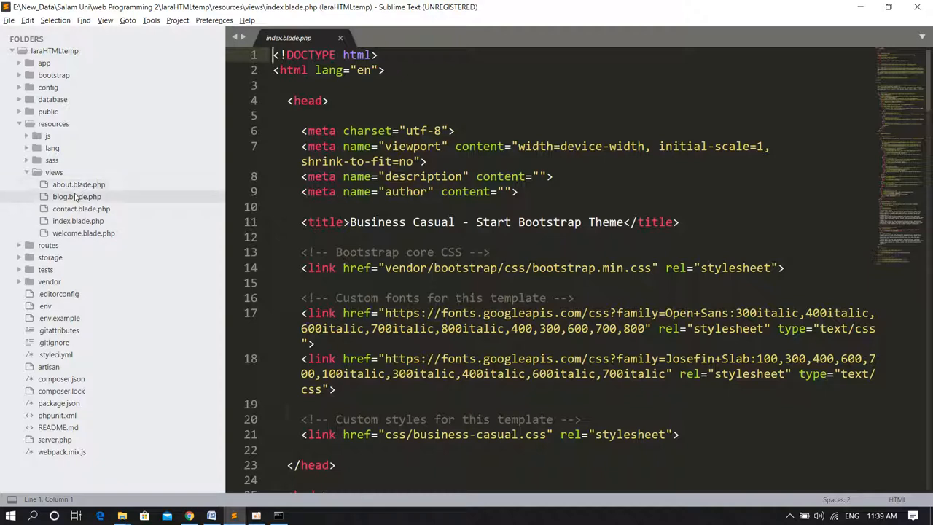
mouse_move(79, 184)
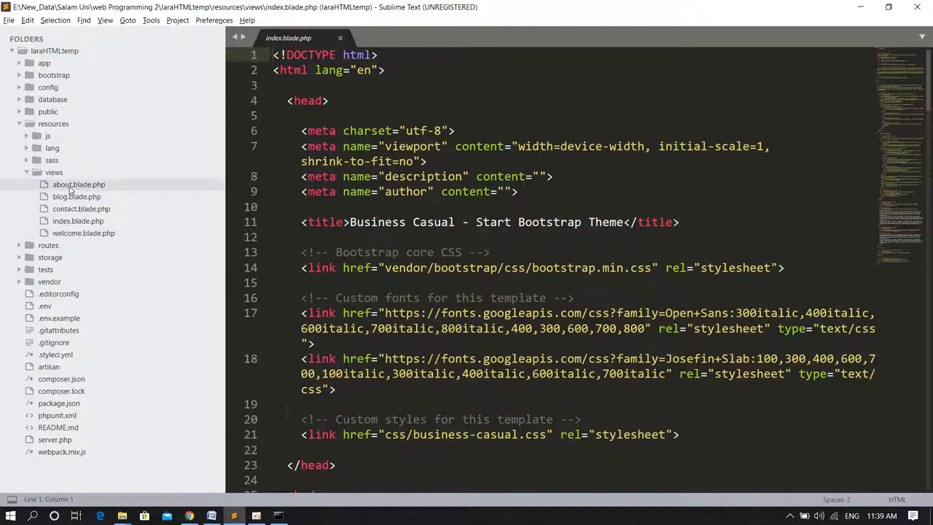
mouse_move(76, 197)
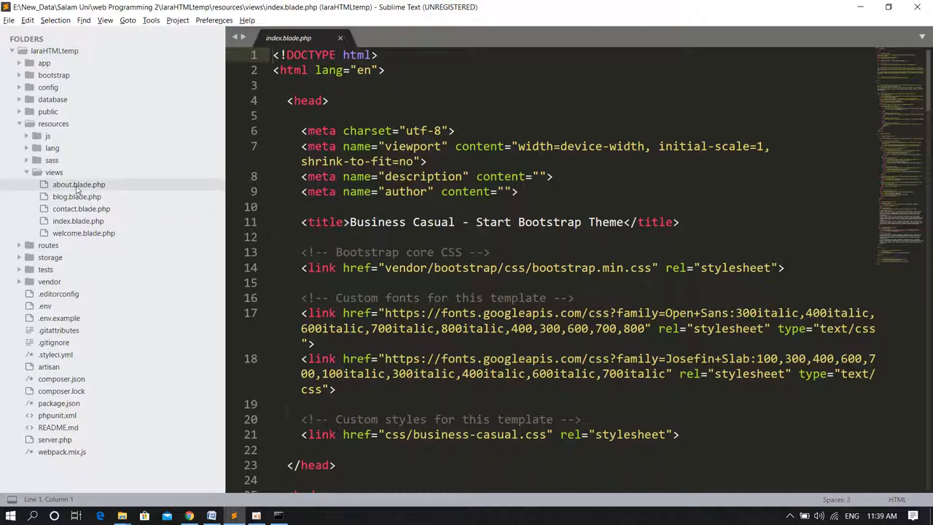
key(alt+tab)
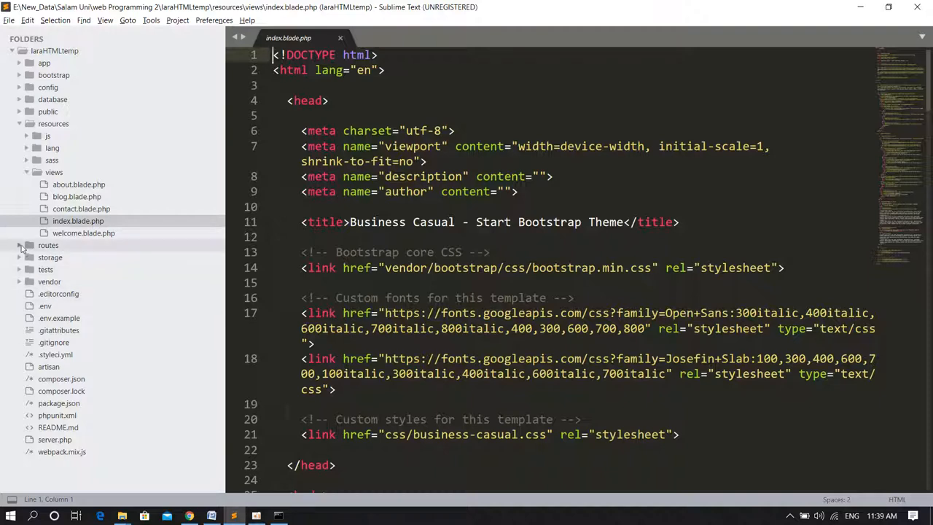
- Delete welcome.blade.php from resources/views via the sidebar context menu
click(58, 293)
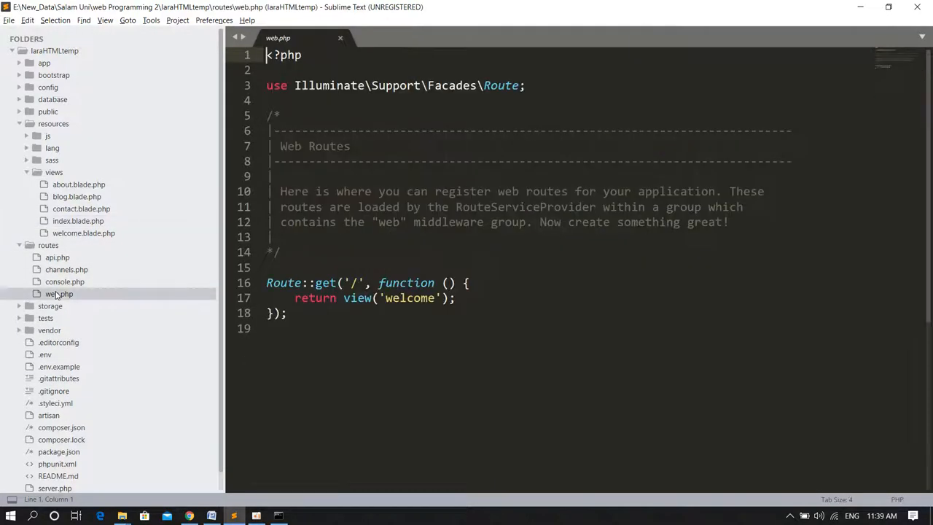
drag(267, 282, 286, 312)
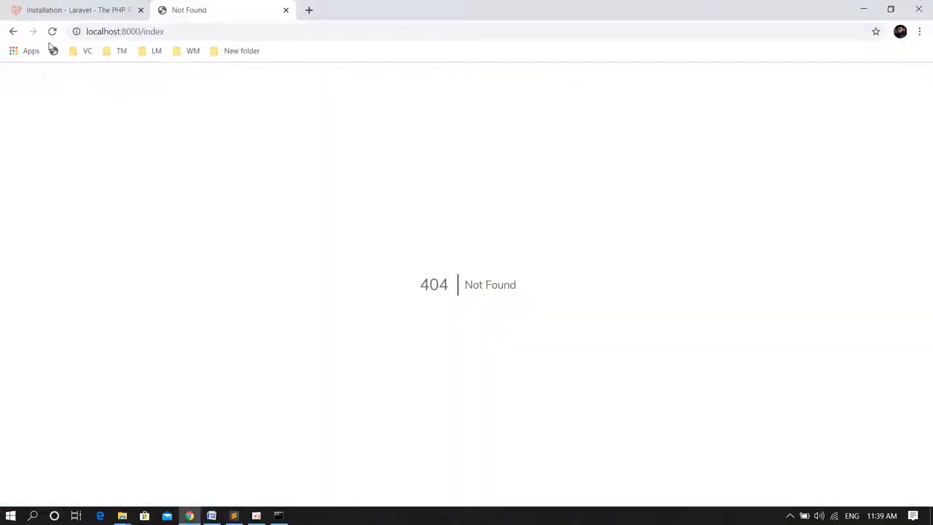
click(13, 32)
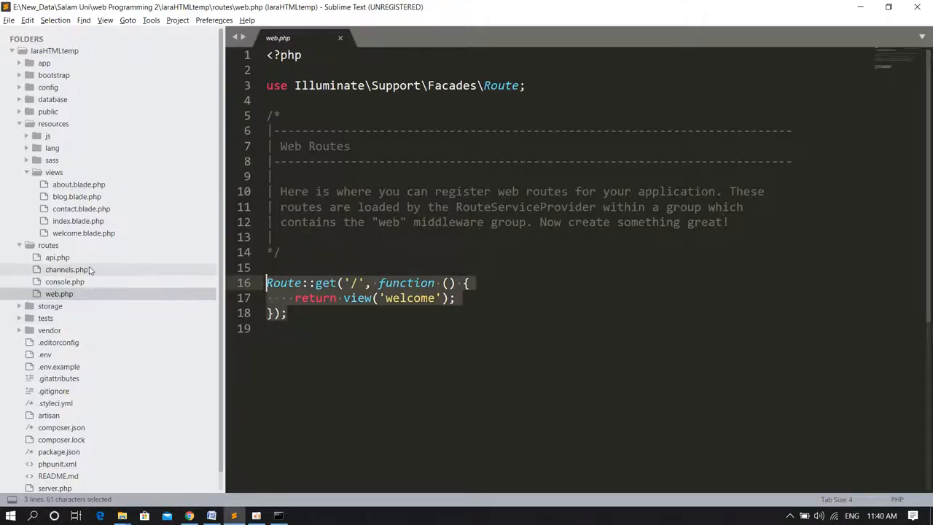
right_click(83, 233)
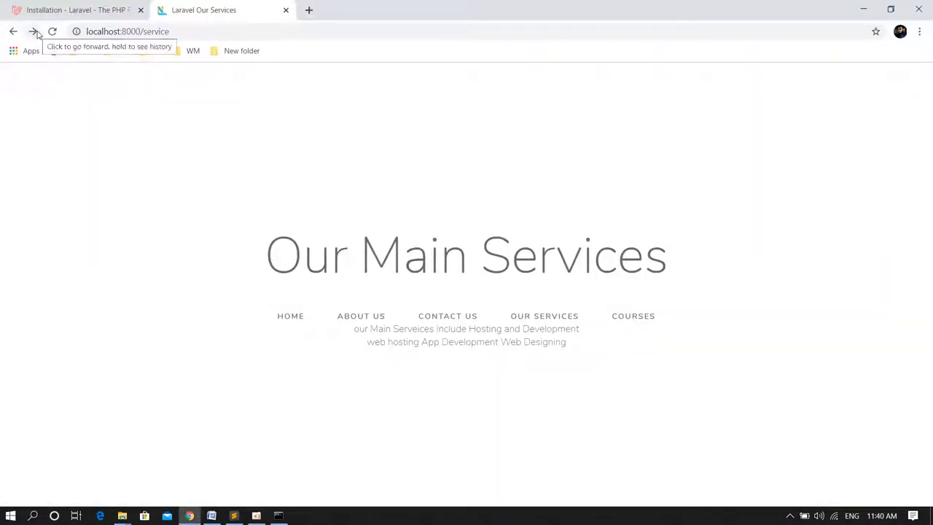
key(alt+tab)
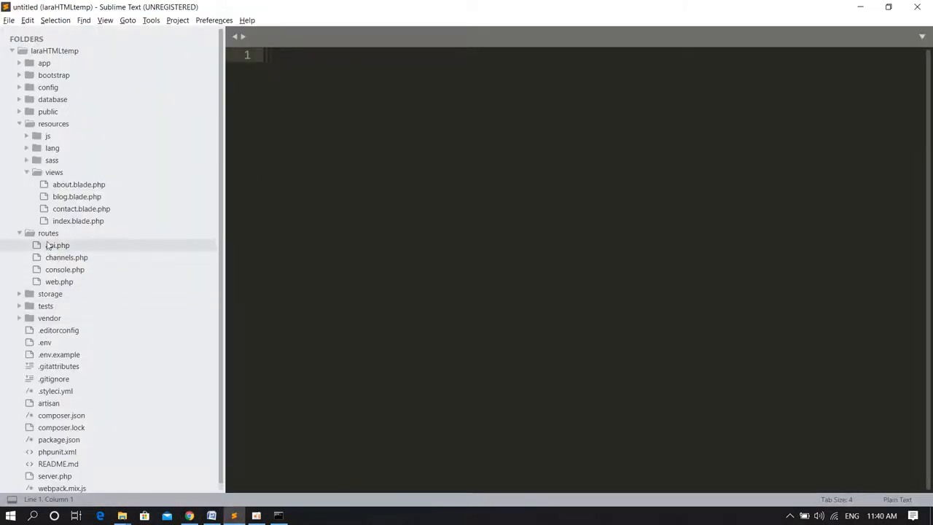
- Open routes/web.php and select 'welcome' in the default route
double_click(59, 282)
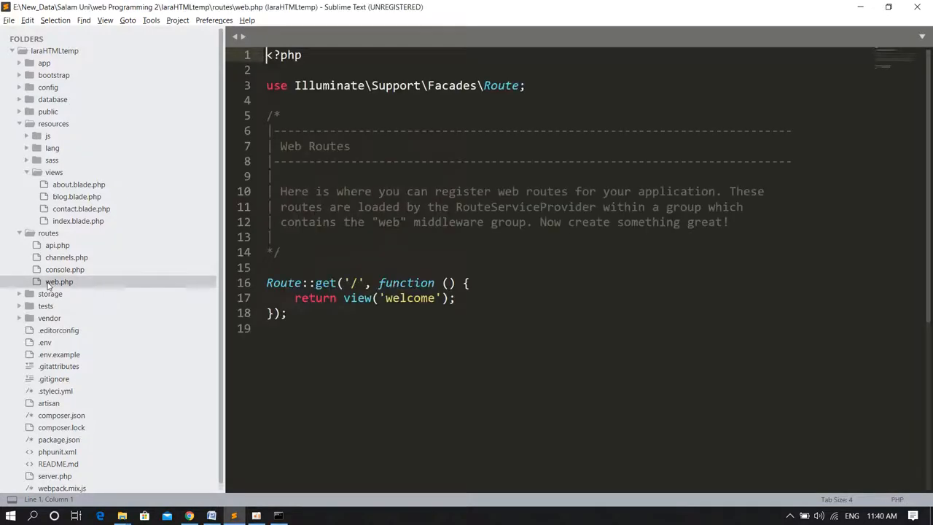
double_click(410, 297)
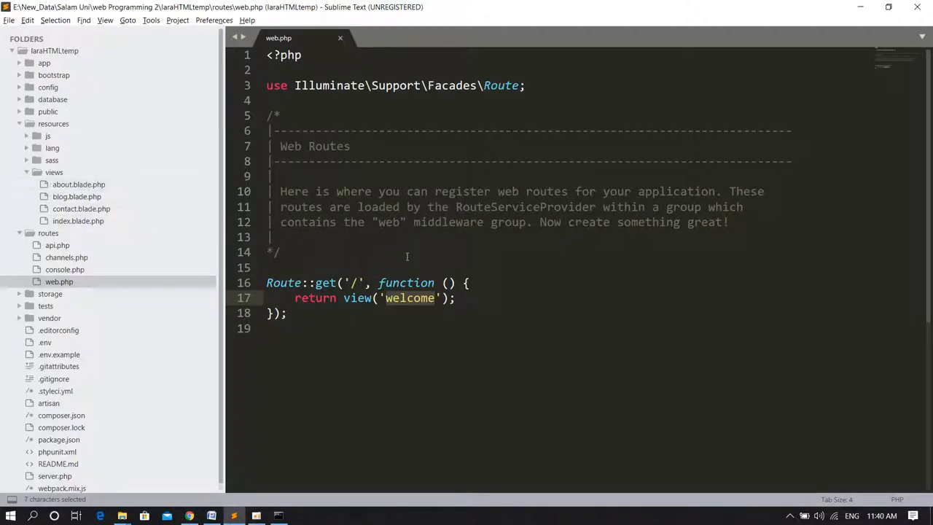
- Route '/' to view('index') and reload localhost:8000 to see the unstyled page
text(index)
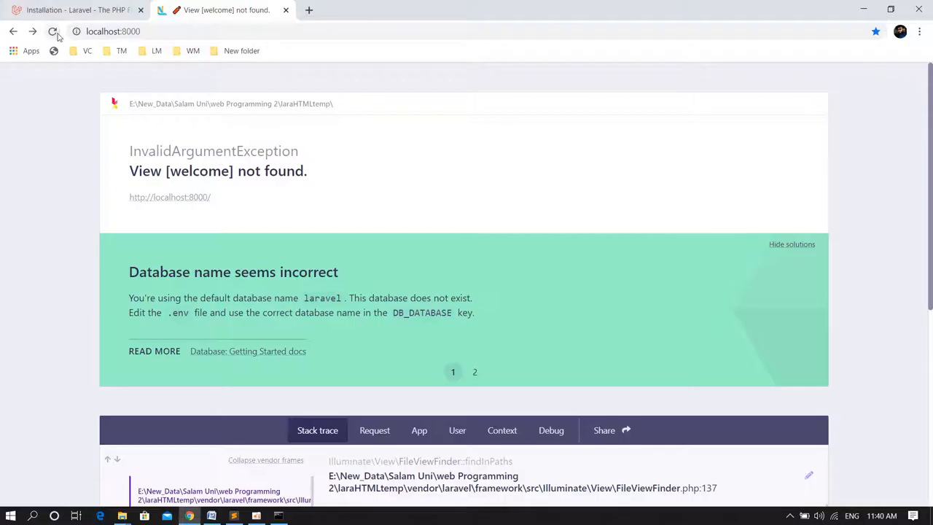
click(52, 32)
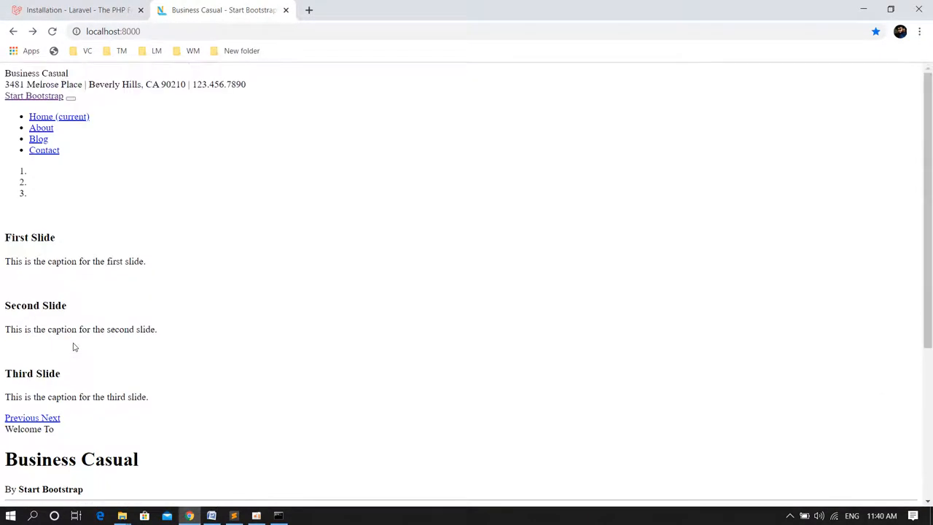
scroll(down, 3)
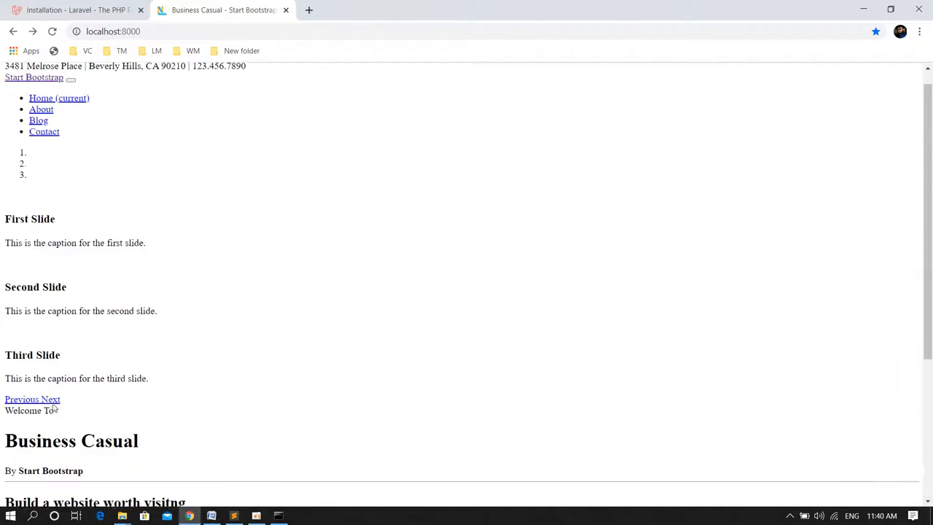
scroll(up, 3)
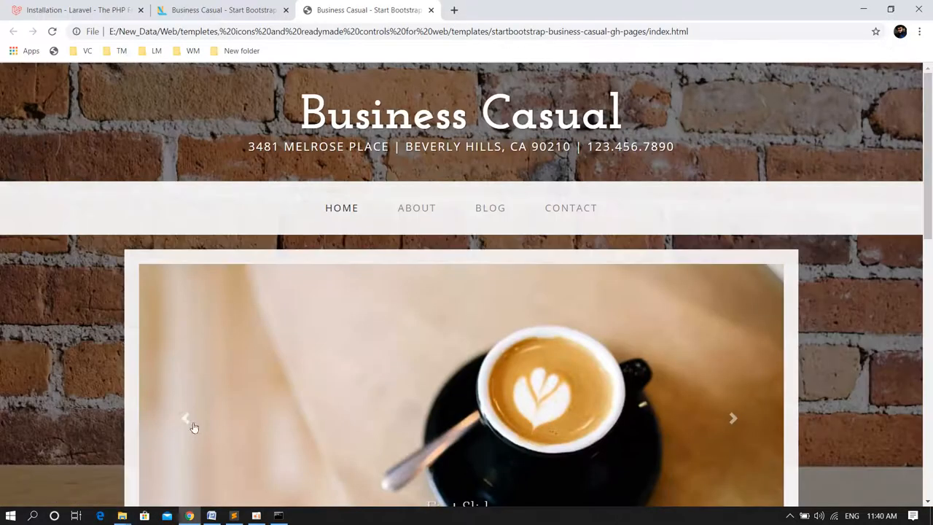
- Compare the local page with the original styled template in another tab
click(222, 9)
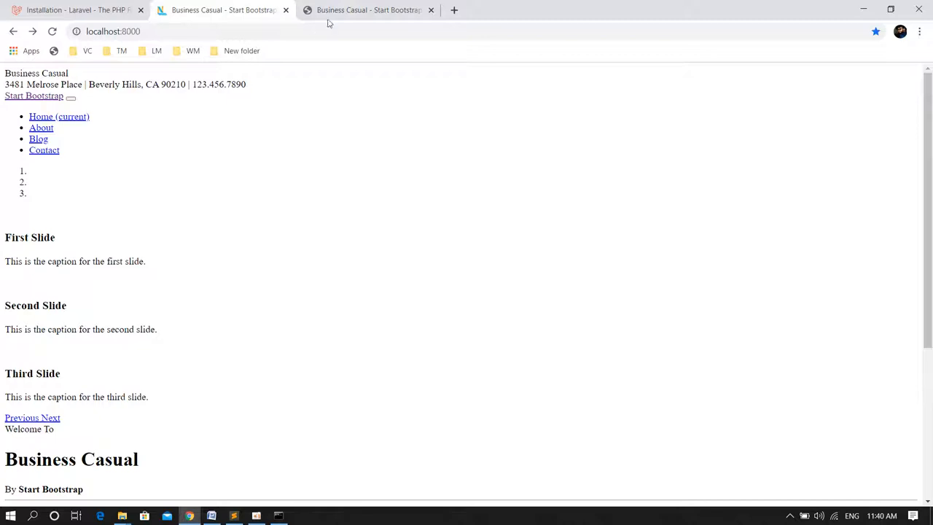
click(367, 8)
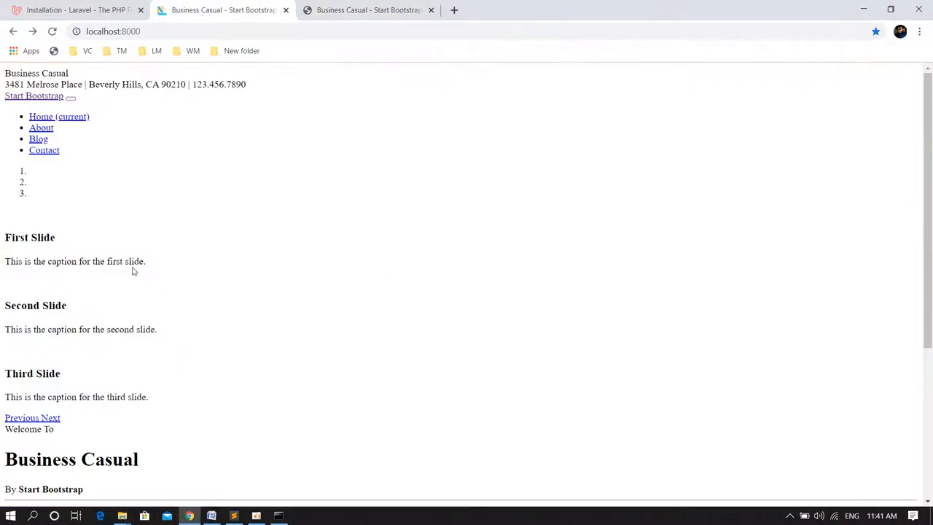
mouse_move(134, 304)
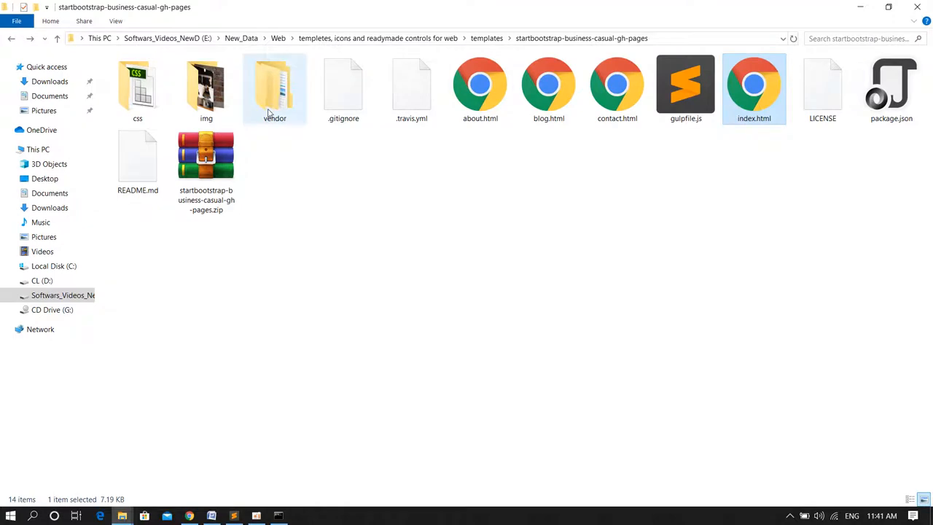
- Pick the template's css, img and vendor folders and open the project's public folder
click(274, 88)
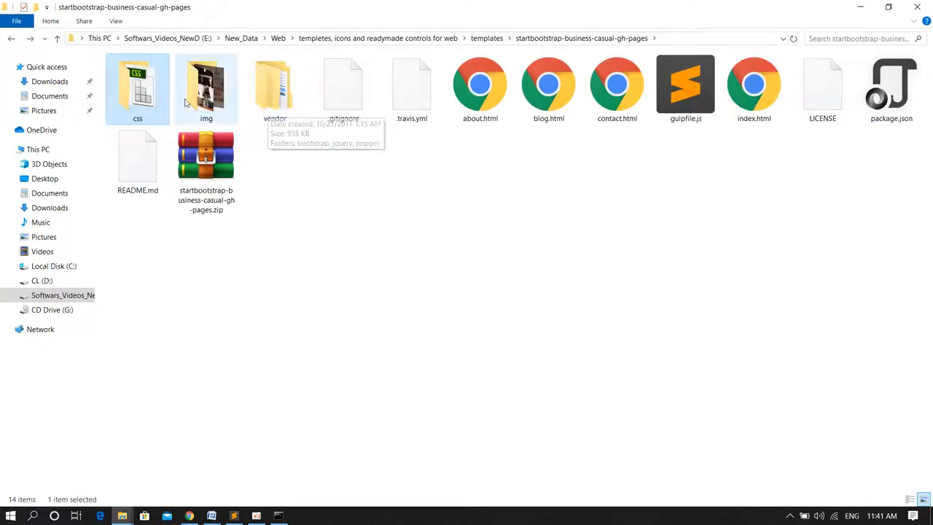
click(274, 87)
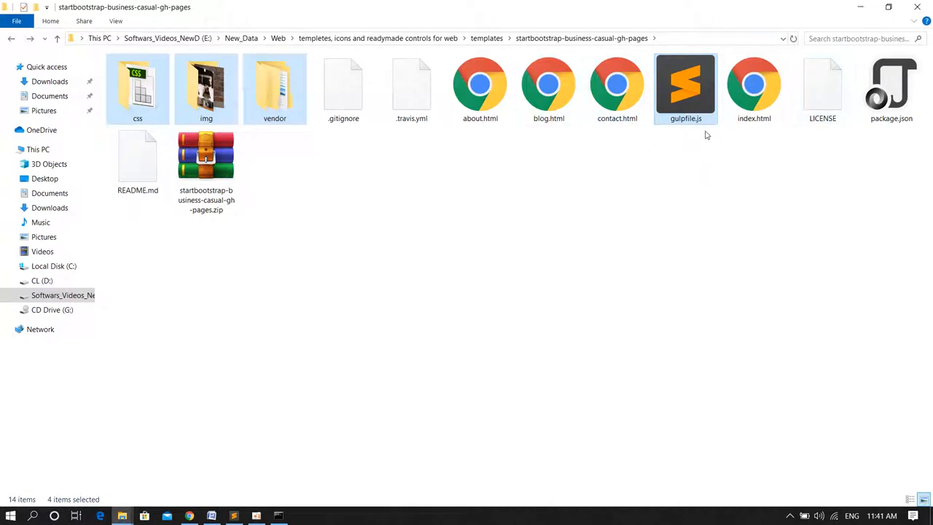
mouse_move(580, 309)
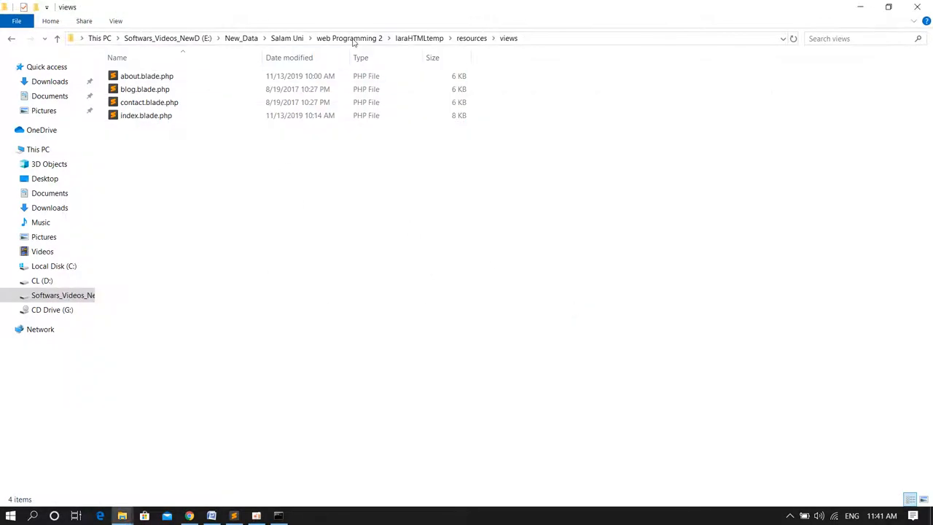
click(471, 38)
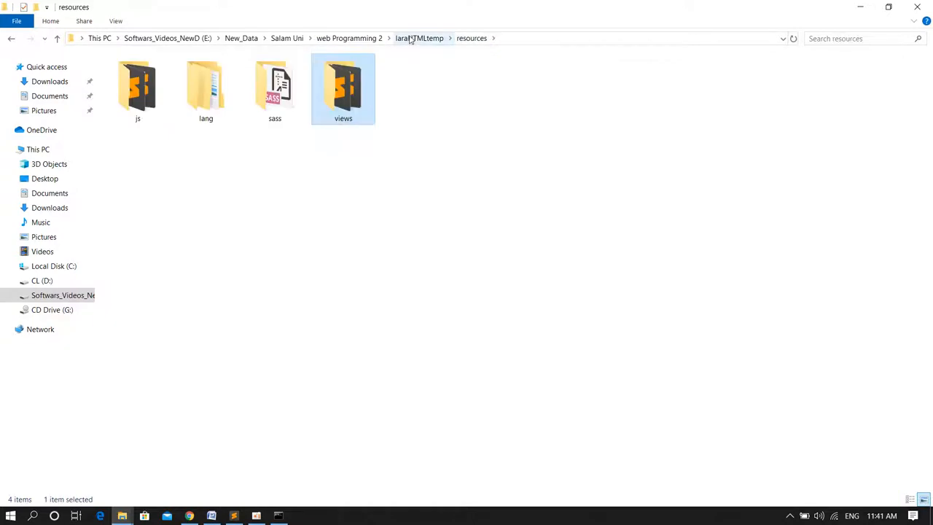
click(419, 38)
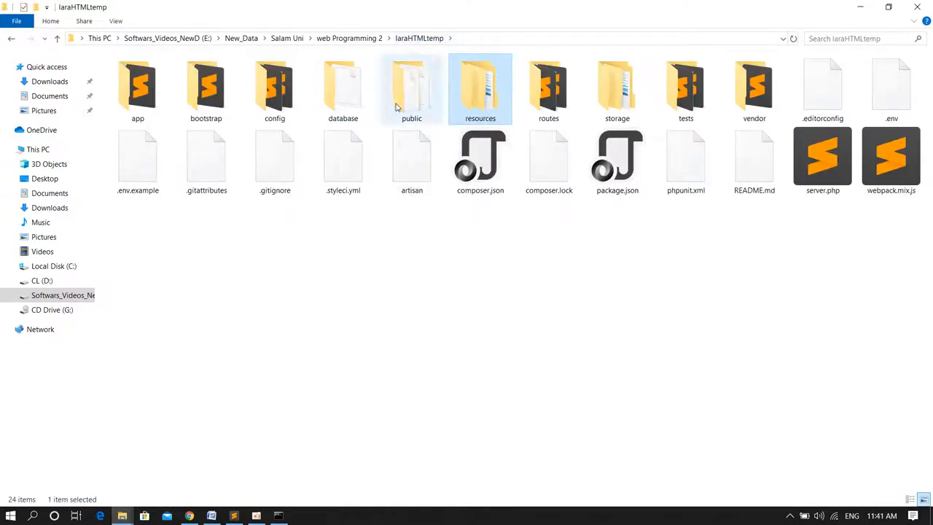
mouse_move(411, 88)
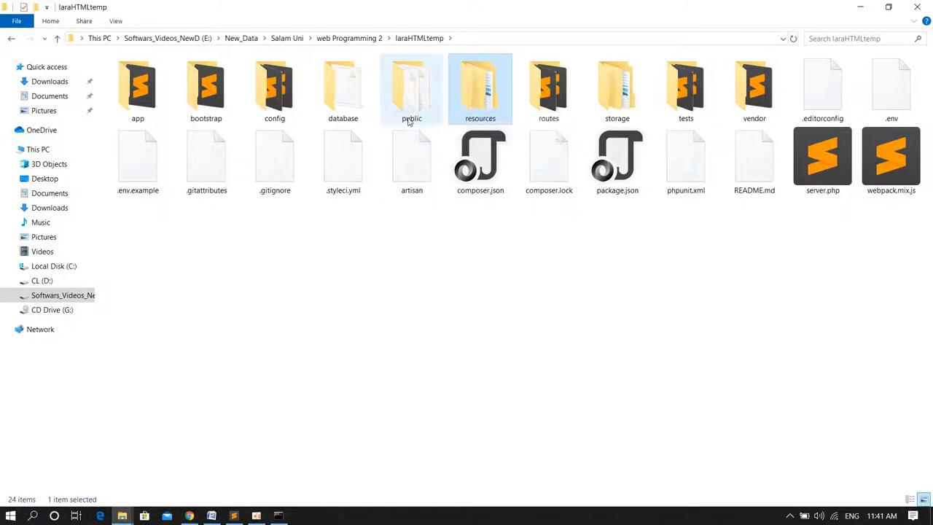
double_click(411, 83)
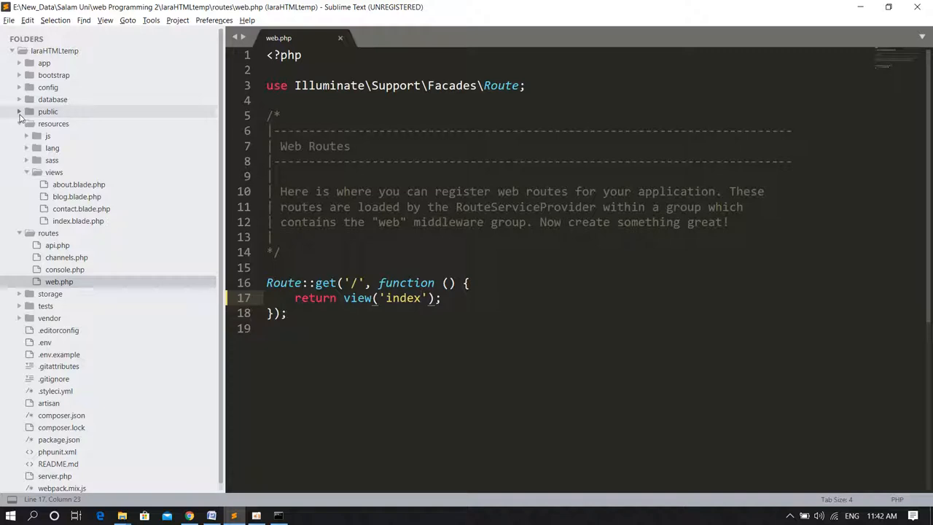
- Refresh the public folder in the sidebar so css, img and vendor appear
click(20, 111)
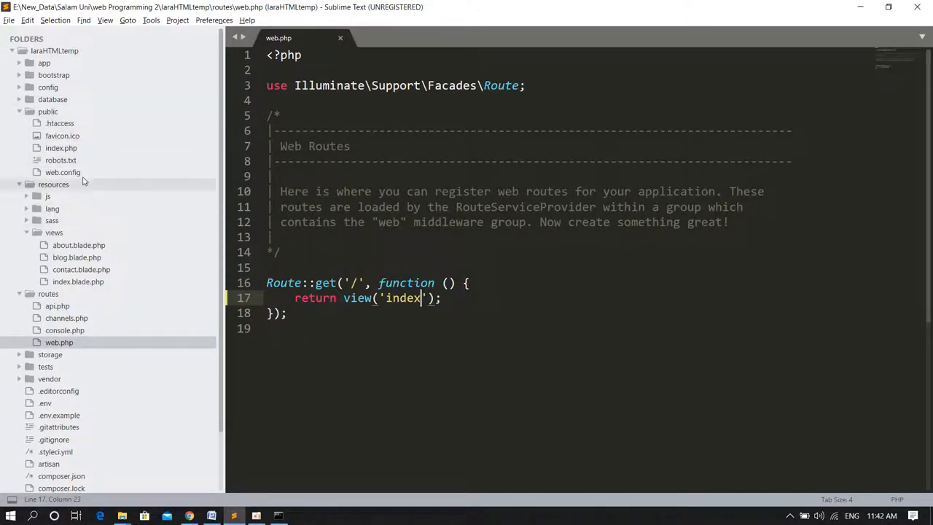
click(122, 516)
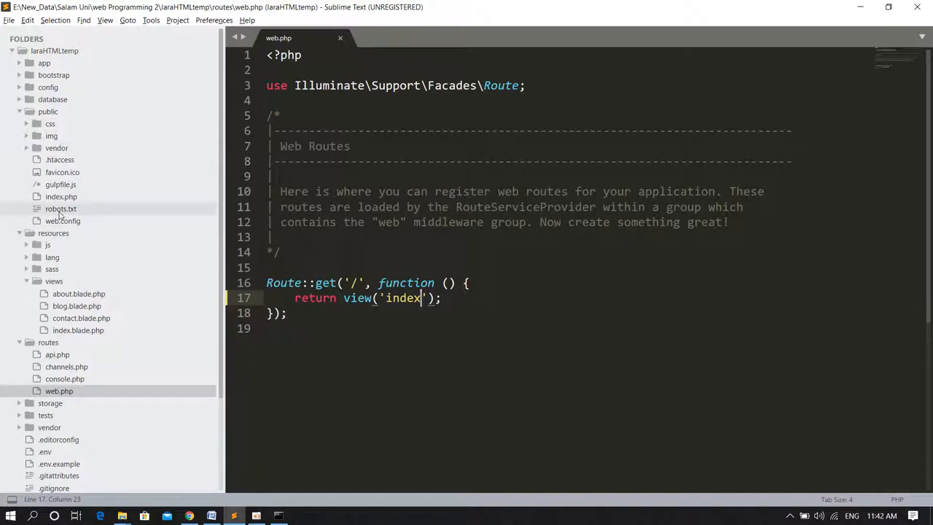
key(alt+tab)
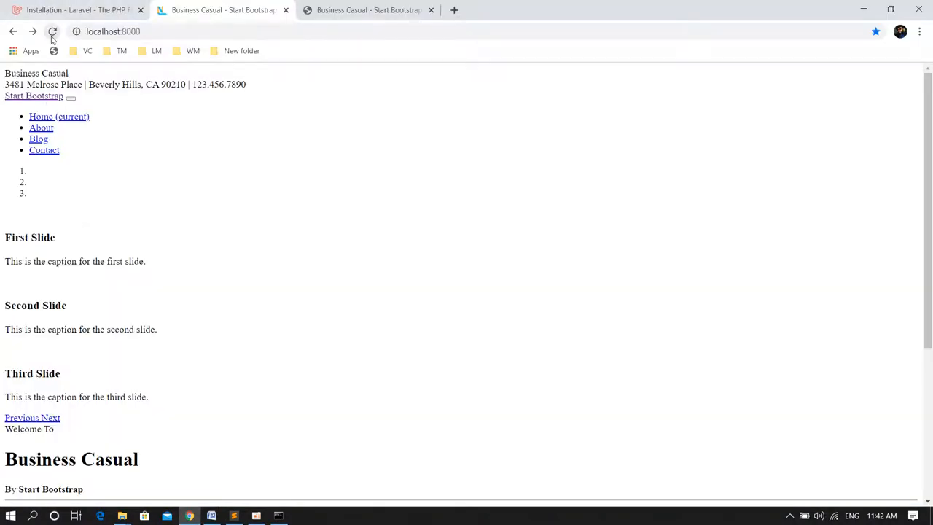
- Reload localhost:8000 so the Business Casual page shows fully styled
click(53, 32)
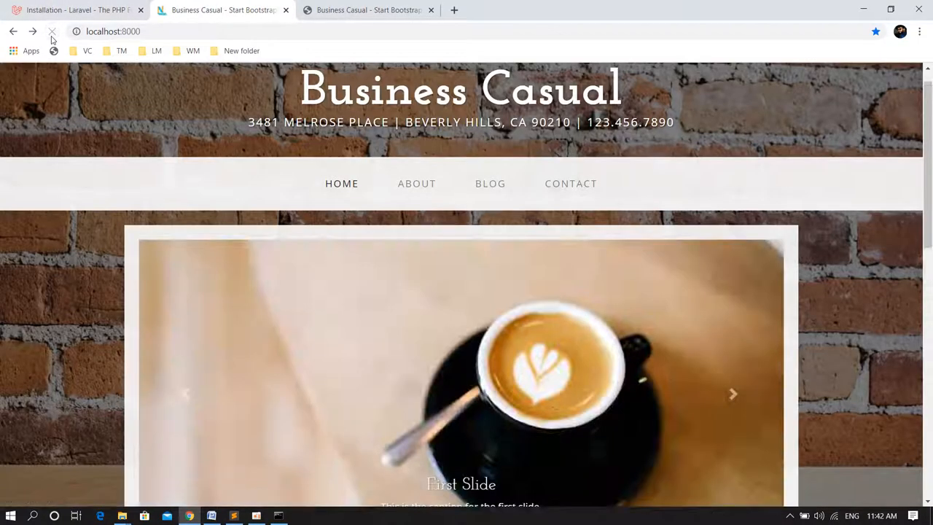
click(52, 31)
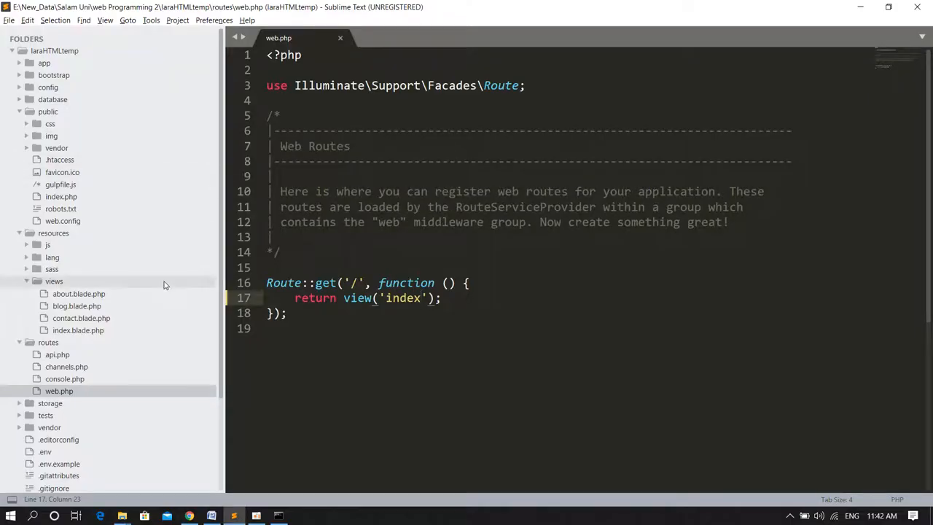
- Open index.blade.php and select the Bootstrap stylesheet href in the head
double_click(79, 329)
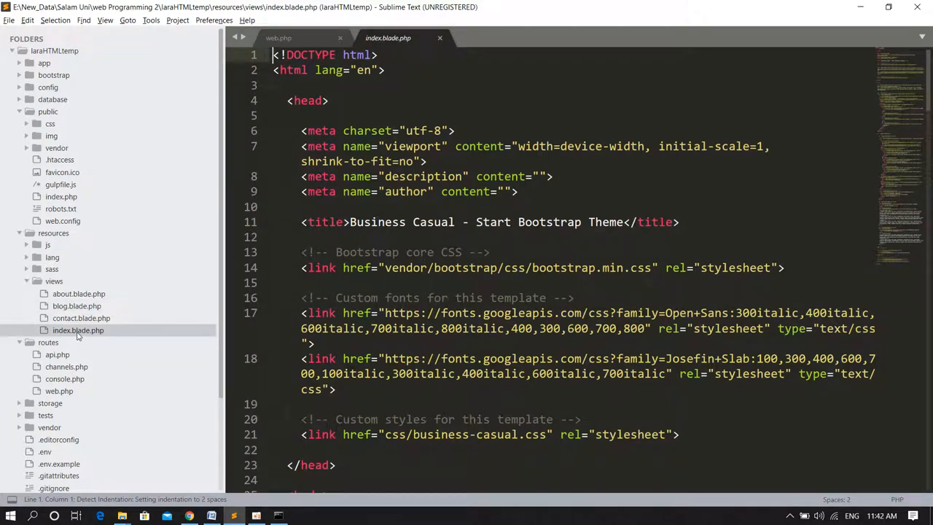
scroll(down, 3)
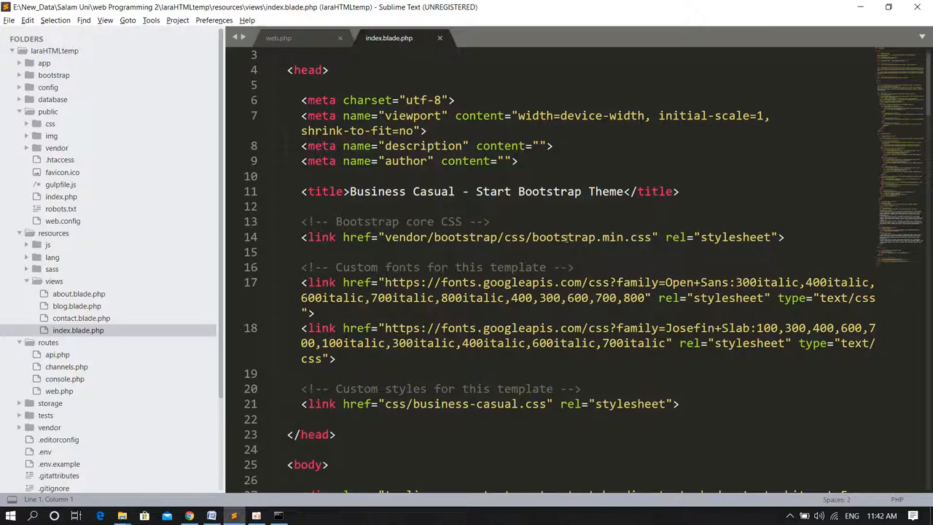
scroll(down, 3)
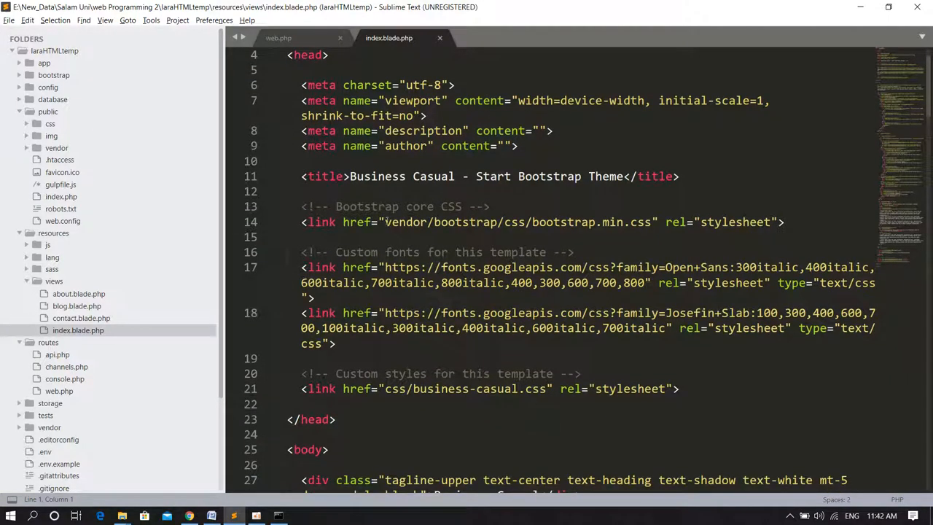
drag(385, 222, 655, 222)
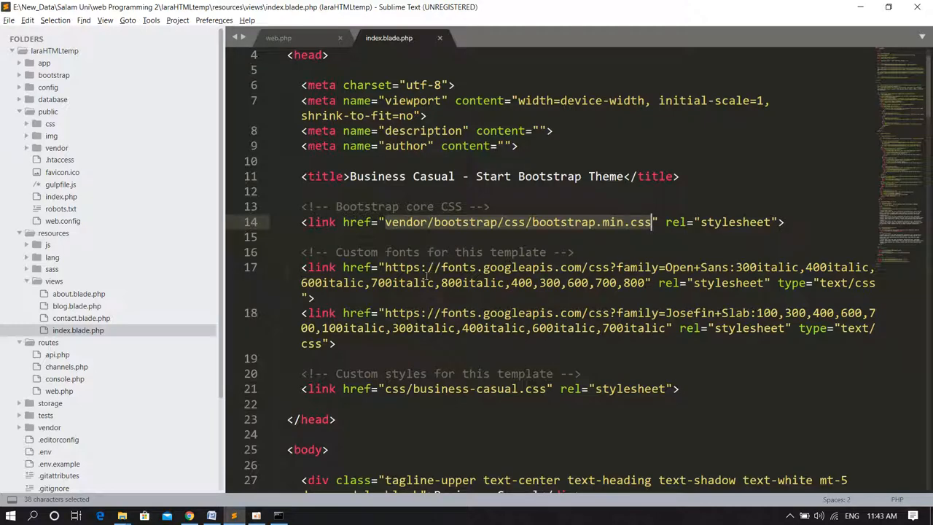
scroll(down, 3)
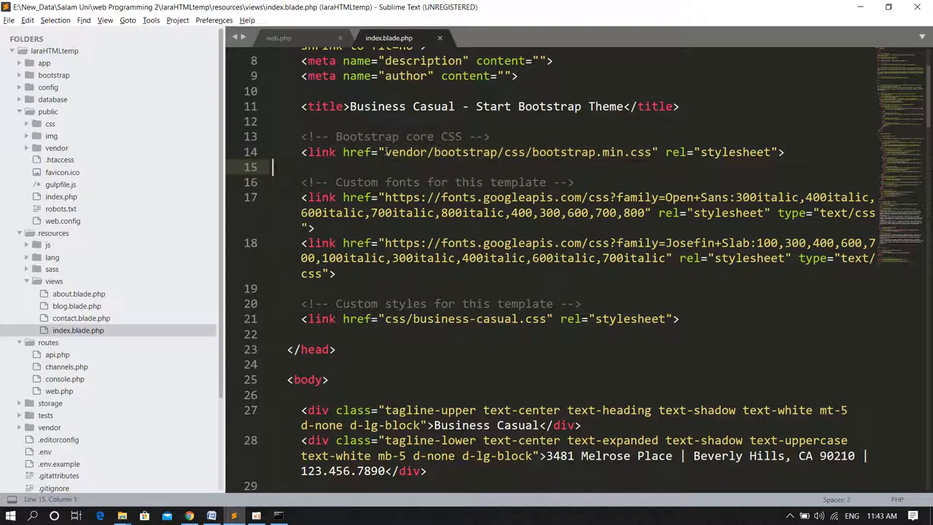
- Try a leading slash on the Bootstrap href, then clear the css/business-casual.css path
text(/)
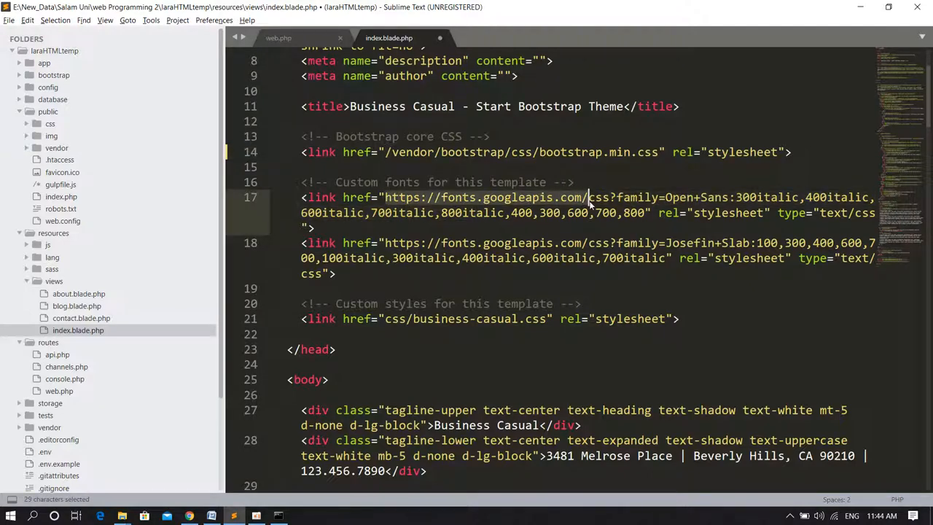
mouse_move(484, 204)
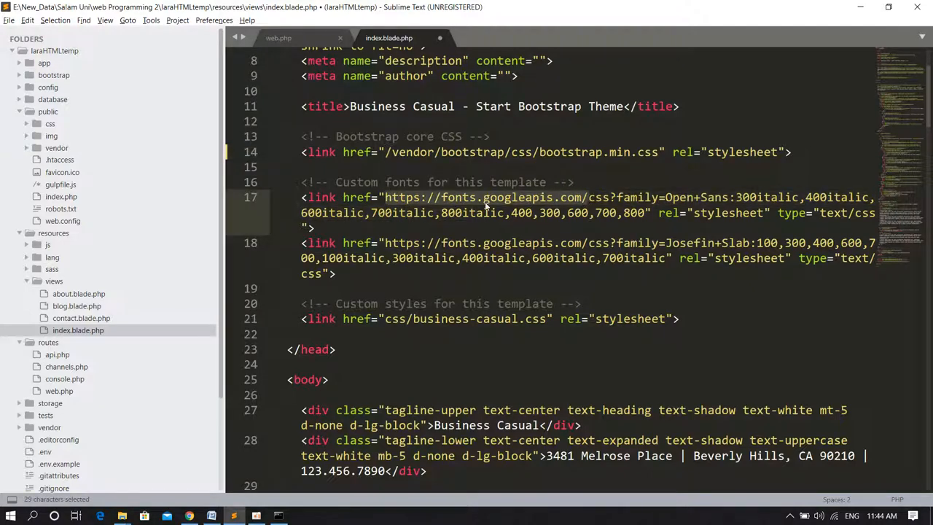
scroll(down, 3)
text(/)
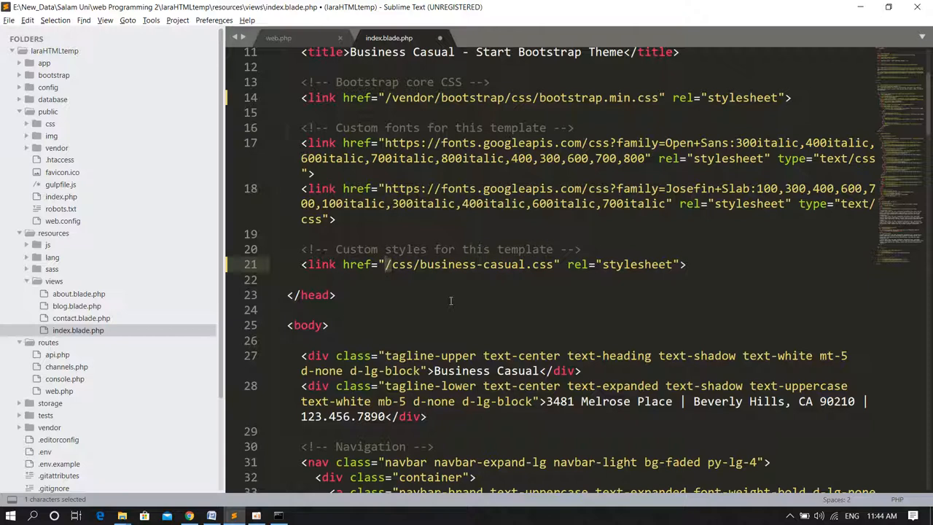
click(387, 264)
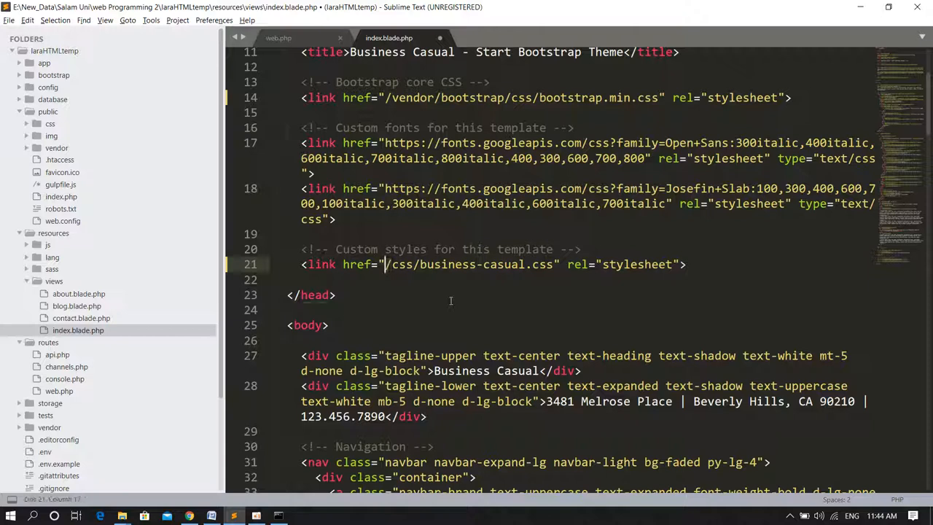
key(backspace)
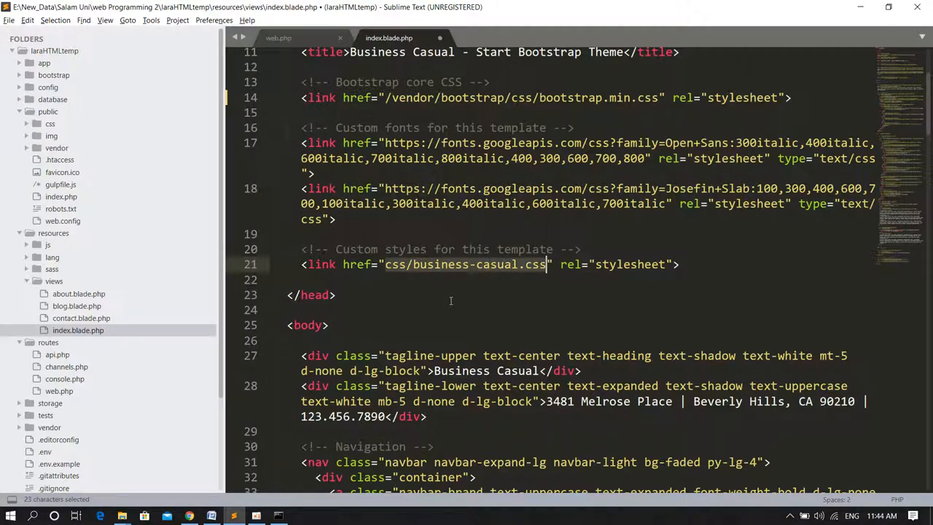
key(Delete)
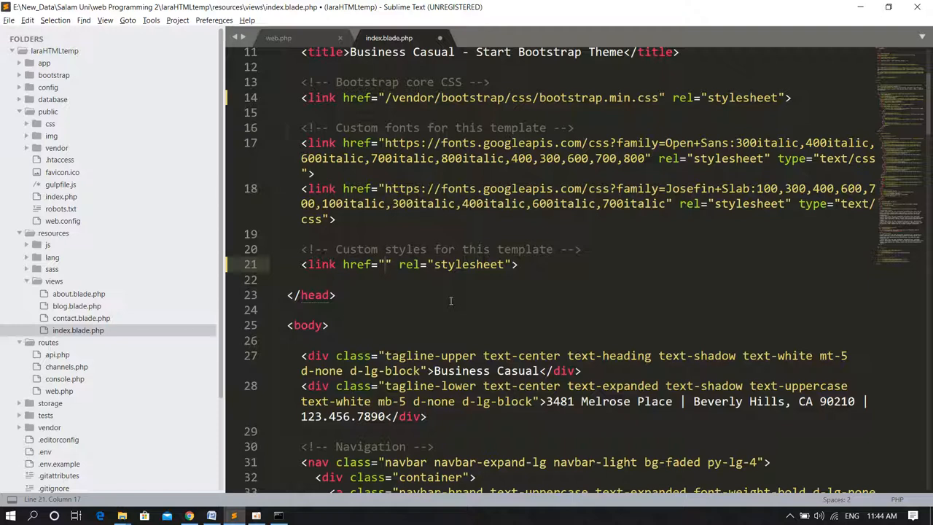
- Set the custom styles href to {{URL::asset('css/business-casual.css')}}
text({)
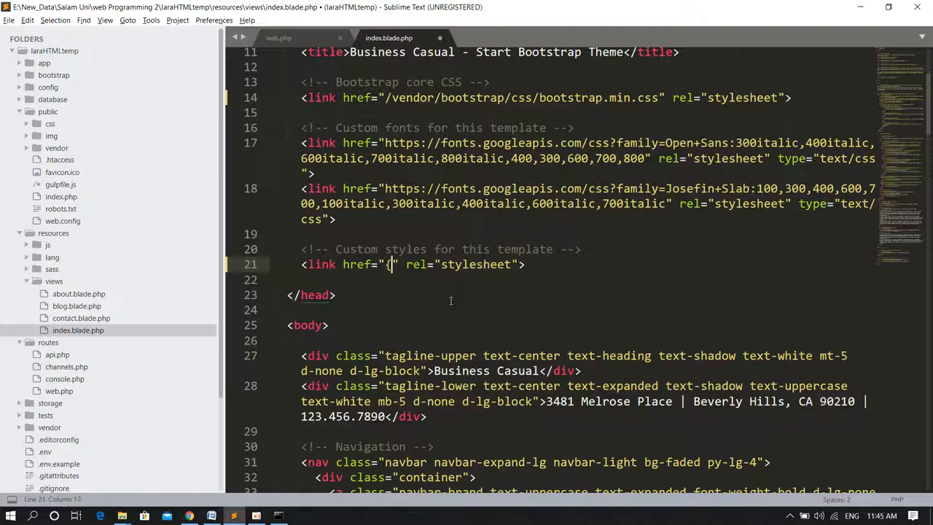
text({}})
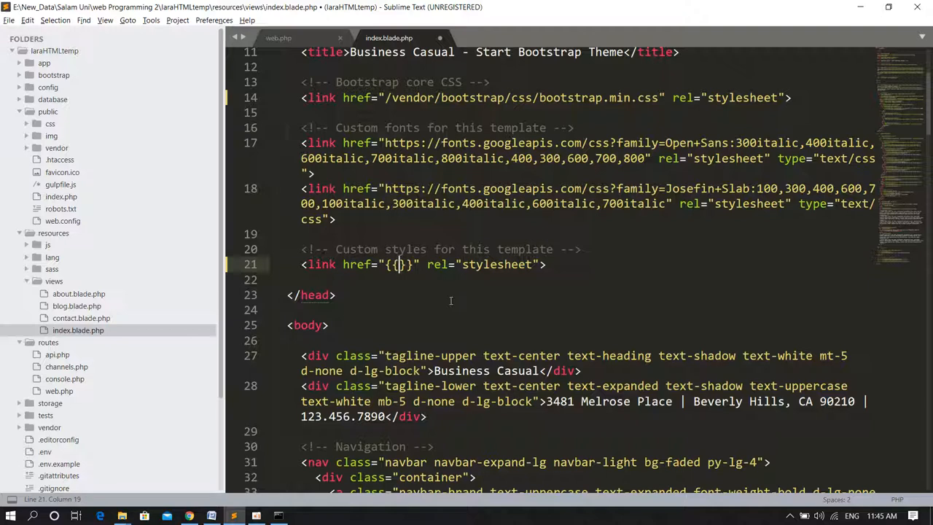
text(URL::)
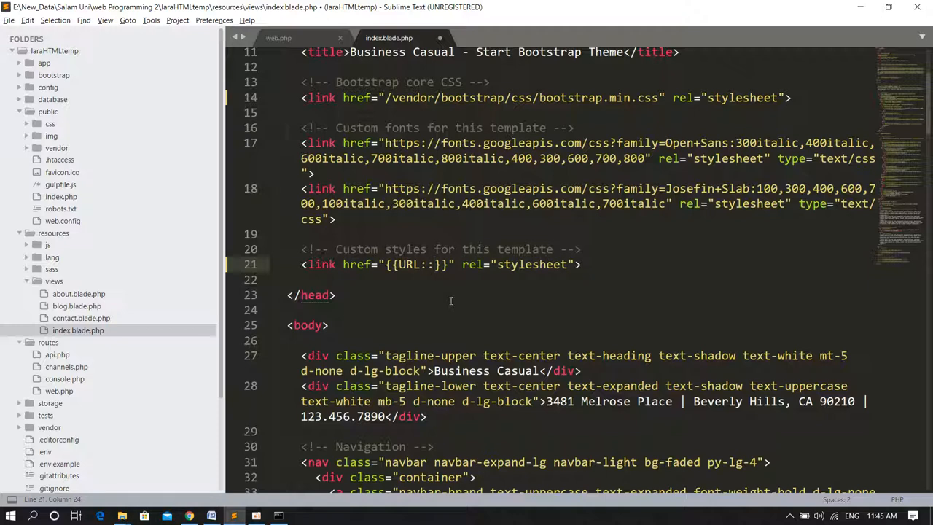
text(a)
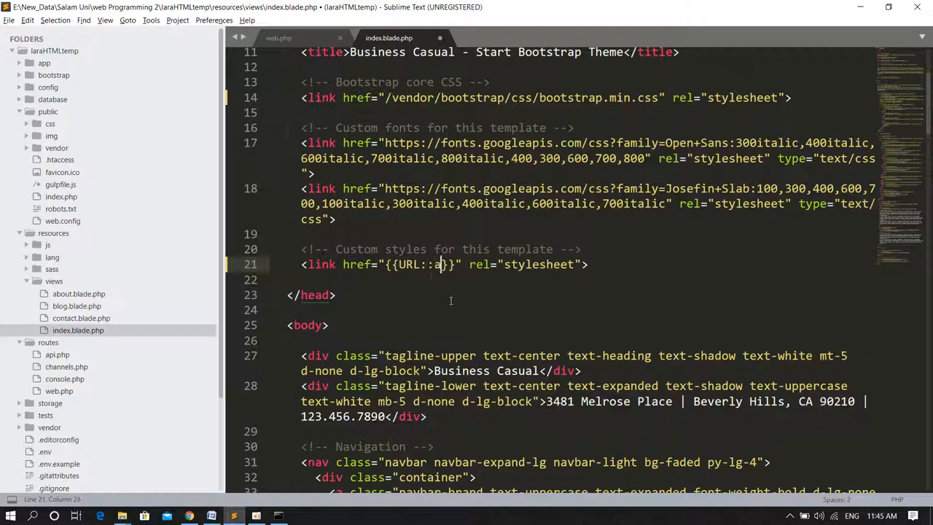
text(sset)
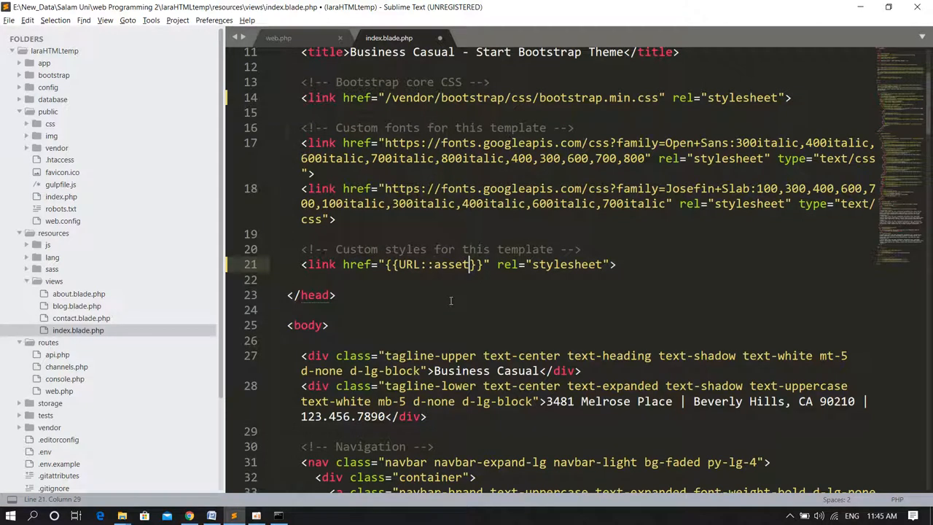
text(())
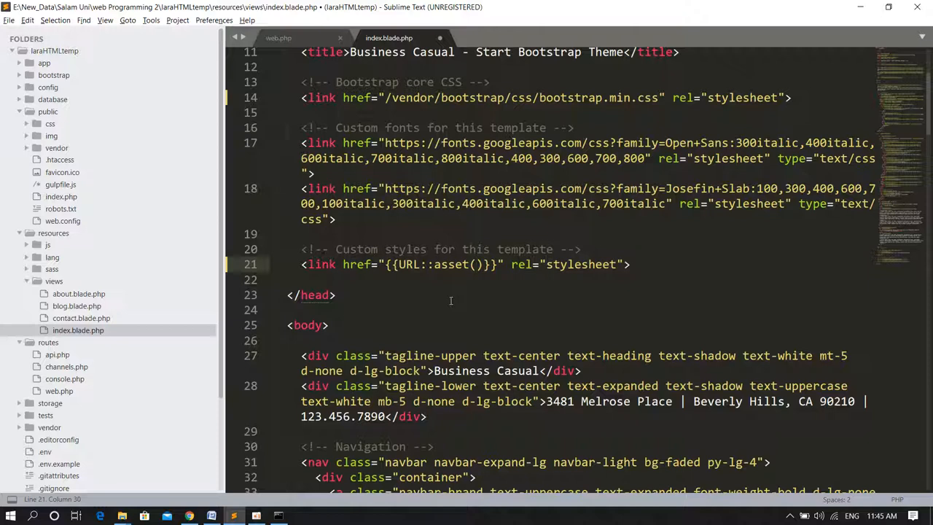
text('')
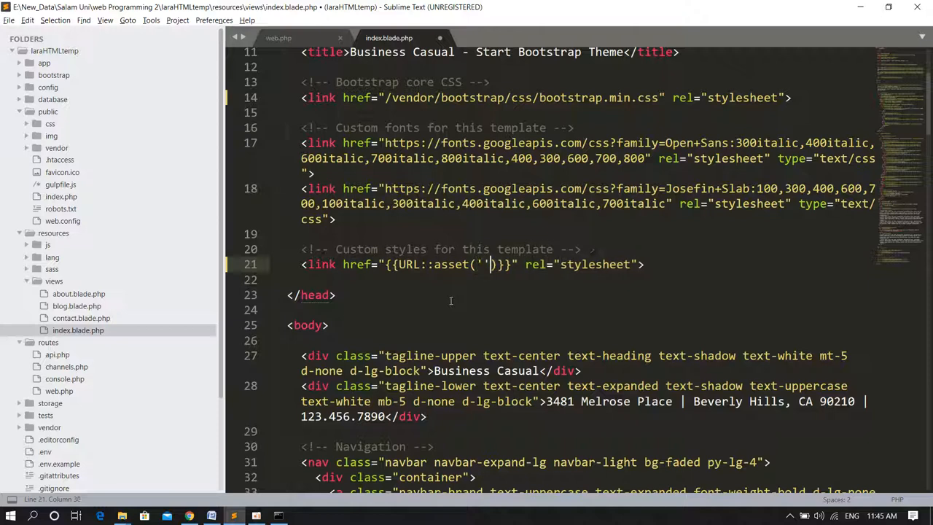
text(css/business-casual.css)
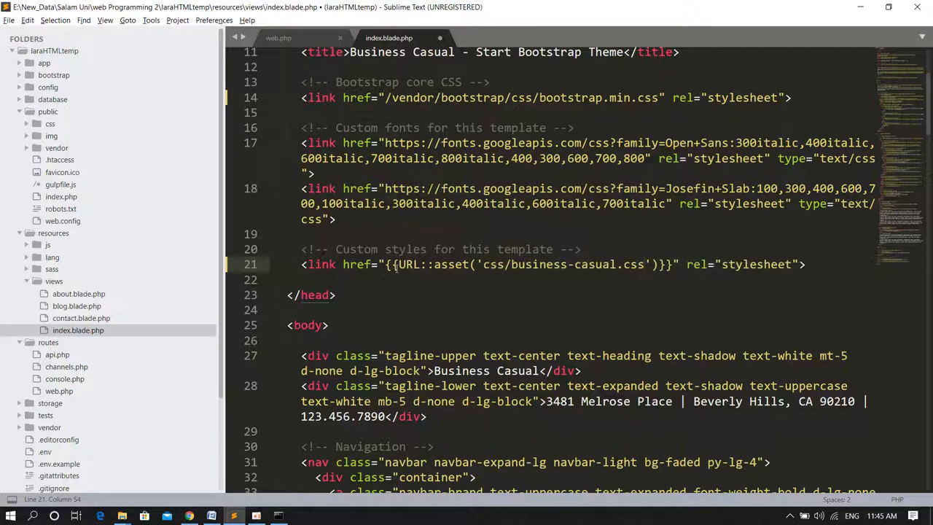
- Review the URL::asset helper and stylesheet name in the new link
double_click(420, 264)
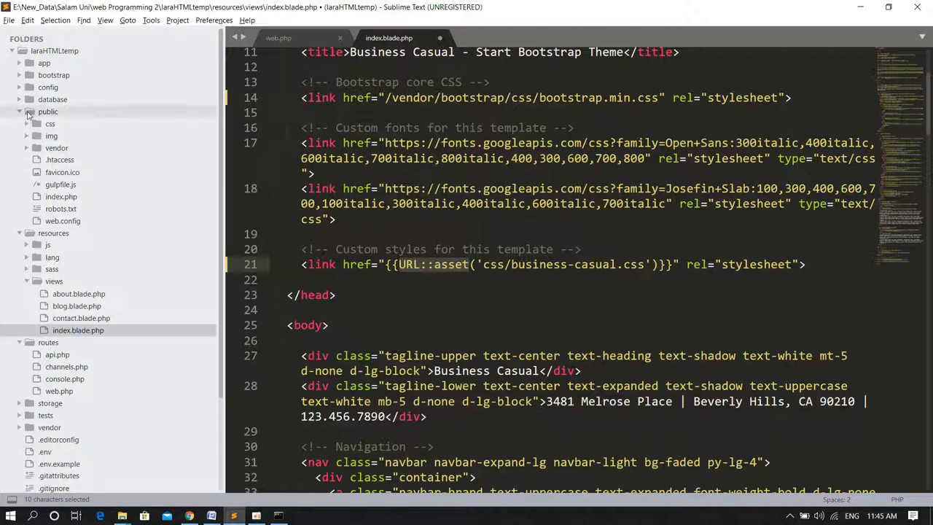
click(469, 264)
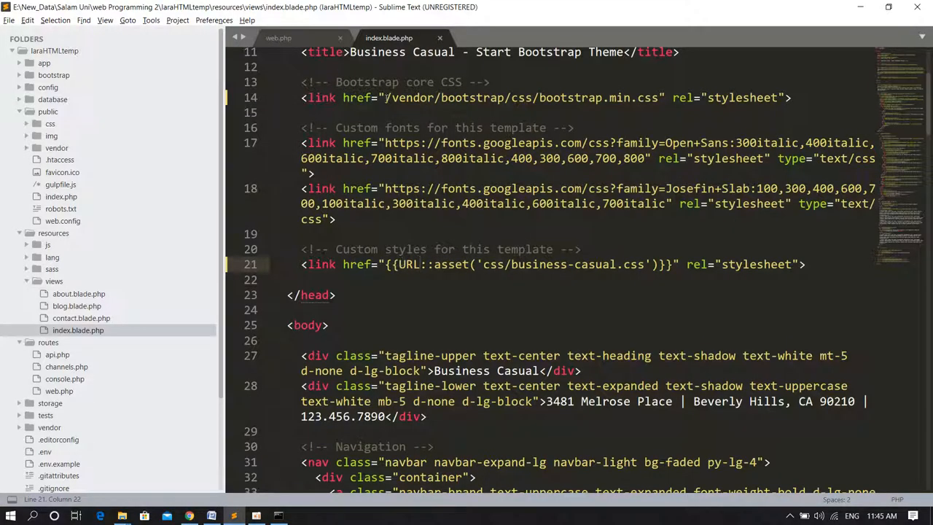
double_click(407, 264)
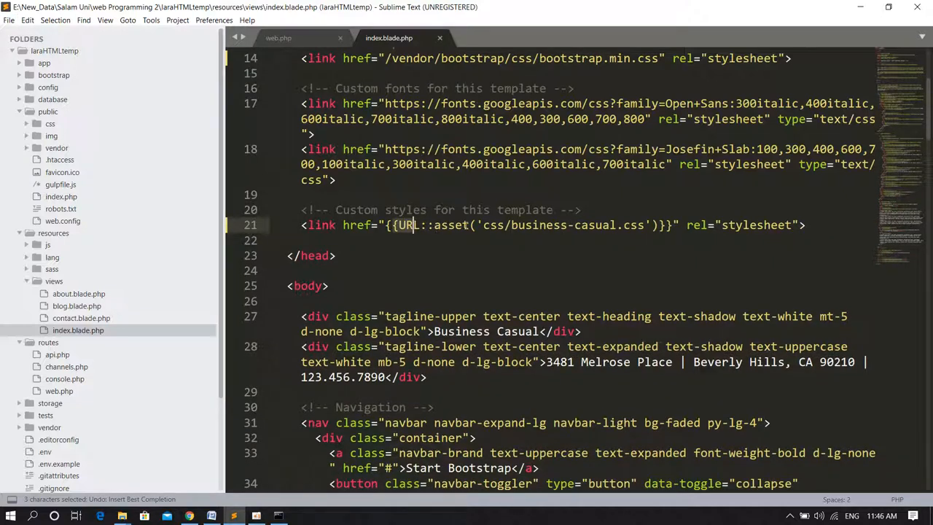
click(580, 210)
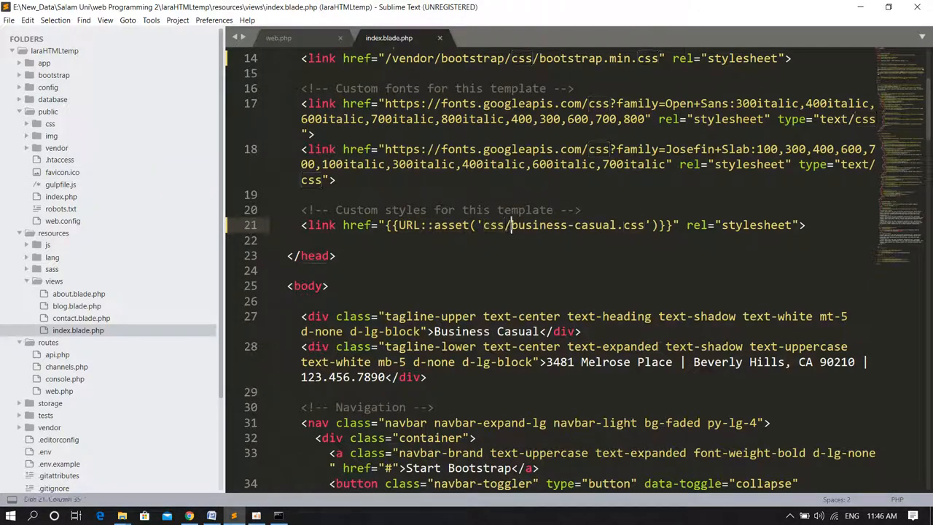
double_click(542, 224)
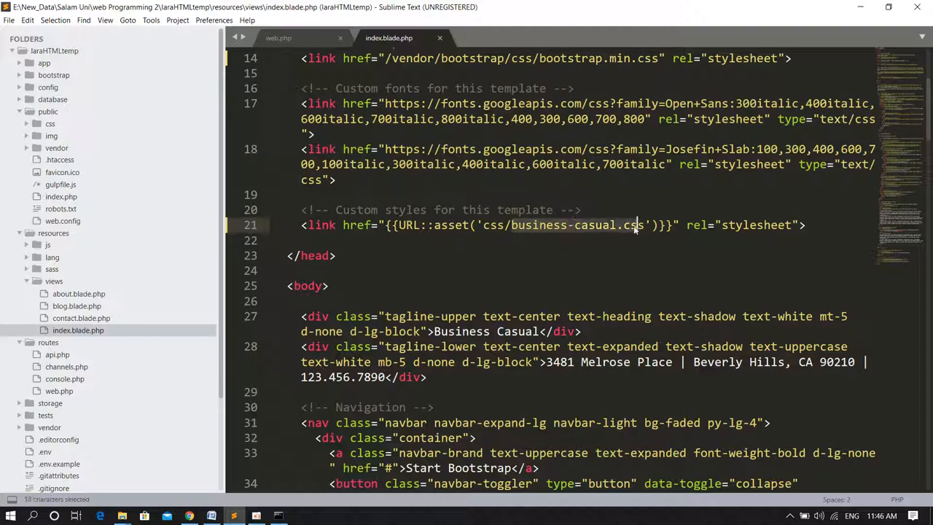
- Change the first carousel slide's src to /img/slide-1.jpg on line 70 and save the view
scroll(down, 3)
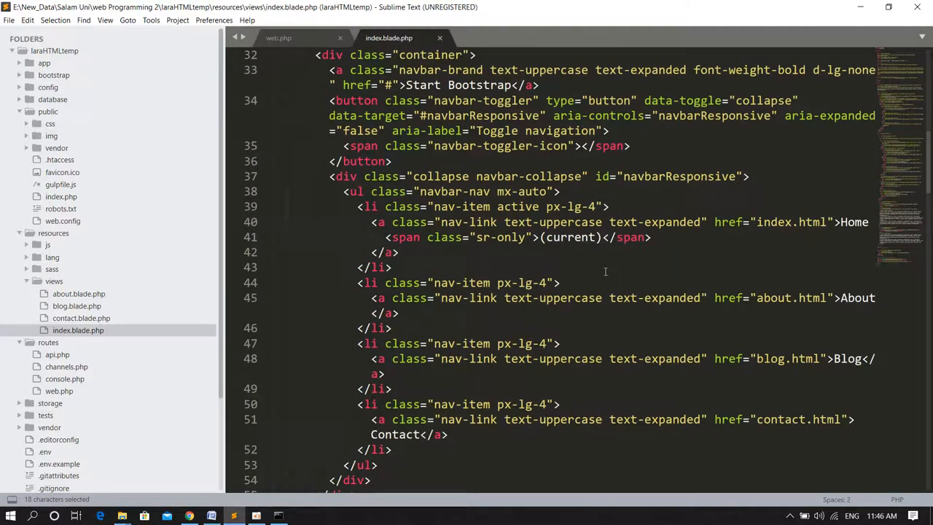
scroll(down, 3)
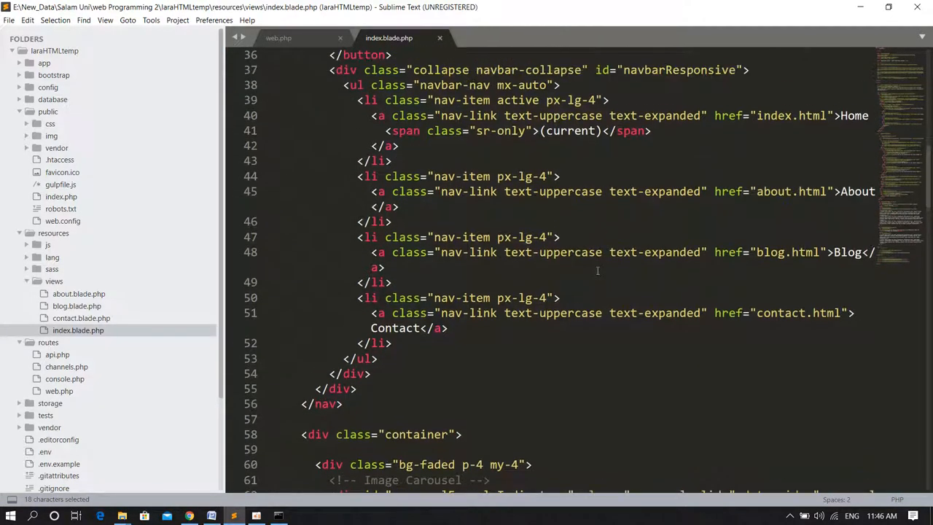
scroll(down, 3)
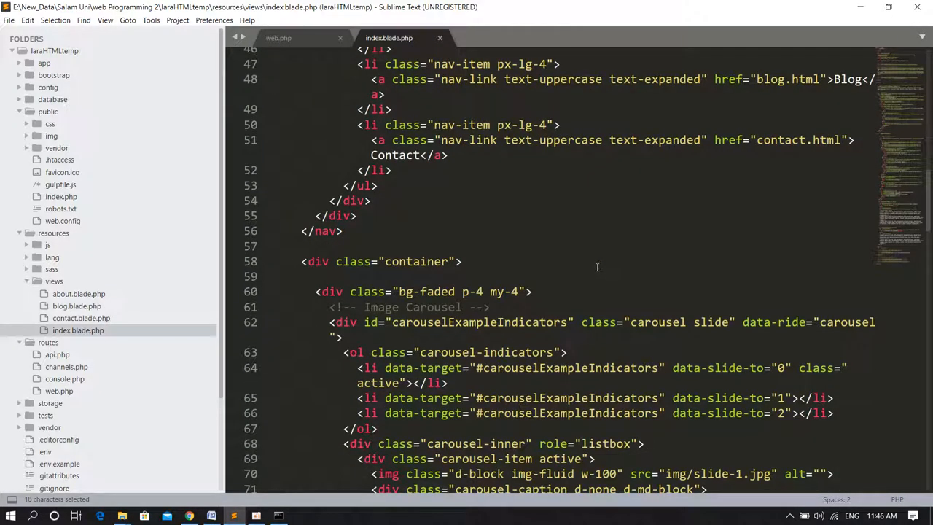
scroll(down, 3)
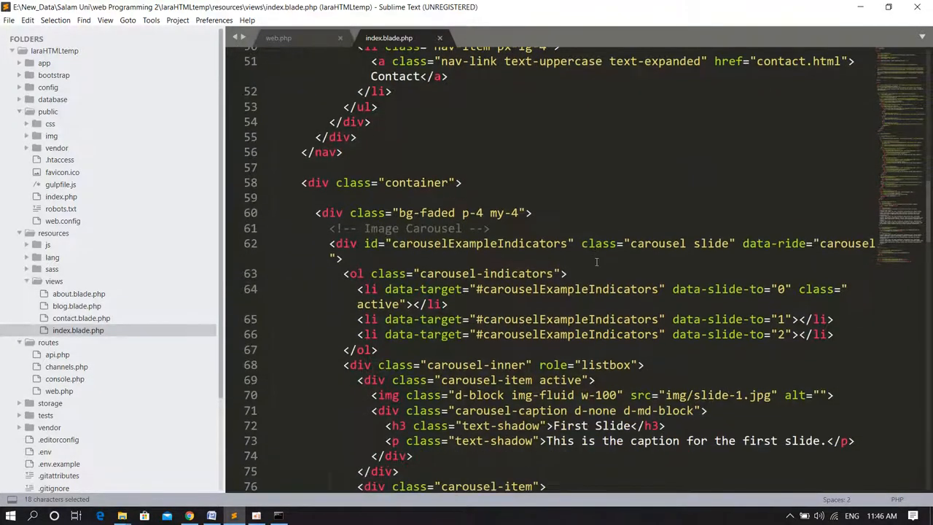
scroll(down, 3)
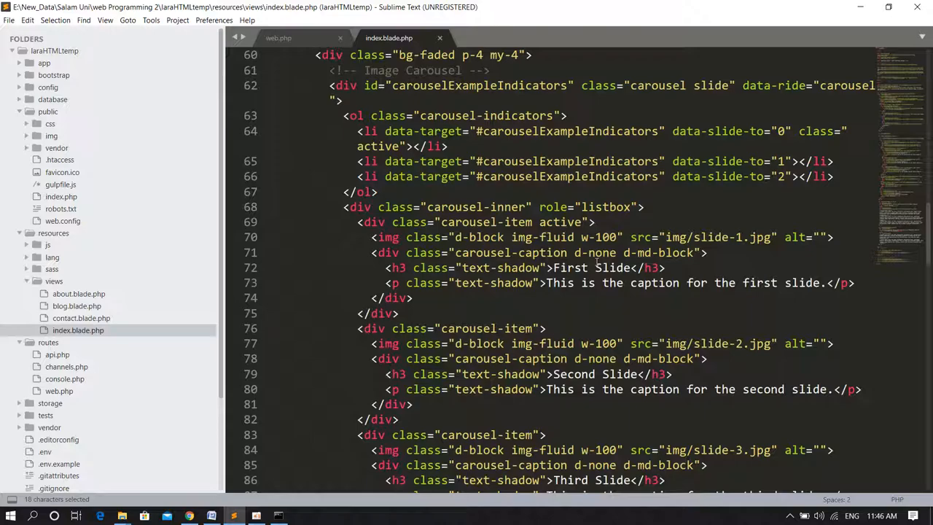
scroll(down, 3)
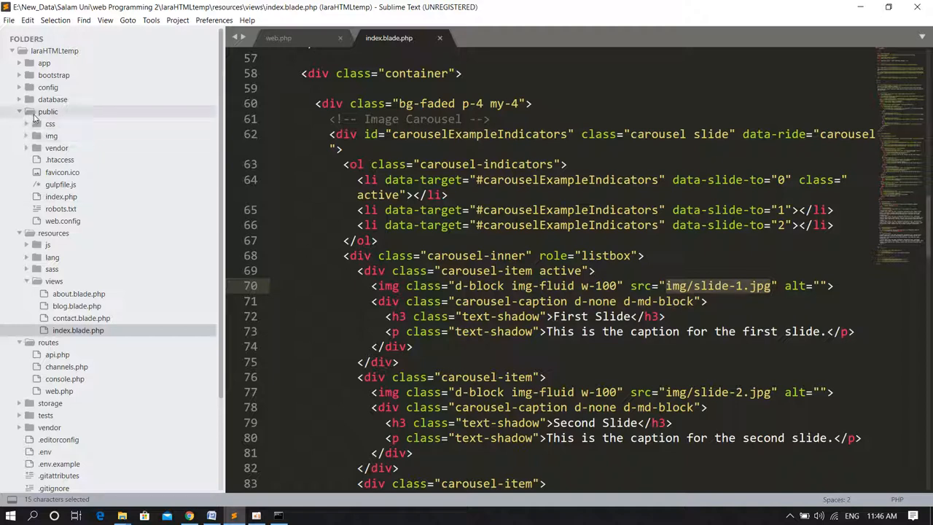
click(51, 135)
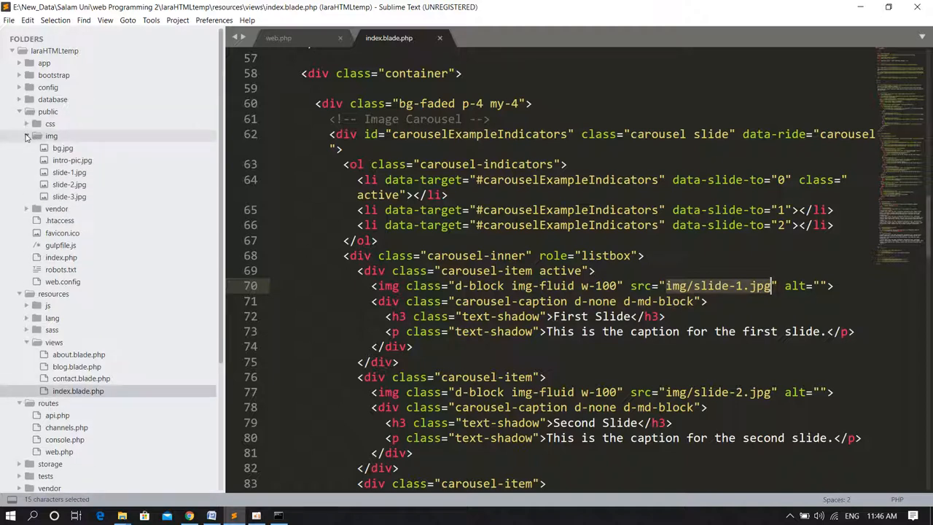
mouse_move(70, 172)
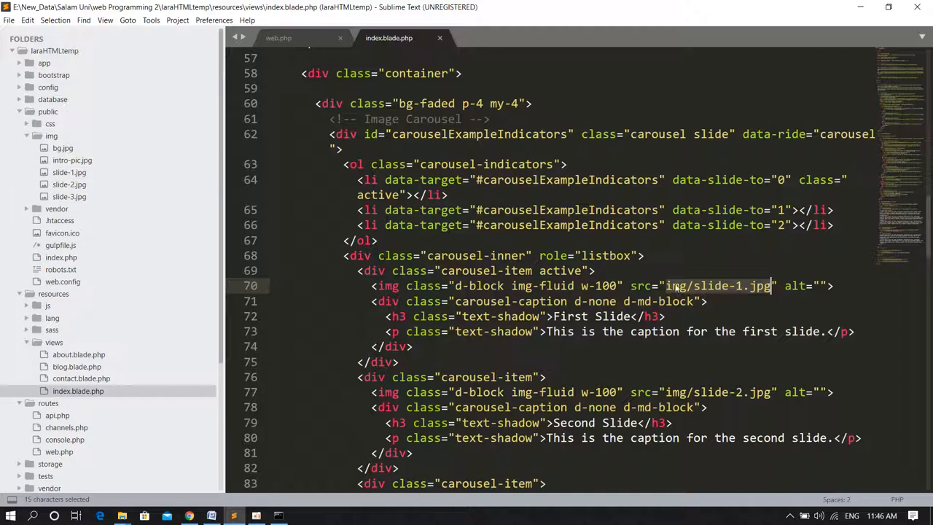
click(672, 285)
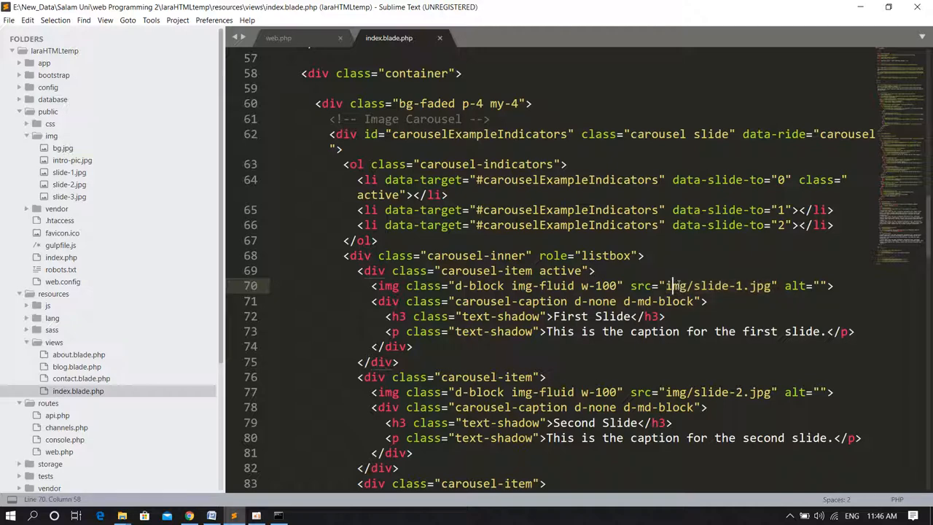
text(/)
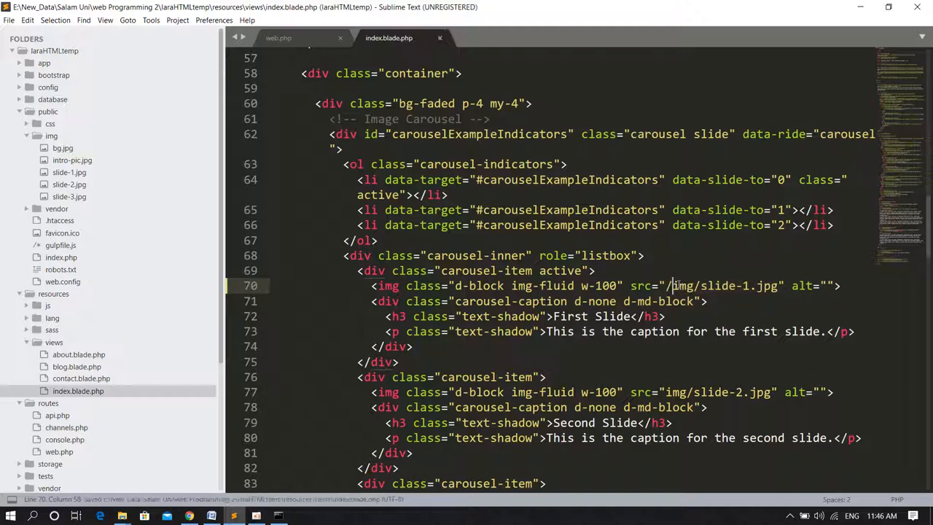
key(alt+tab)
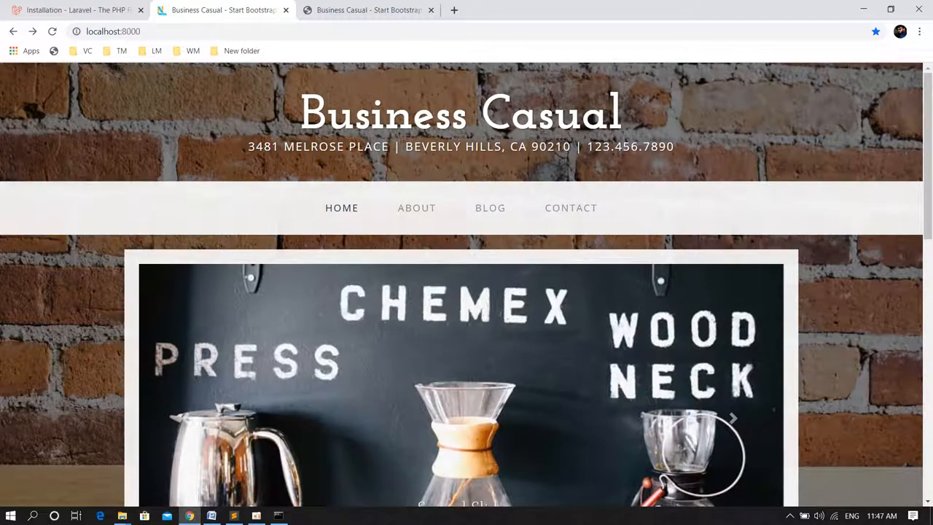
- Follow the ABOUT navbar link, see /about.html return 404, and go back to the home page
scroll(down, 3)
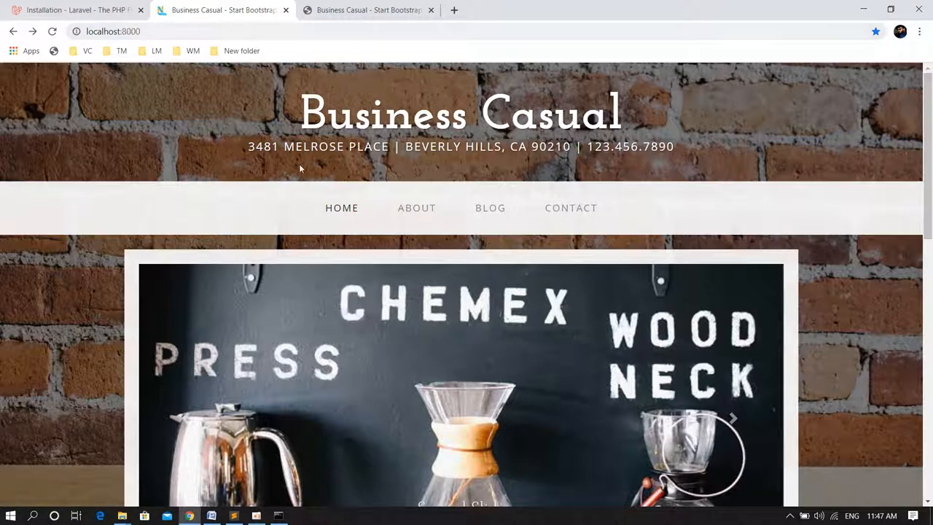
click(417, 207)
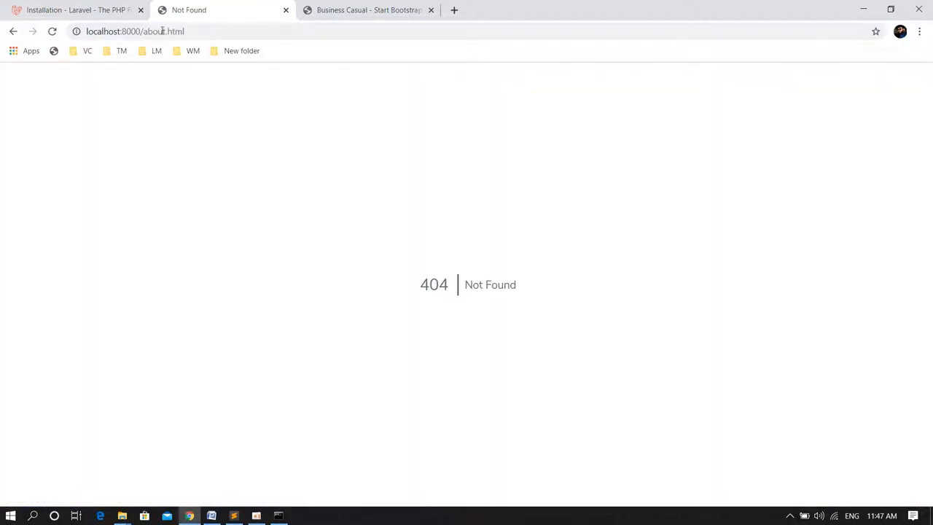
double_click(160, 32)
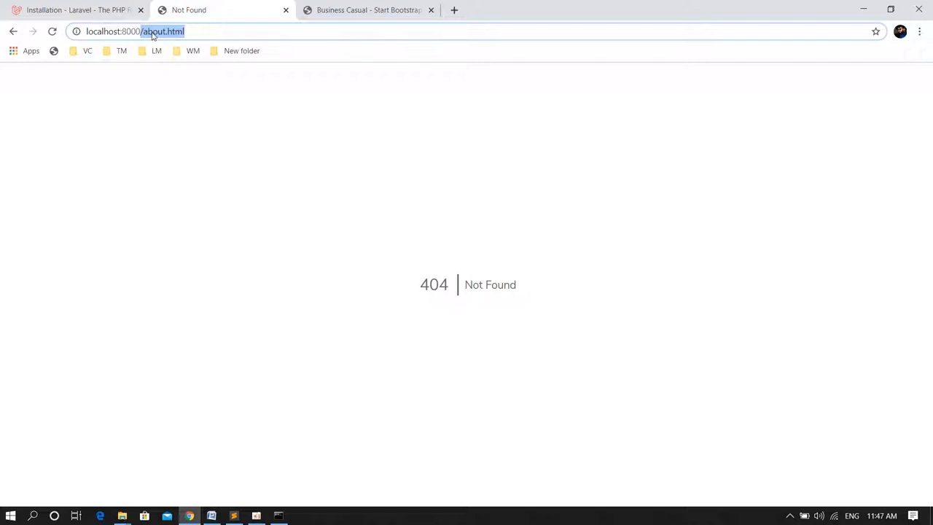
click(13, 32)
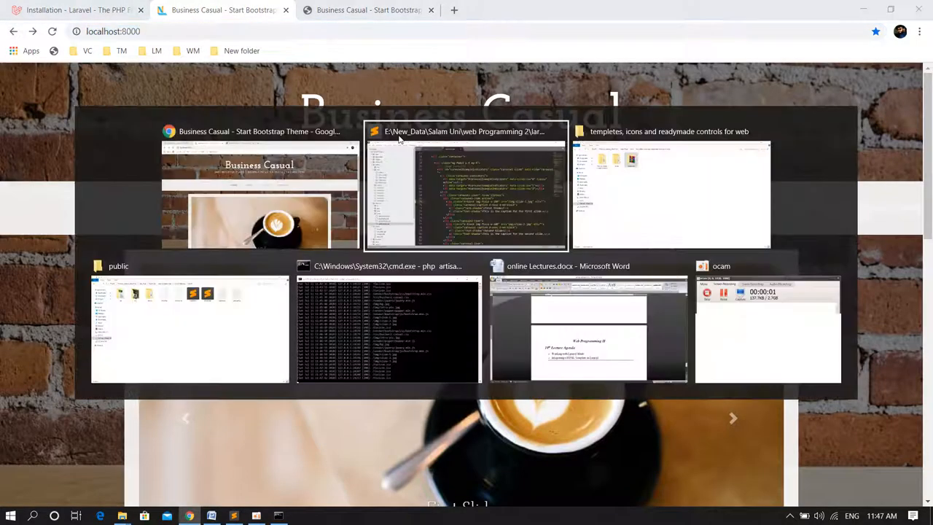
- In routes/web.php, add the '/about' route returning view('about')
click(467, 186)
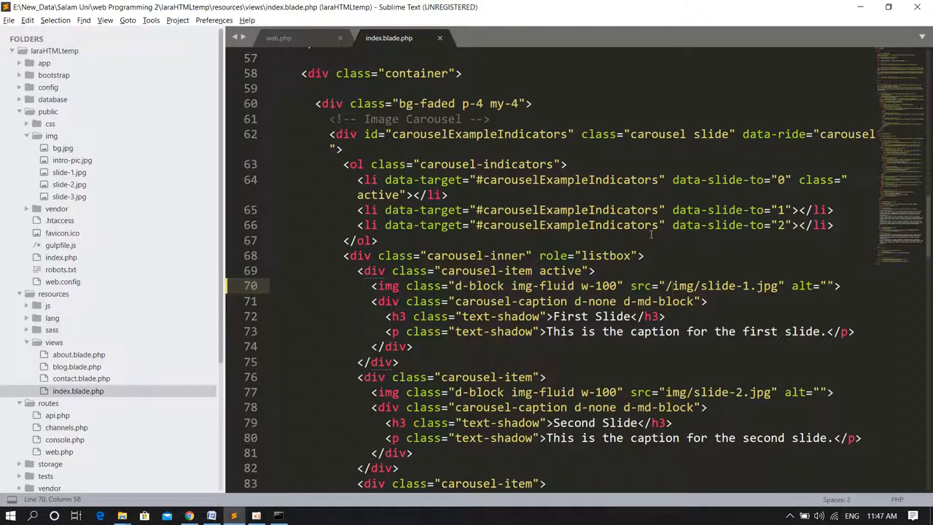
click(278, 38)
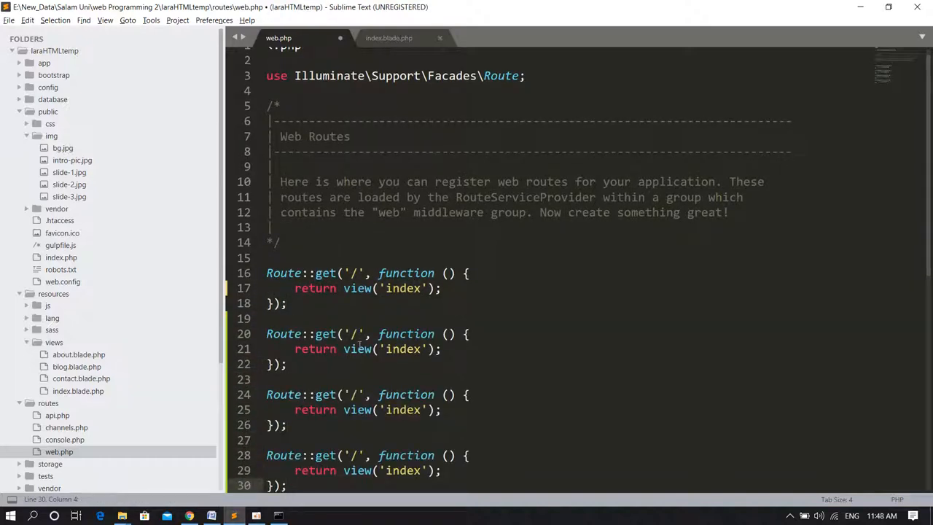
text(about)
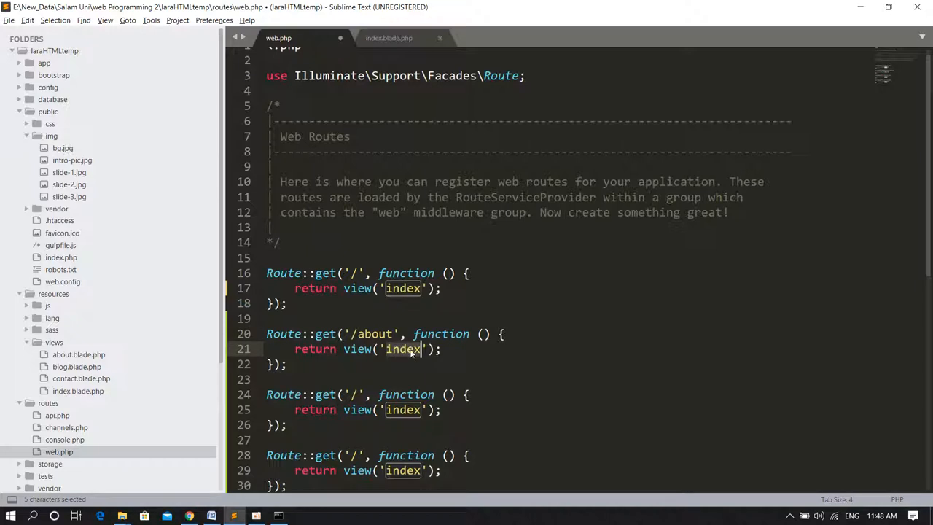
text(about)
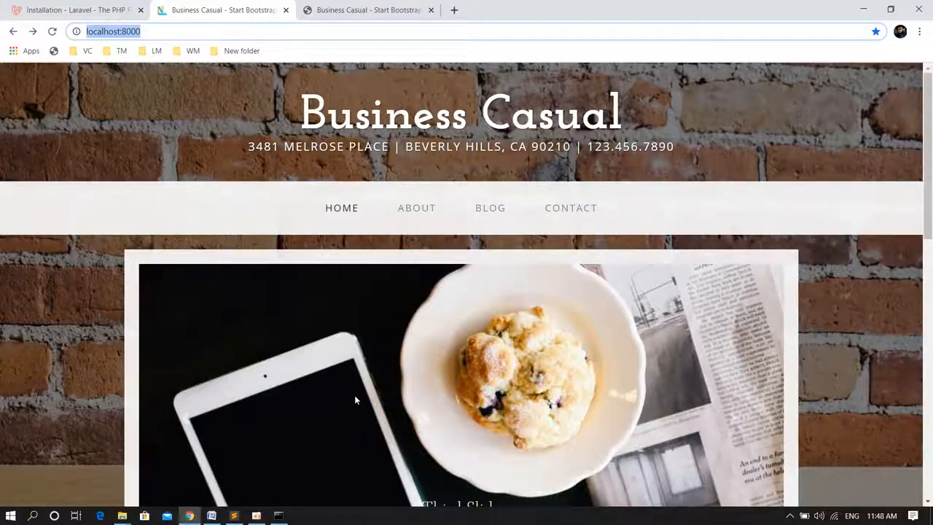
- Add the '/blog' and 'contact' routes returning view('blog') and view('contact')
click(145, 516)
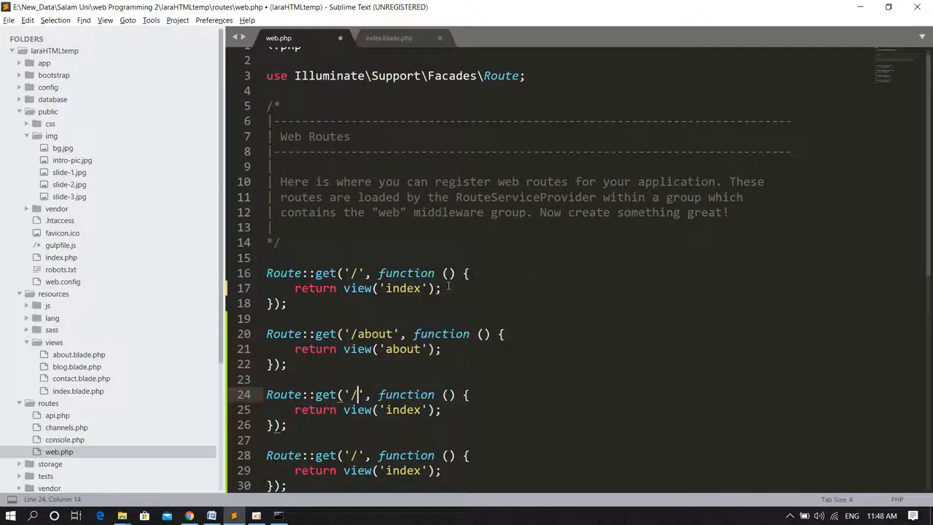
text(blog)
click(371, 455)
text(s)
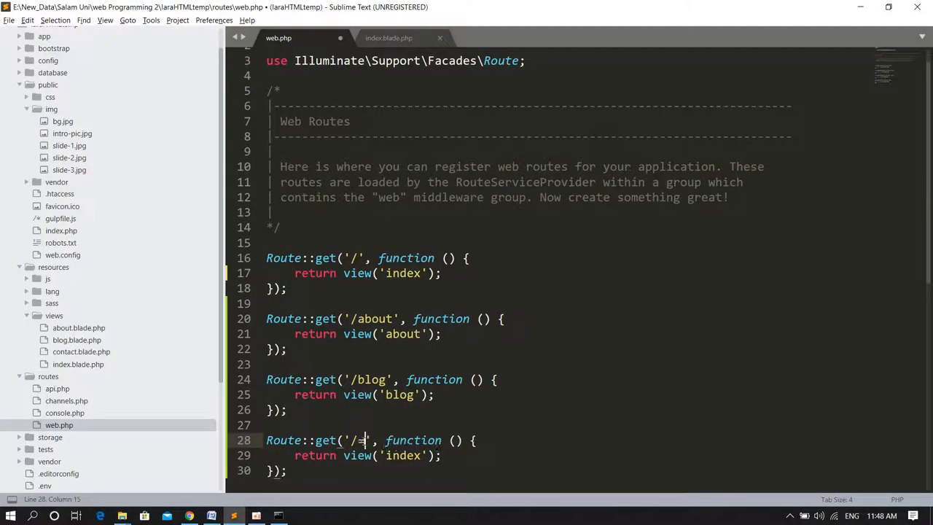
text(contact)
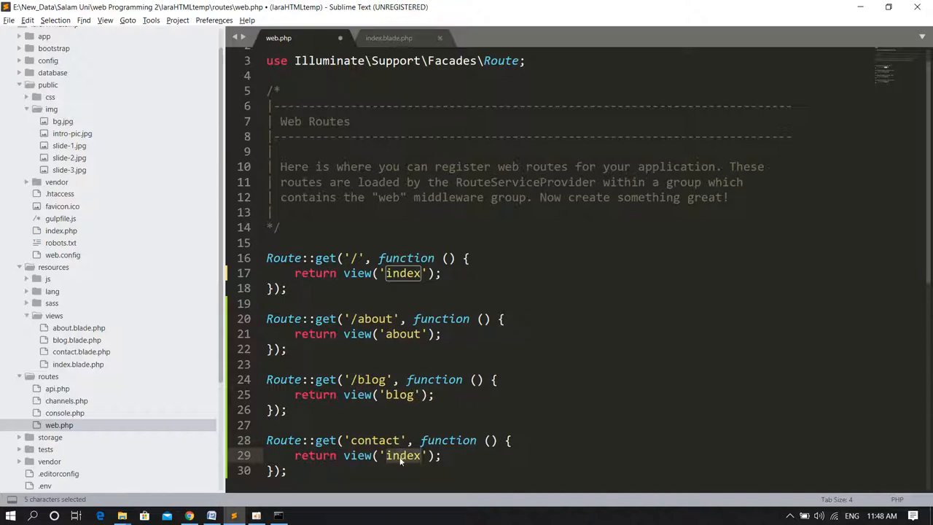
text(contat)
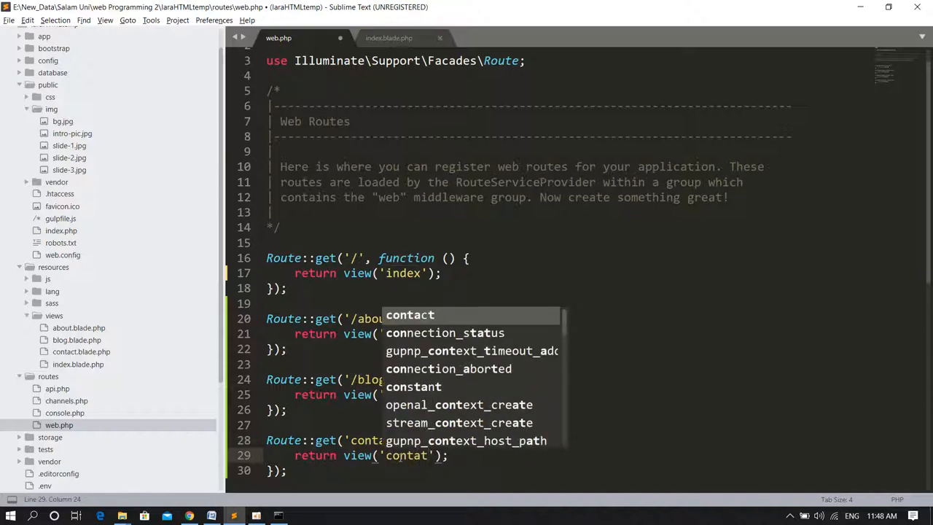
text(t)
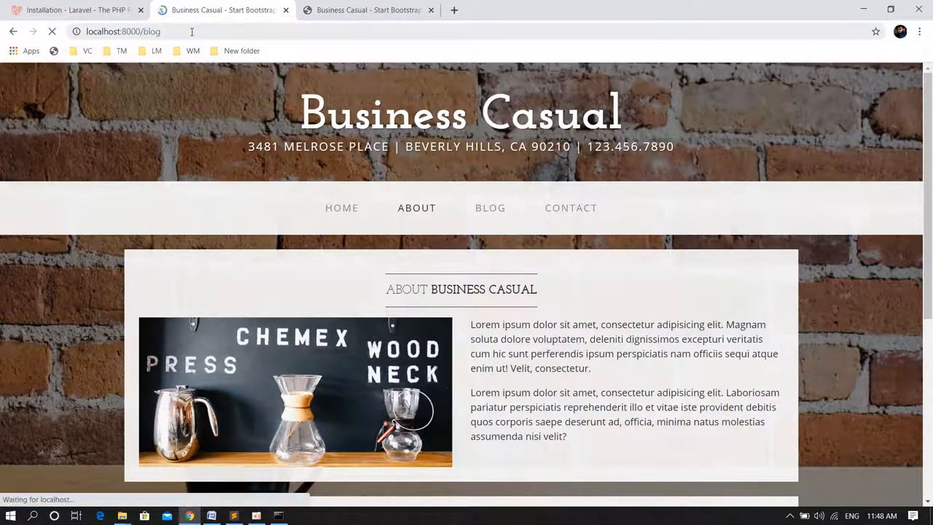
- Browse to Blog and Contact, find the ABOUT link still returns 404 for about.html, and return to the editor
click(490, 207)
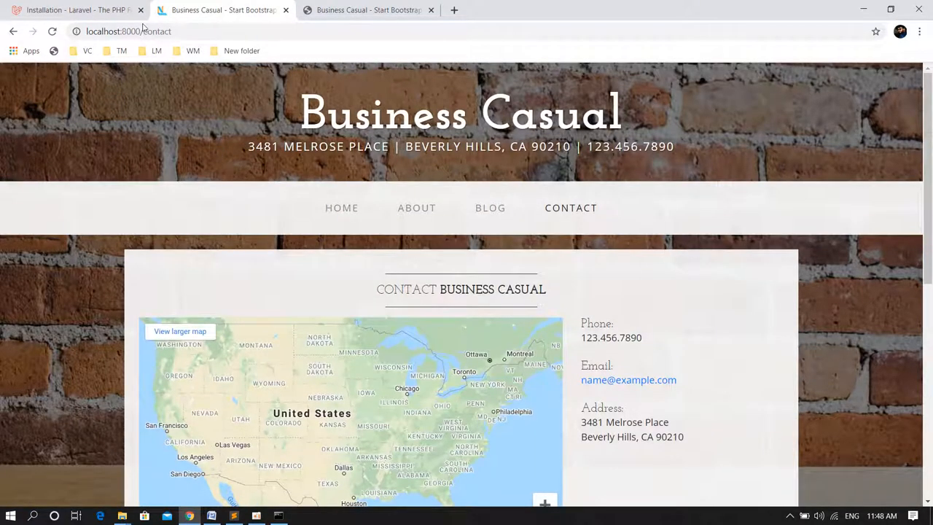
mouse_move(393, 207)
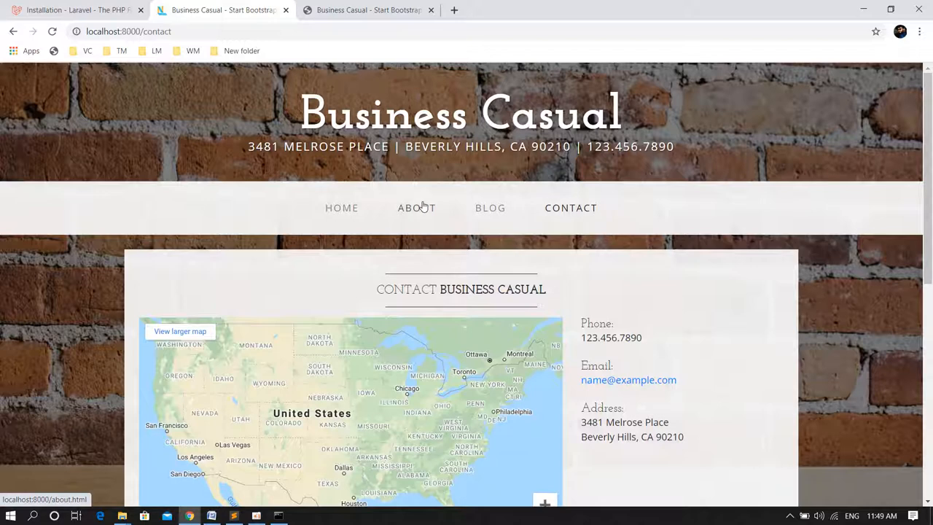
click(417, 207)
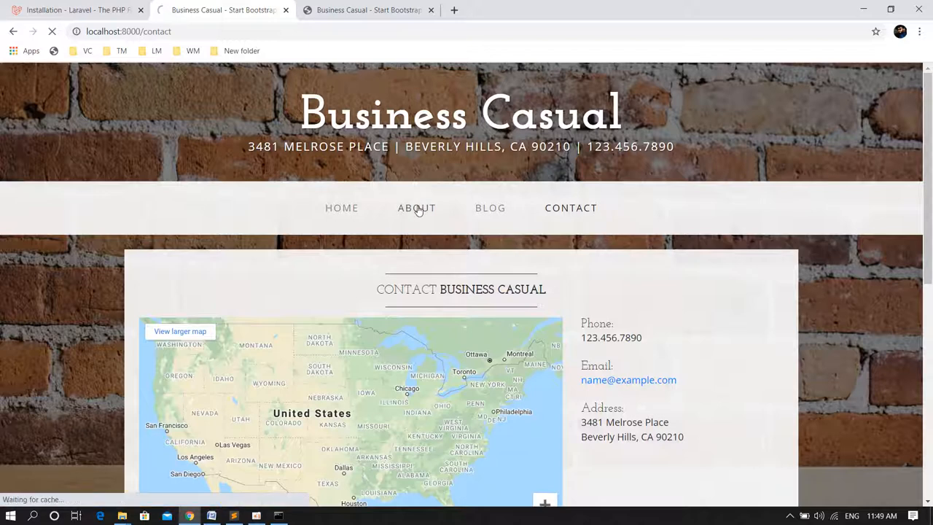
click(417, 207)
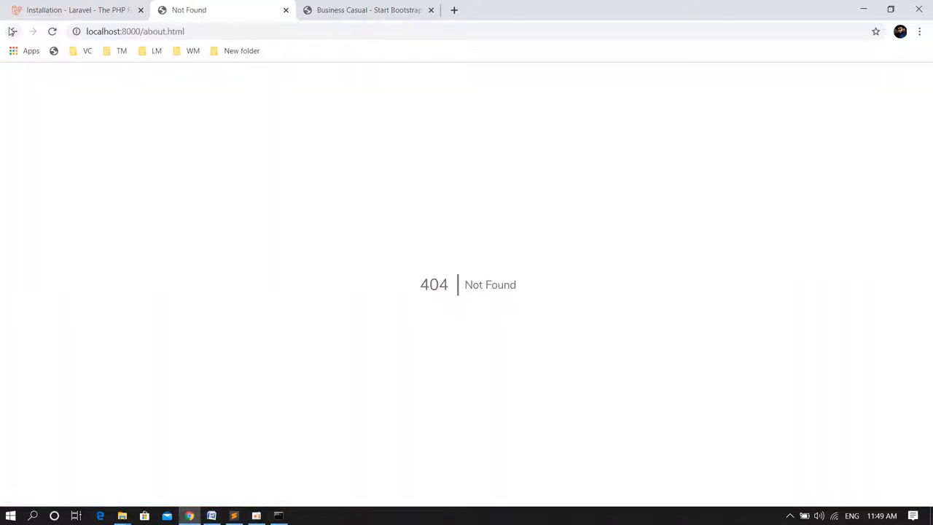
click(221, 9)
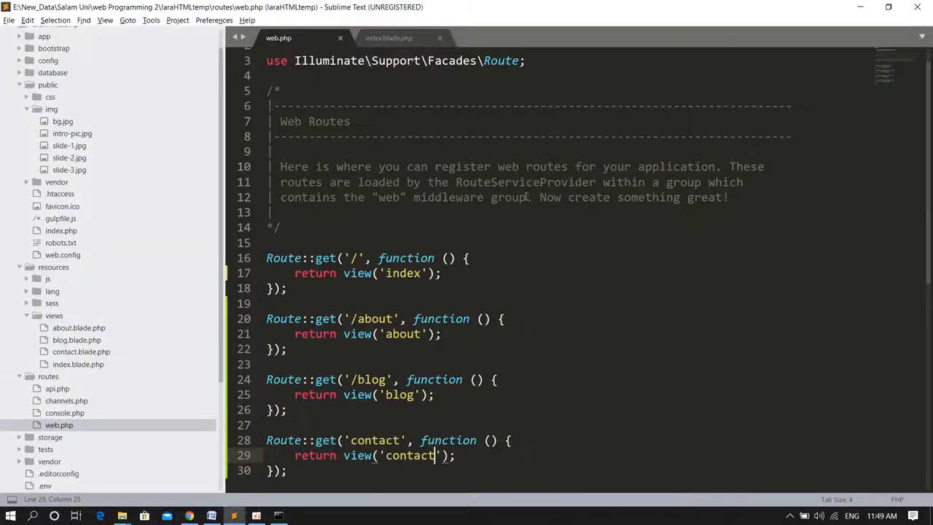
- In index.blade.php, locate the navbar hrefs and check the matching route paths in web.php
click(388, 38)
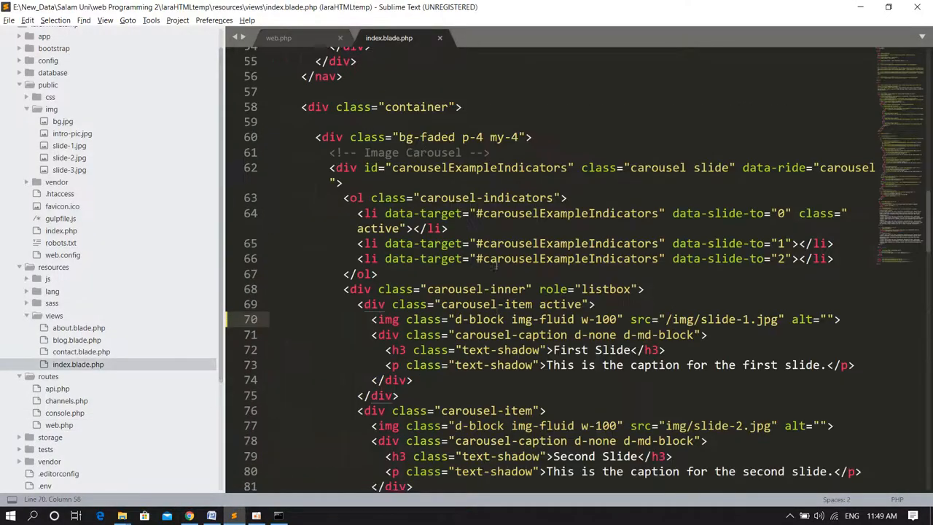
scroll(down, 3)
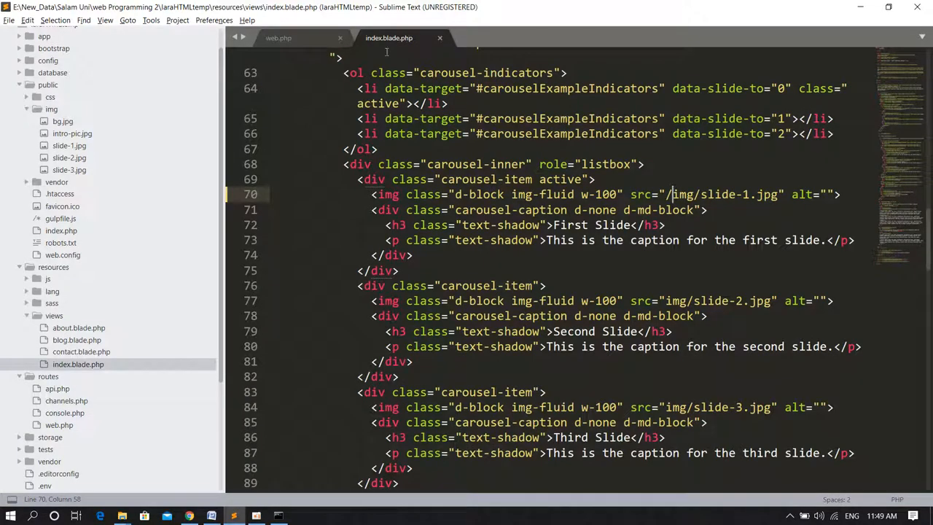
scroll(up, 3)
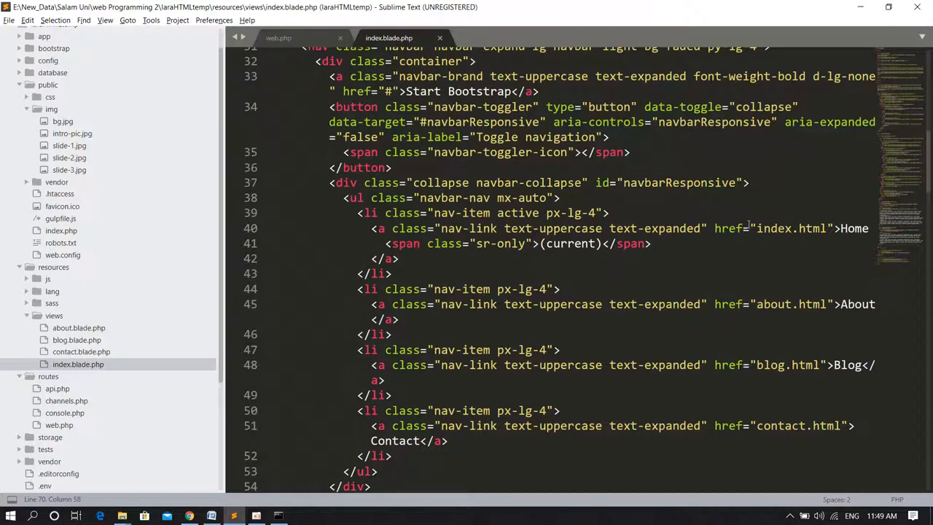
double_click(770, 227)
text(/)
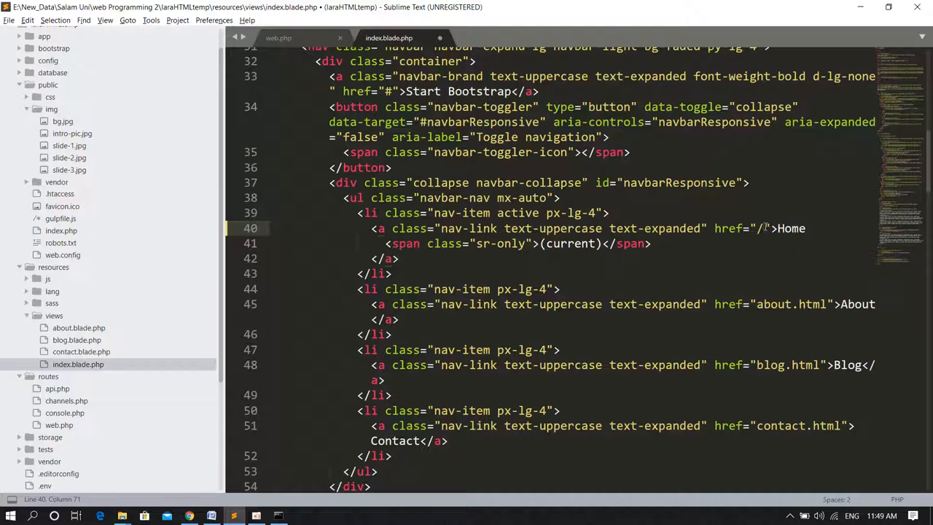
click(279, 38)
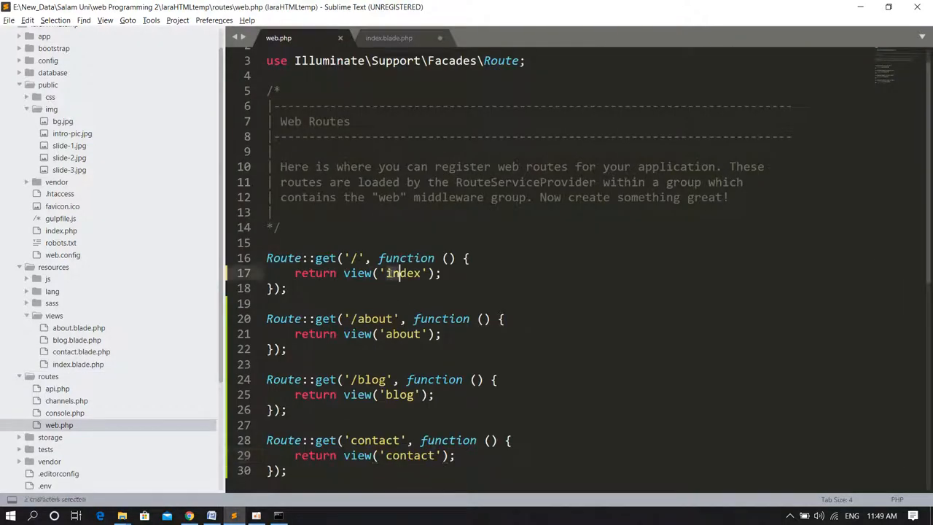
double_click(402, 272)
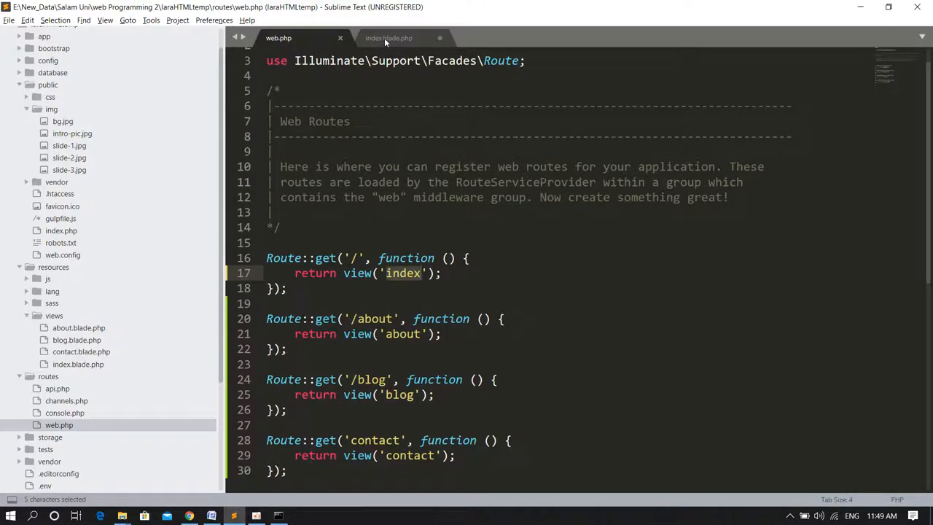
- Rewrite the navbar hrefs to /, /about, /blog and /contact and save the index view
click(388, 38)
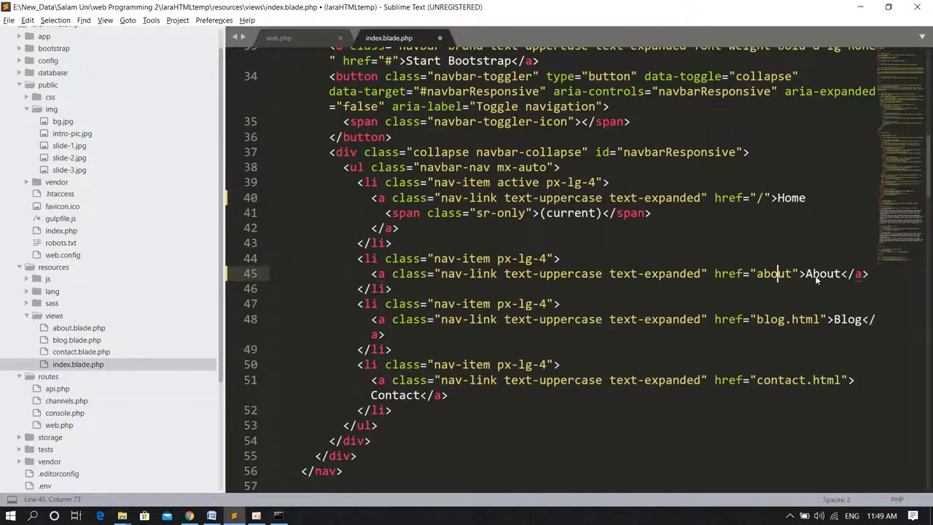
text(/)
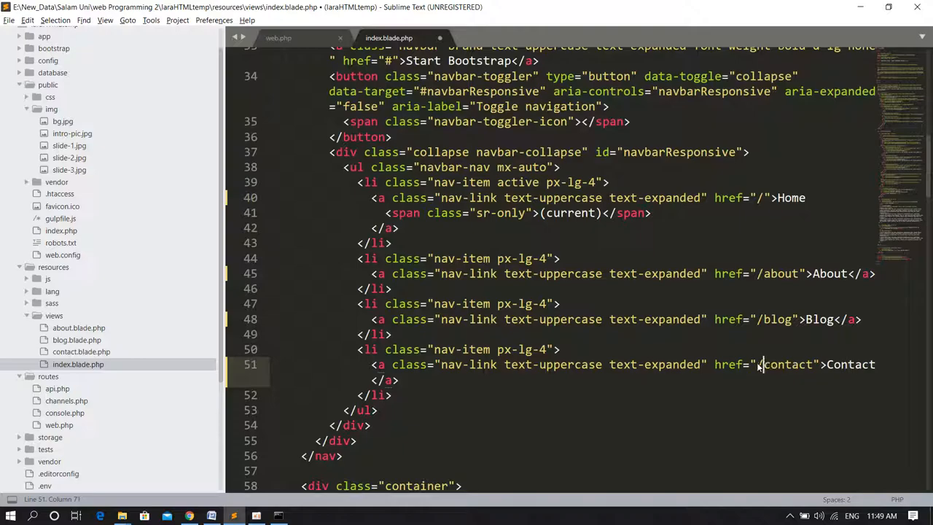
key(ctrl+s)
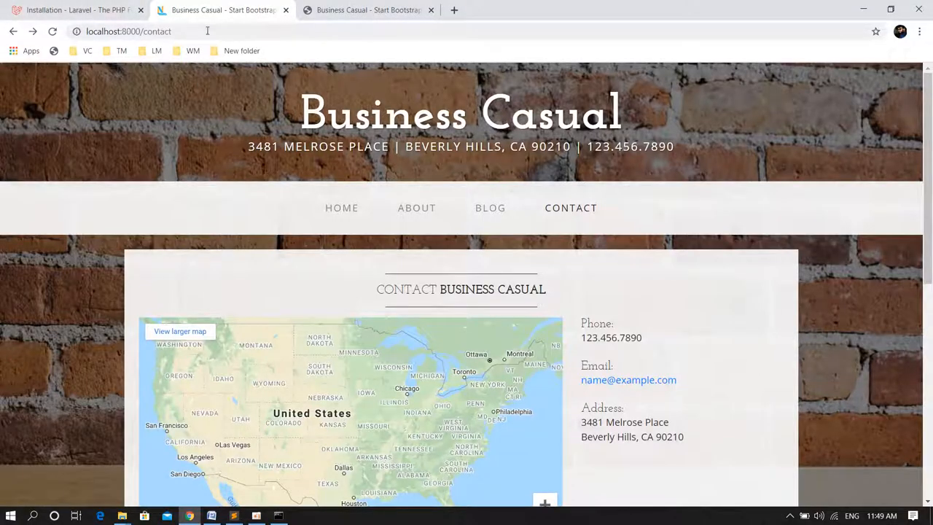
- Navigate Home, Blog and Contact through the updated navbar, then try ABOUT from the contact page
click(128, 31)
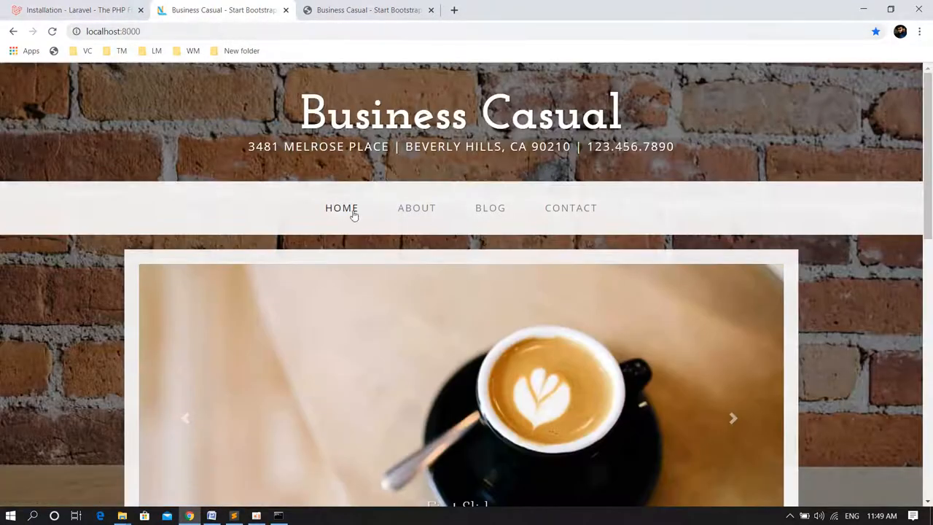
click(489, 207)
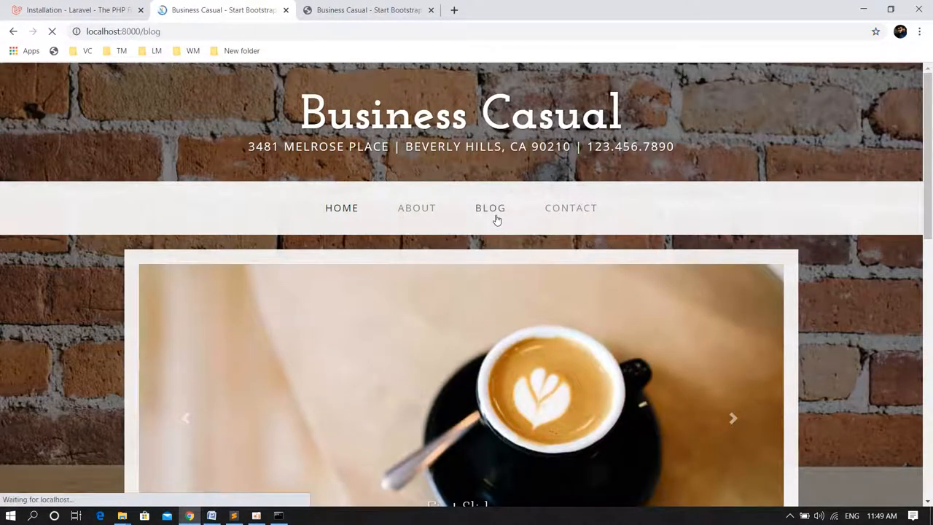
click(490, 207)
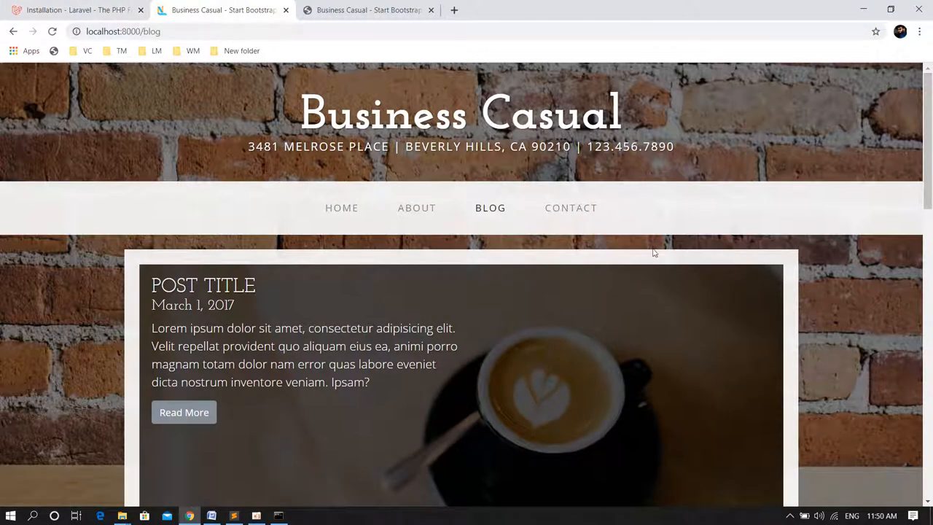
click(13, 32)
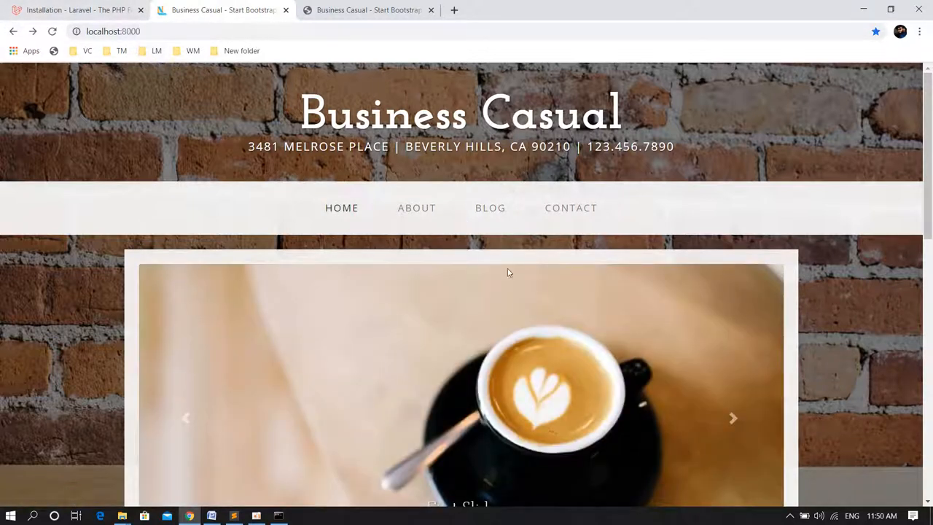
click(571, 207)
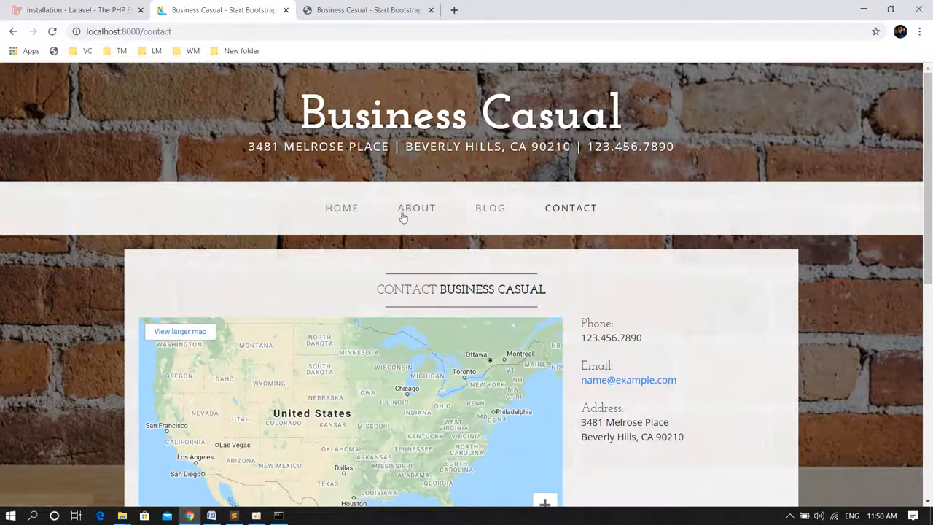
click(416, 207)
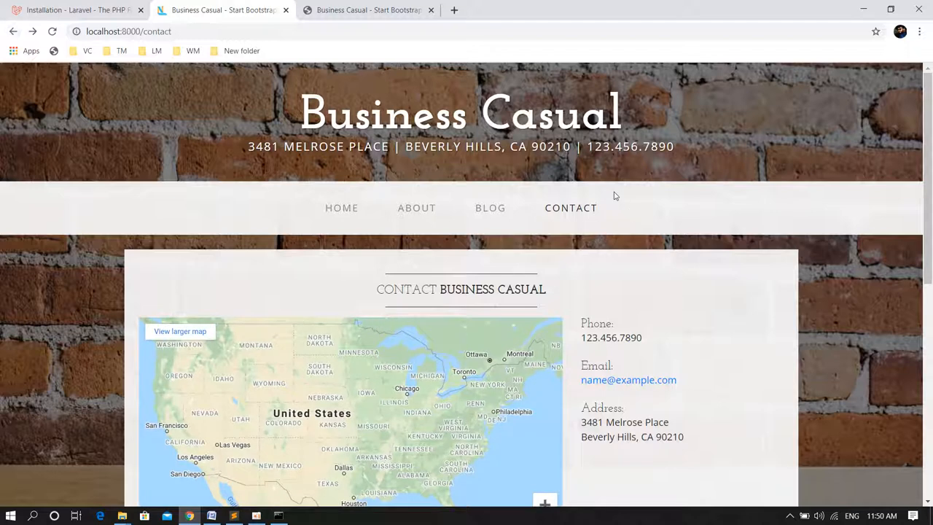
mouse_move(386, 202)
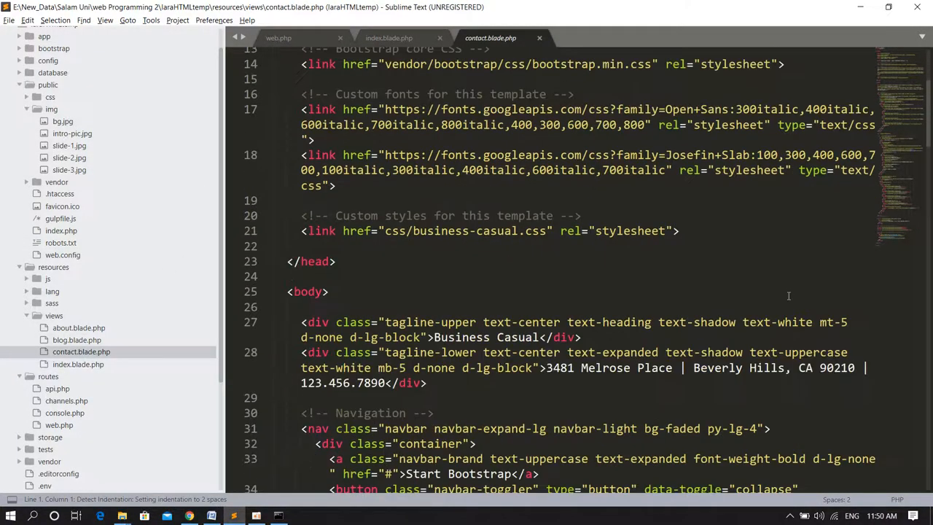
- Review contact.blade.php's navbar links (lines 41–51) still pointing to .html files, then bring up about.blade.php
scroll(down, 3)
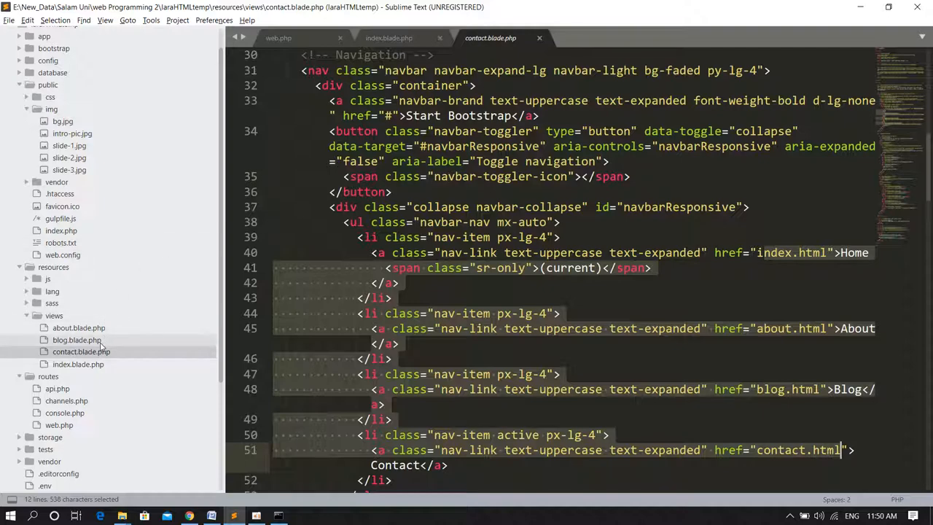
click(79, 327)
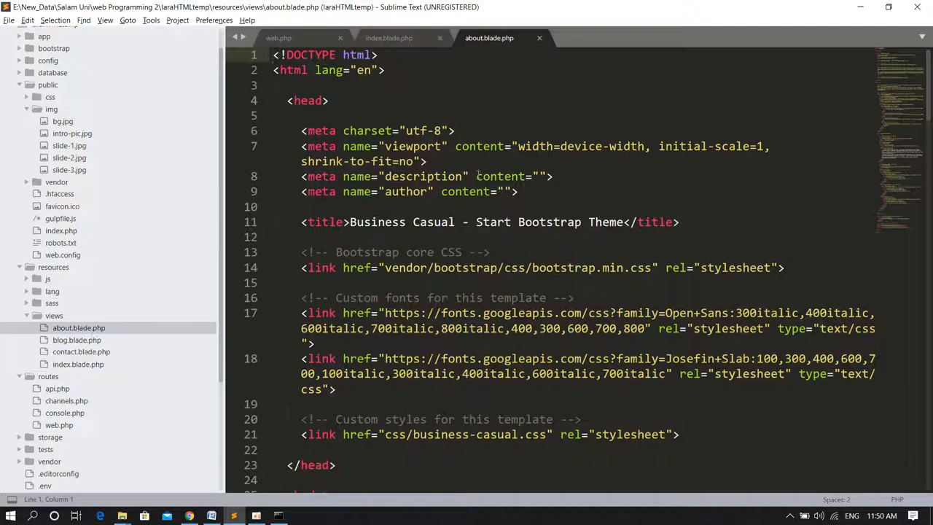
click(449, 146)
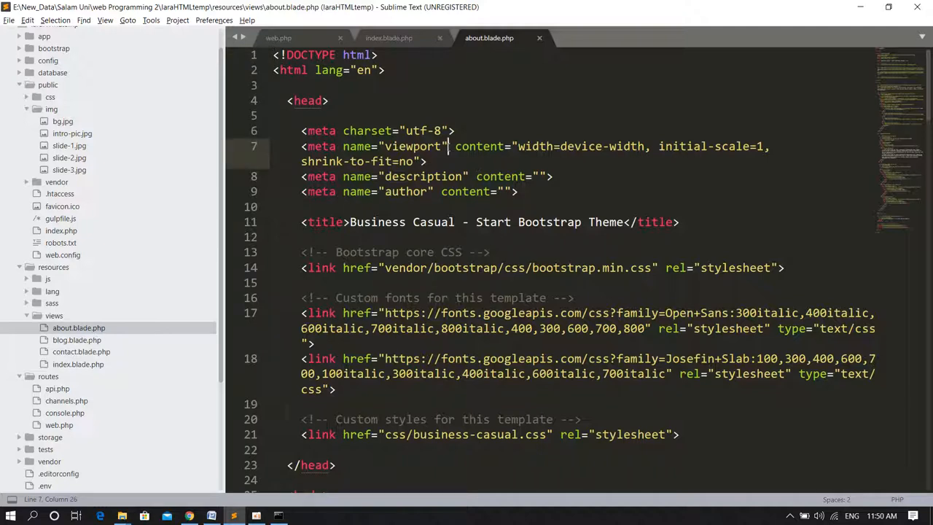